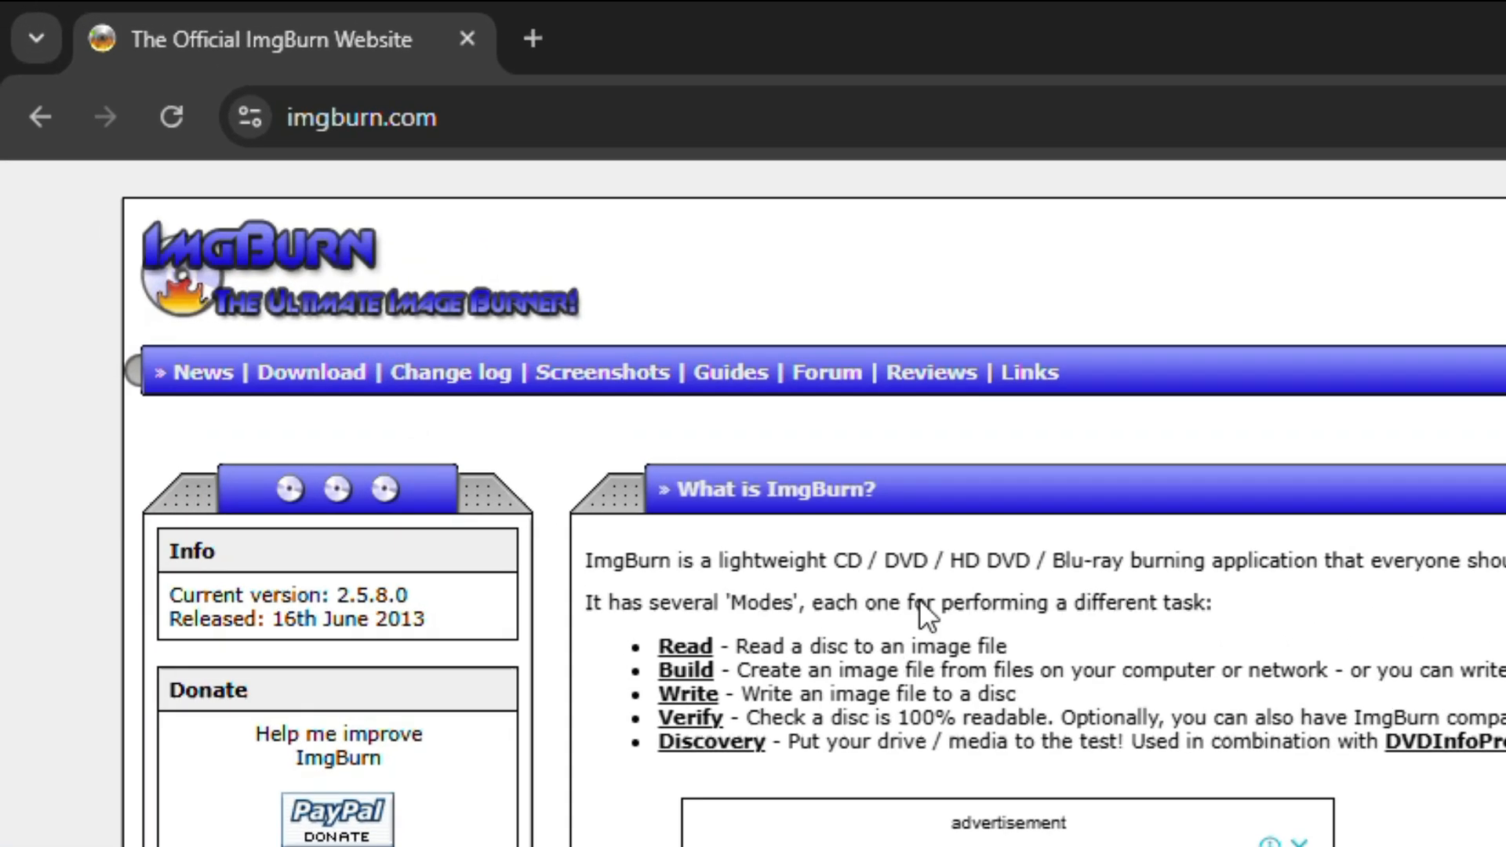
pyautogui.moveTo(715, 250)
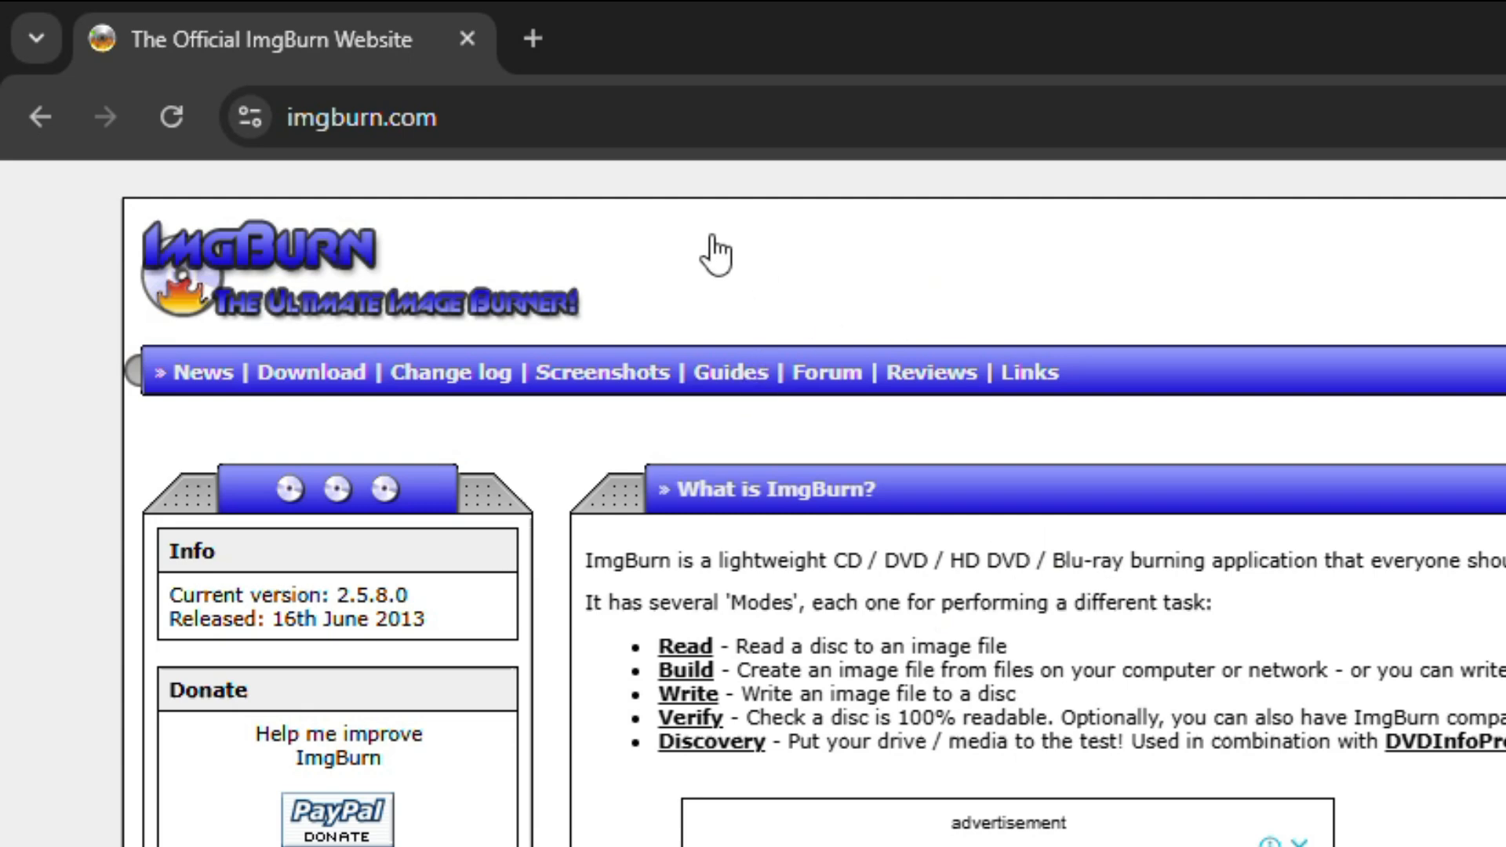
# Download SetupImgBurn_2.5.8.0.exe from imgburn.com via 'Mirror 7 - Provided by ImgBurn'
pyautogui.click(361, 117)
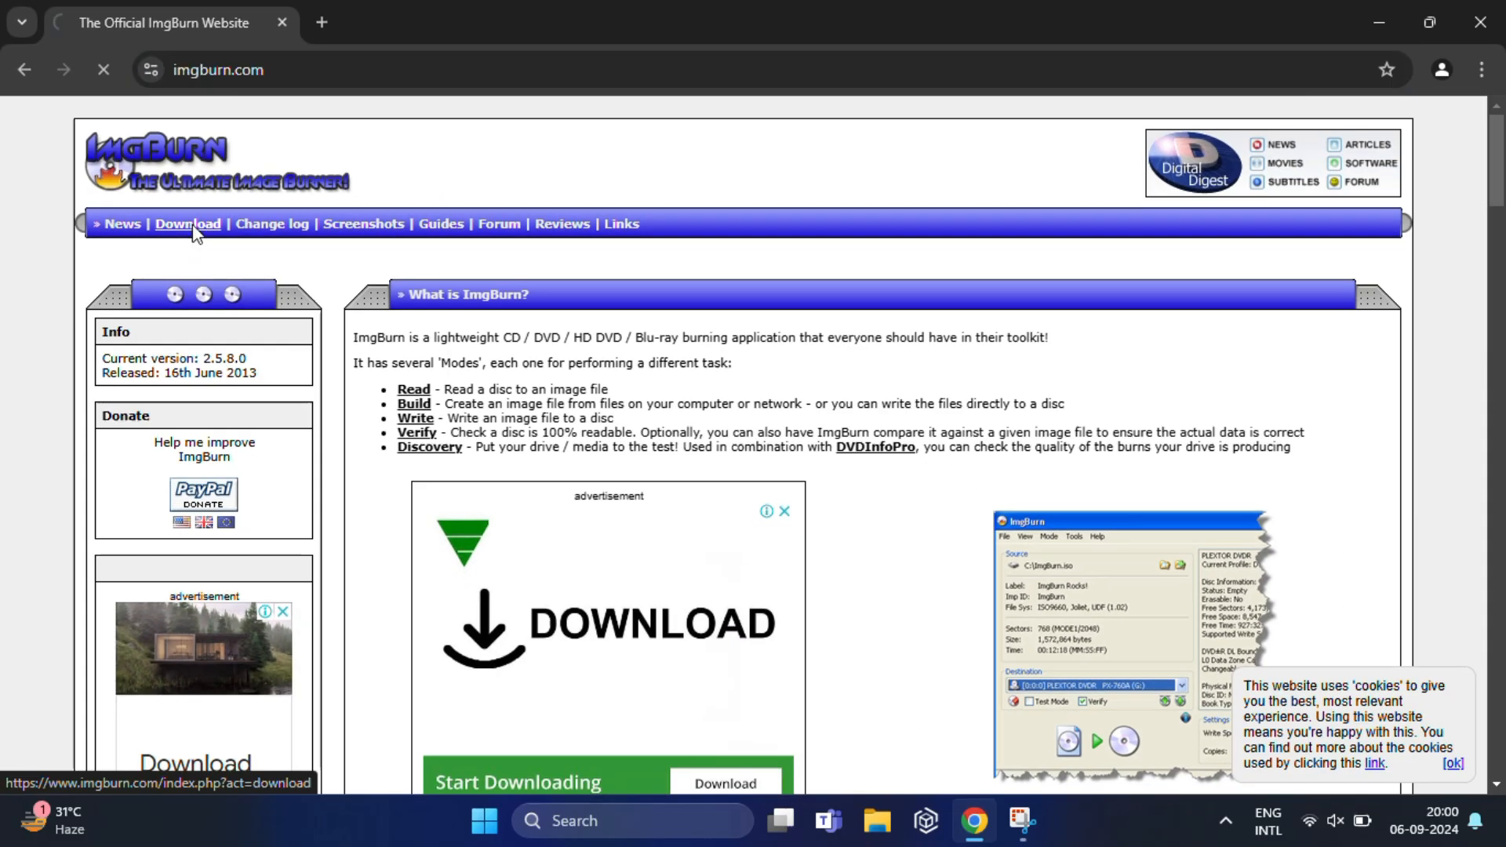
pyautogui.click(186, 223)
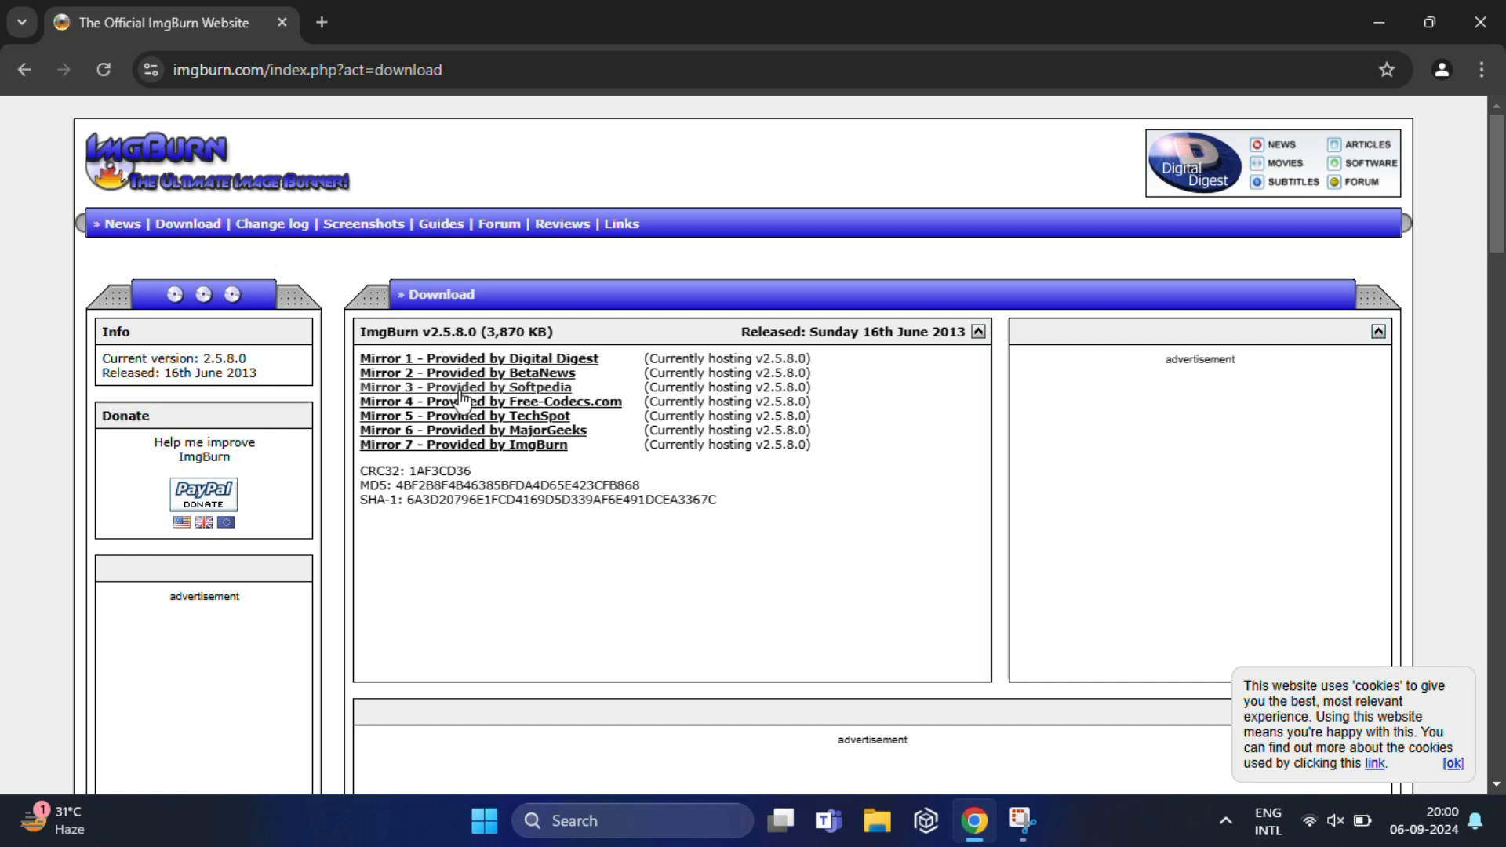
pyautogui.moveTo(471, 438)
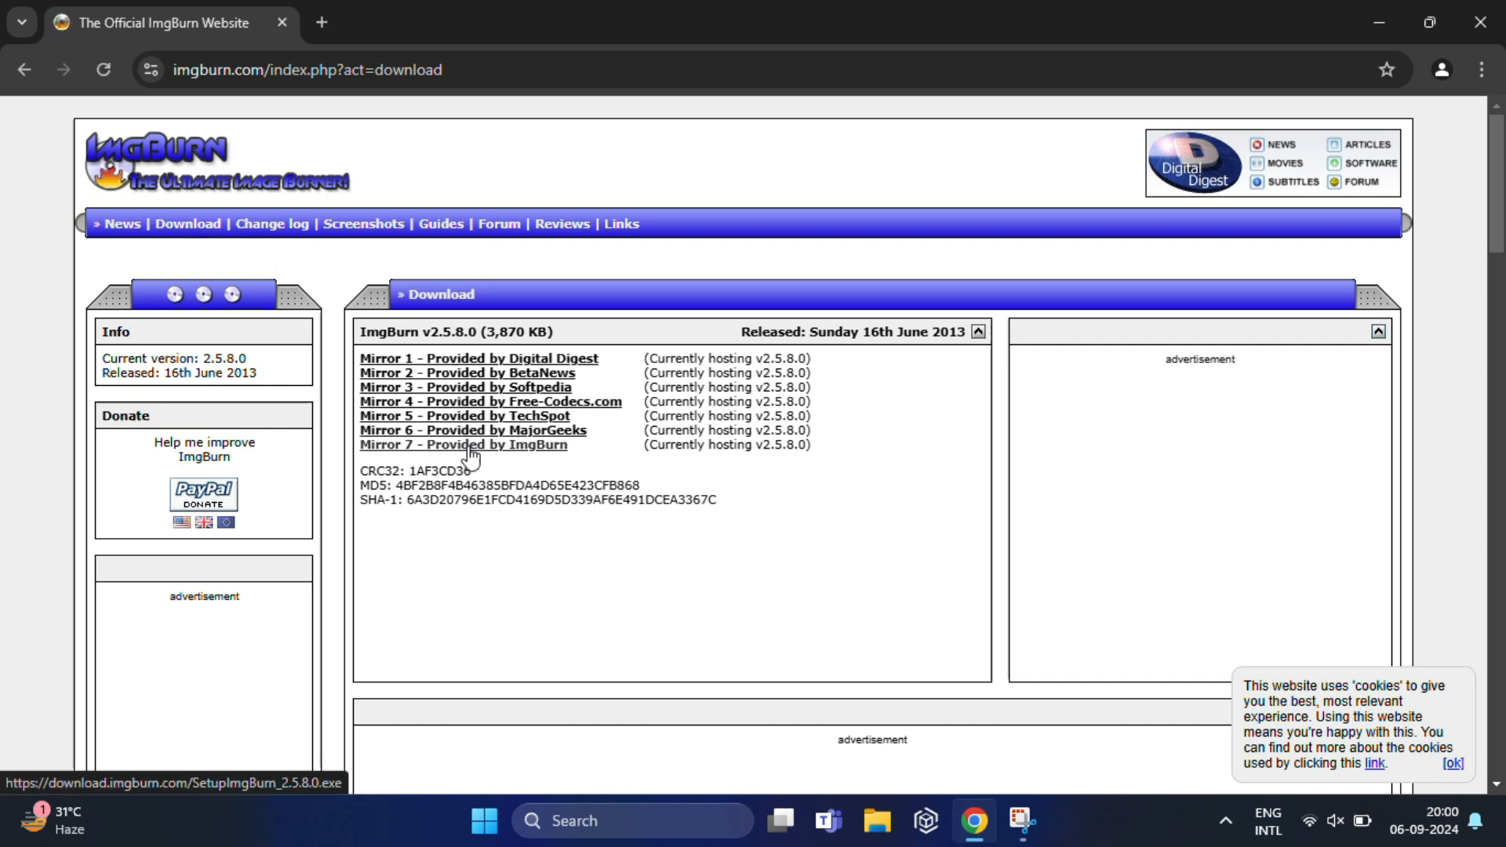
pyautogui.click(462, 444)
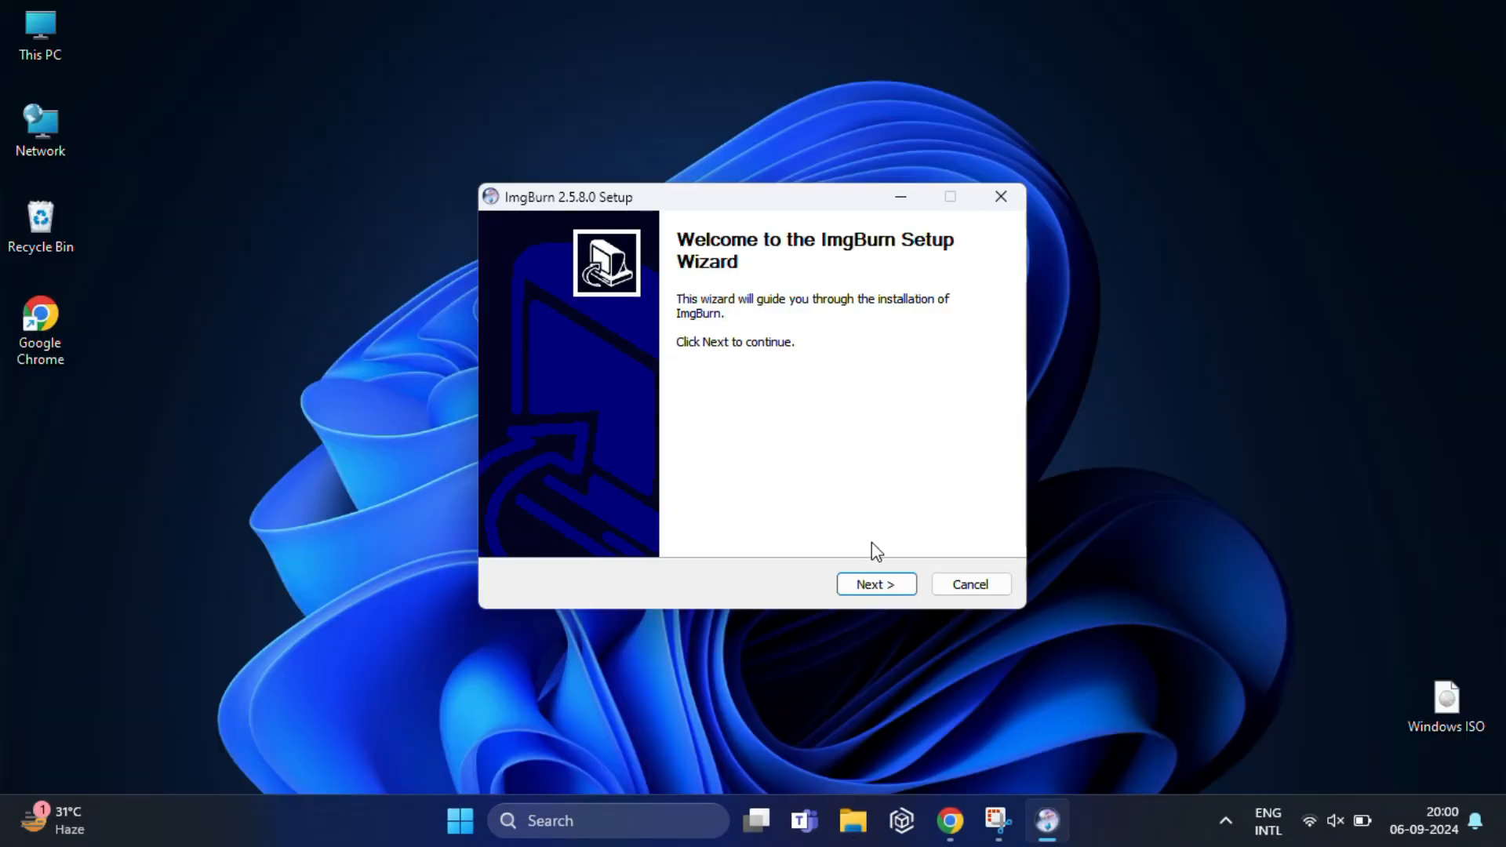
# Install with the license accepted, default components and shortcuts, update checks enabled, then finish
pyautogui.click(875, 584)
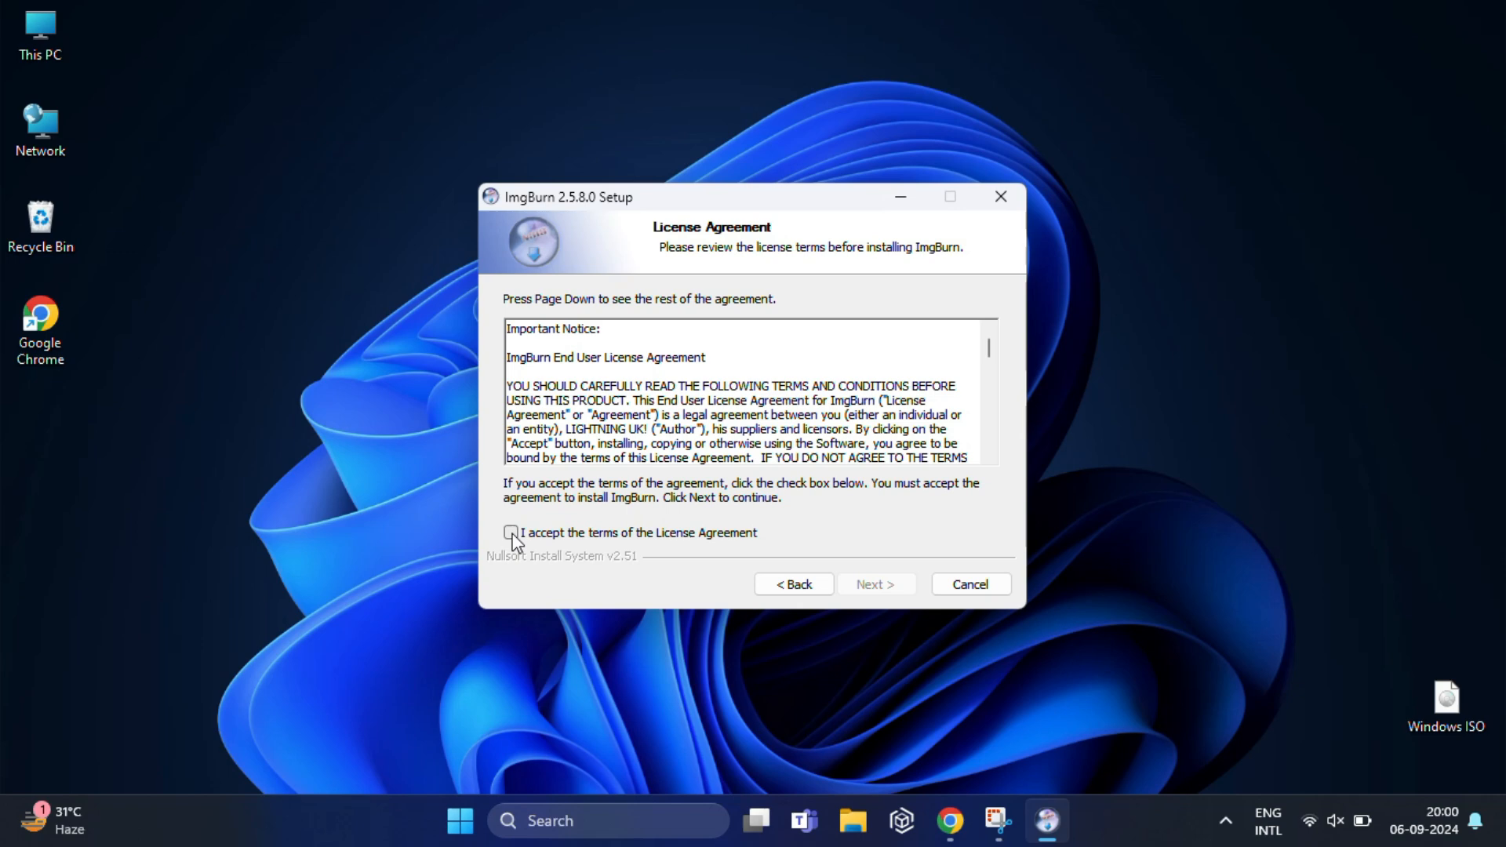
pyautogui.click(874, 583)
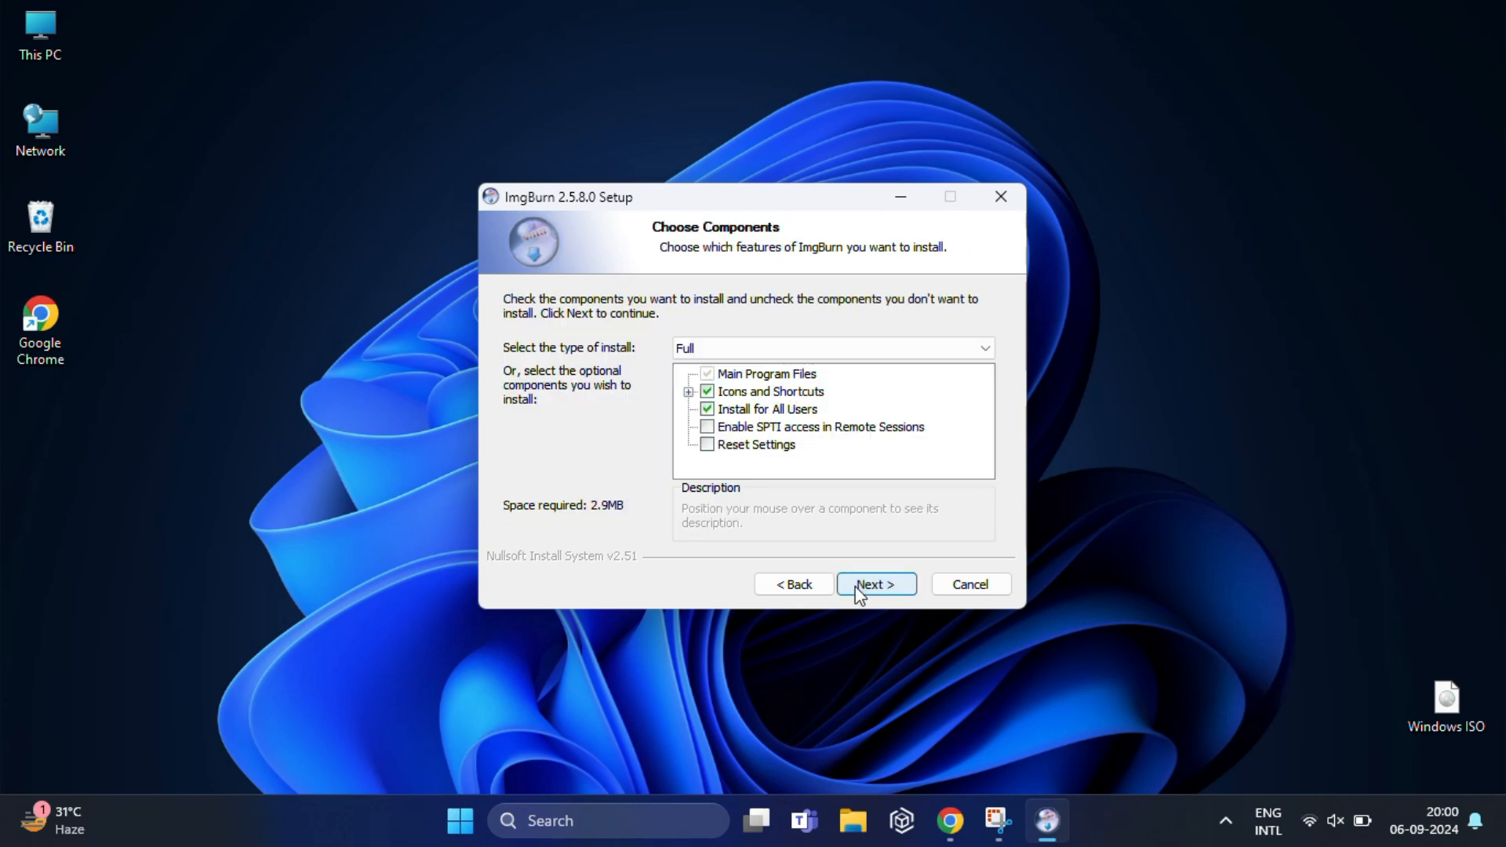
pyautogui.click(873, 583)
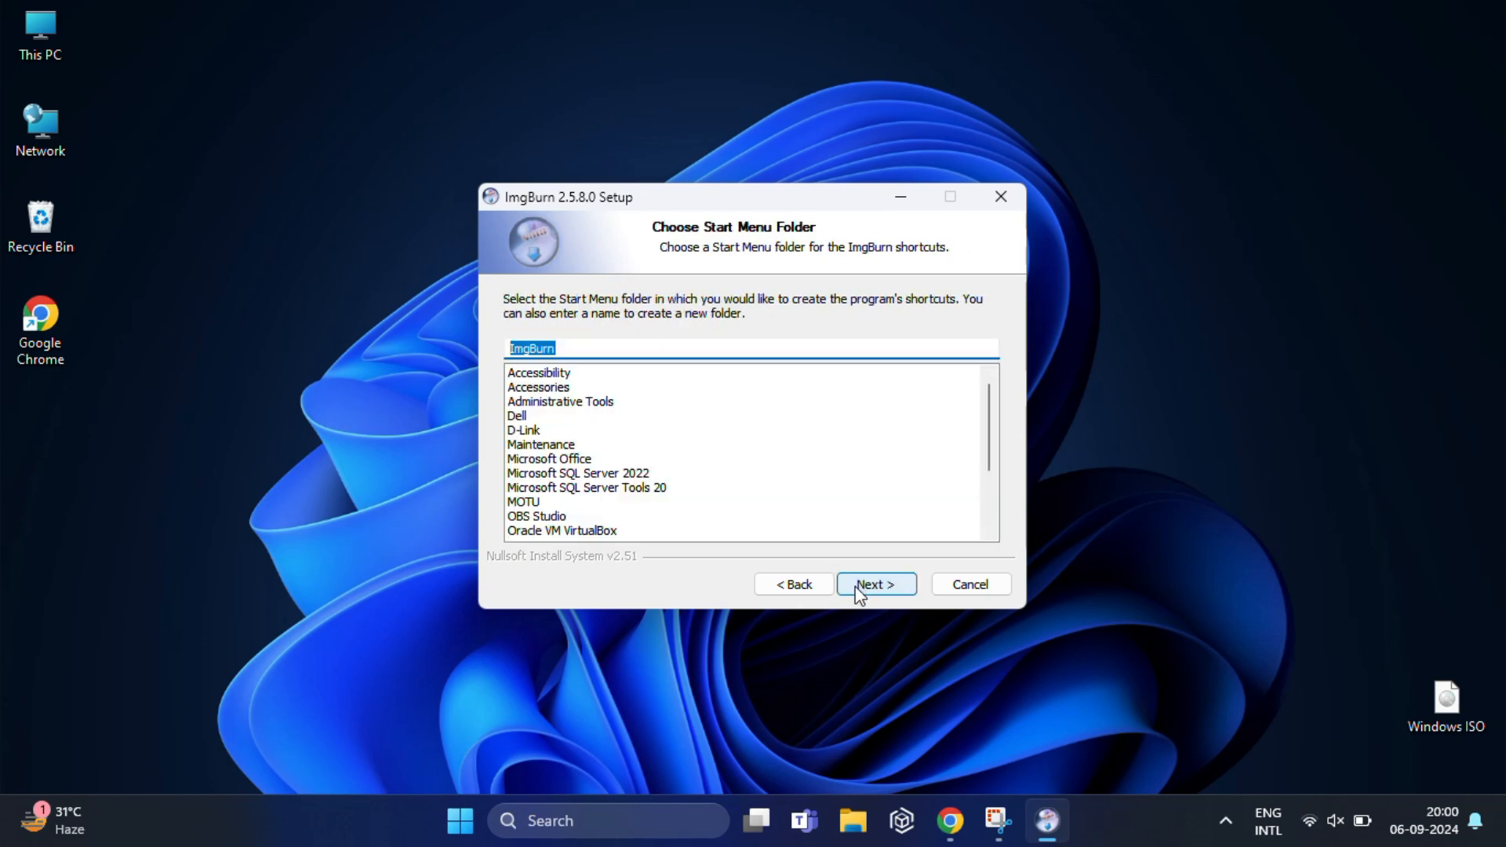
pyautogui.click(875, 583)
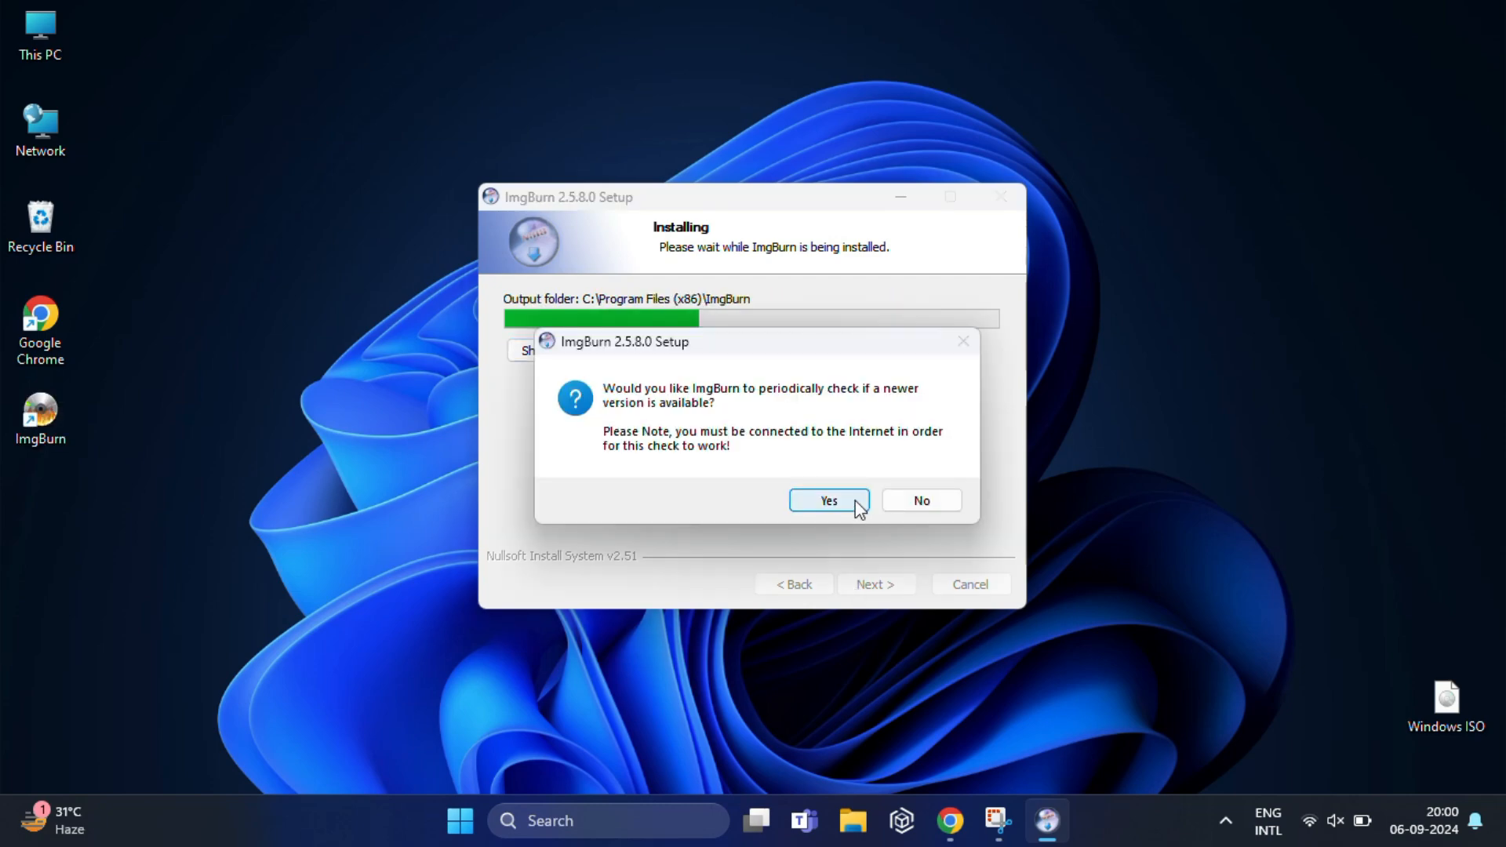
pyautogui.click(826, 501)
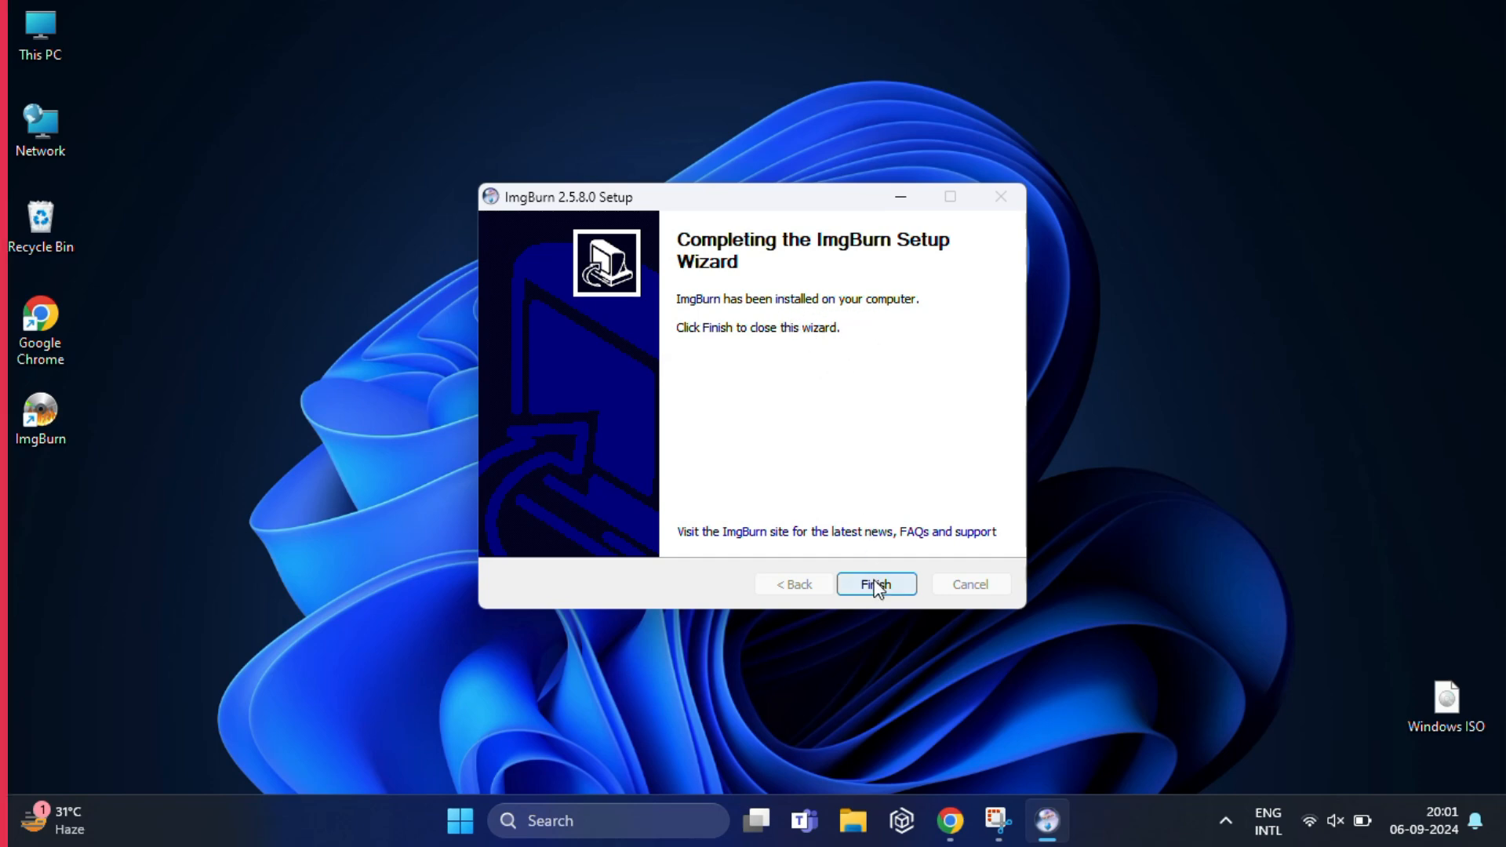
pyautogui.click(873, 583)
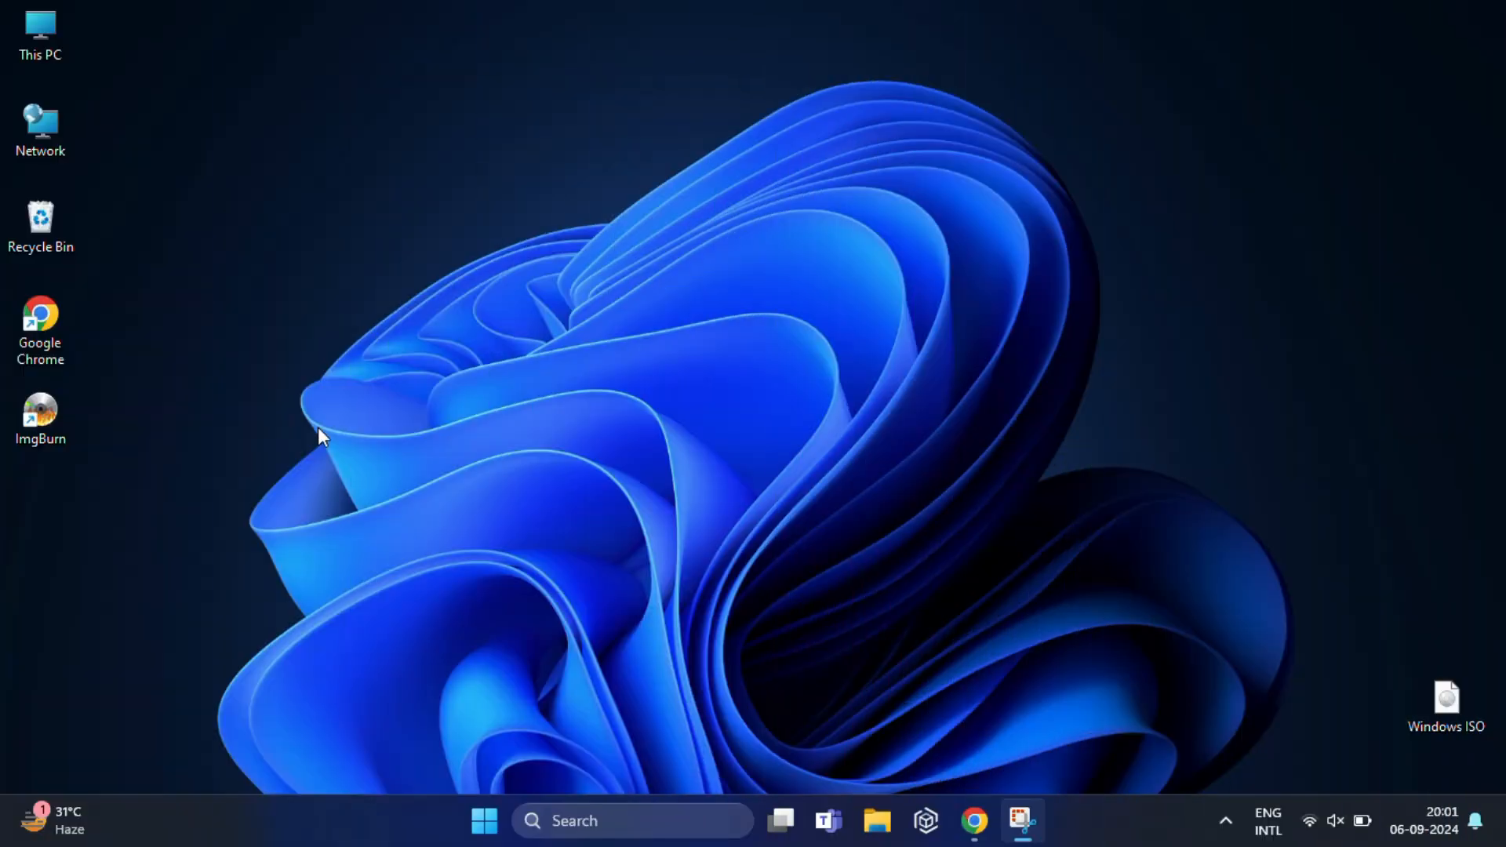
pyautogui.click(875, 820)
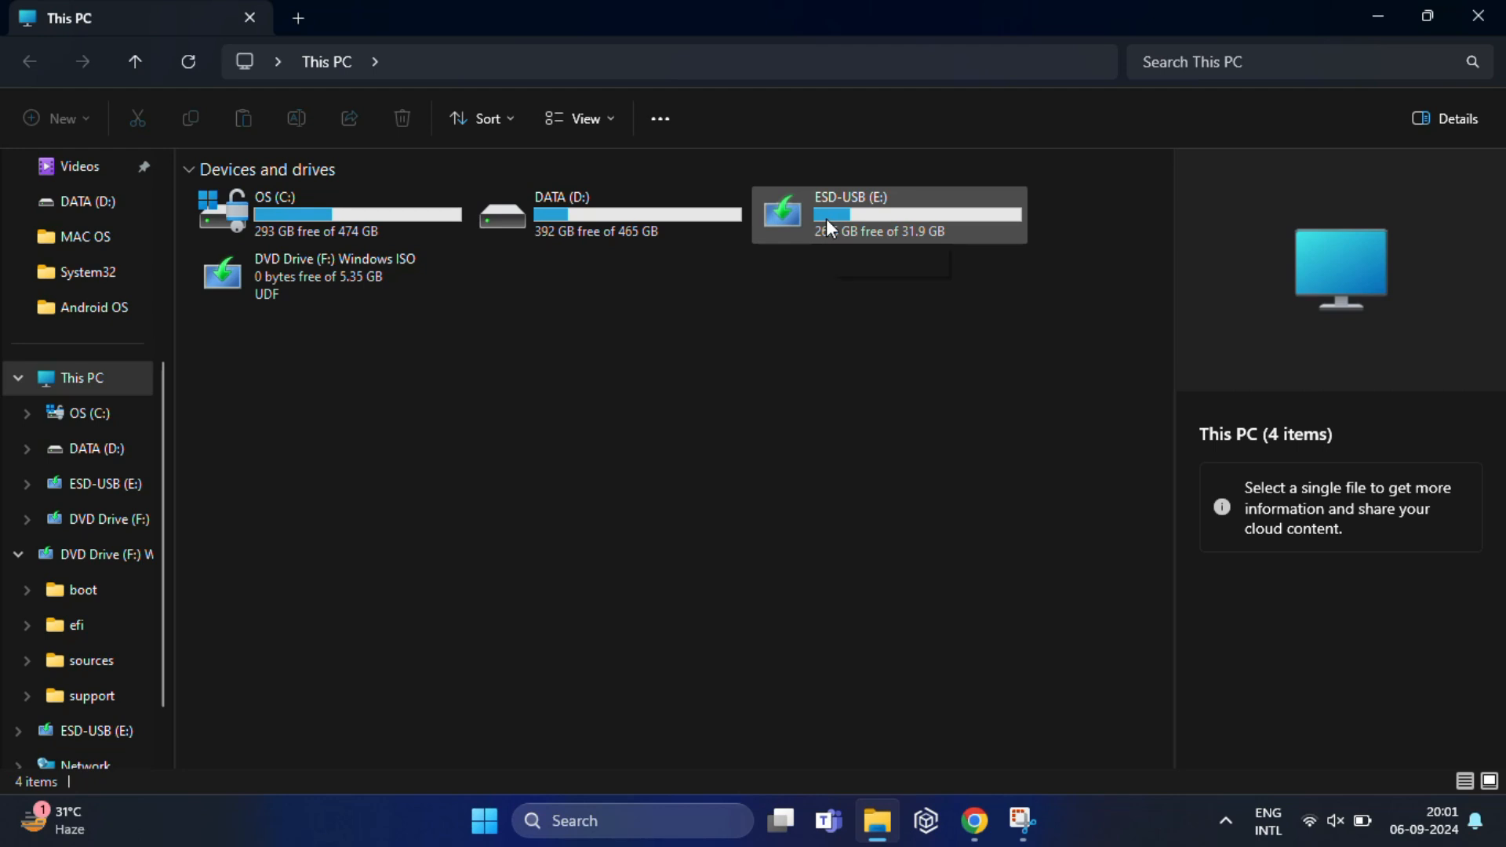
pyautogui.doubleClick(869, 213)
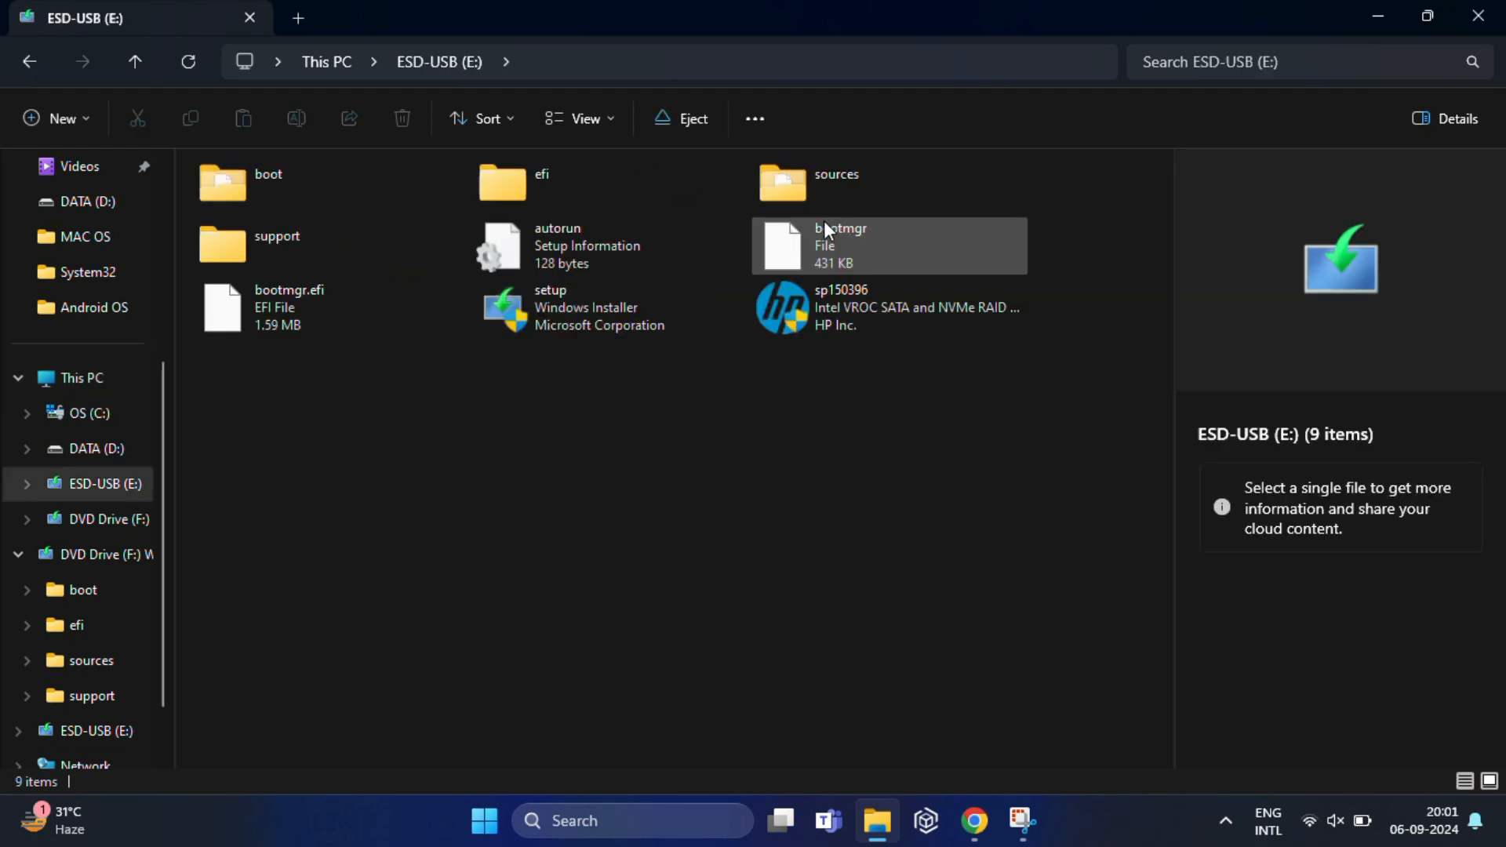
pyautogui.moveTo(575, 308)
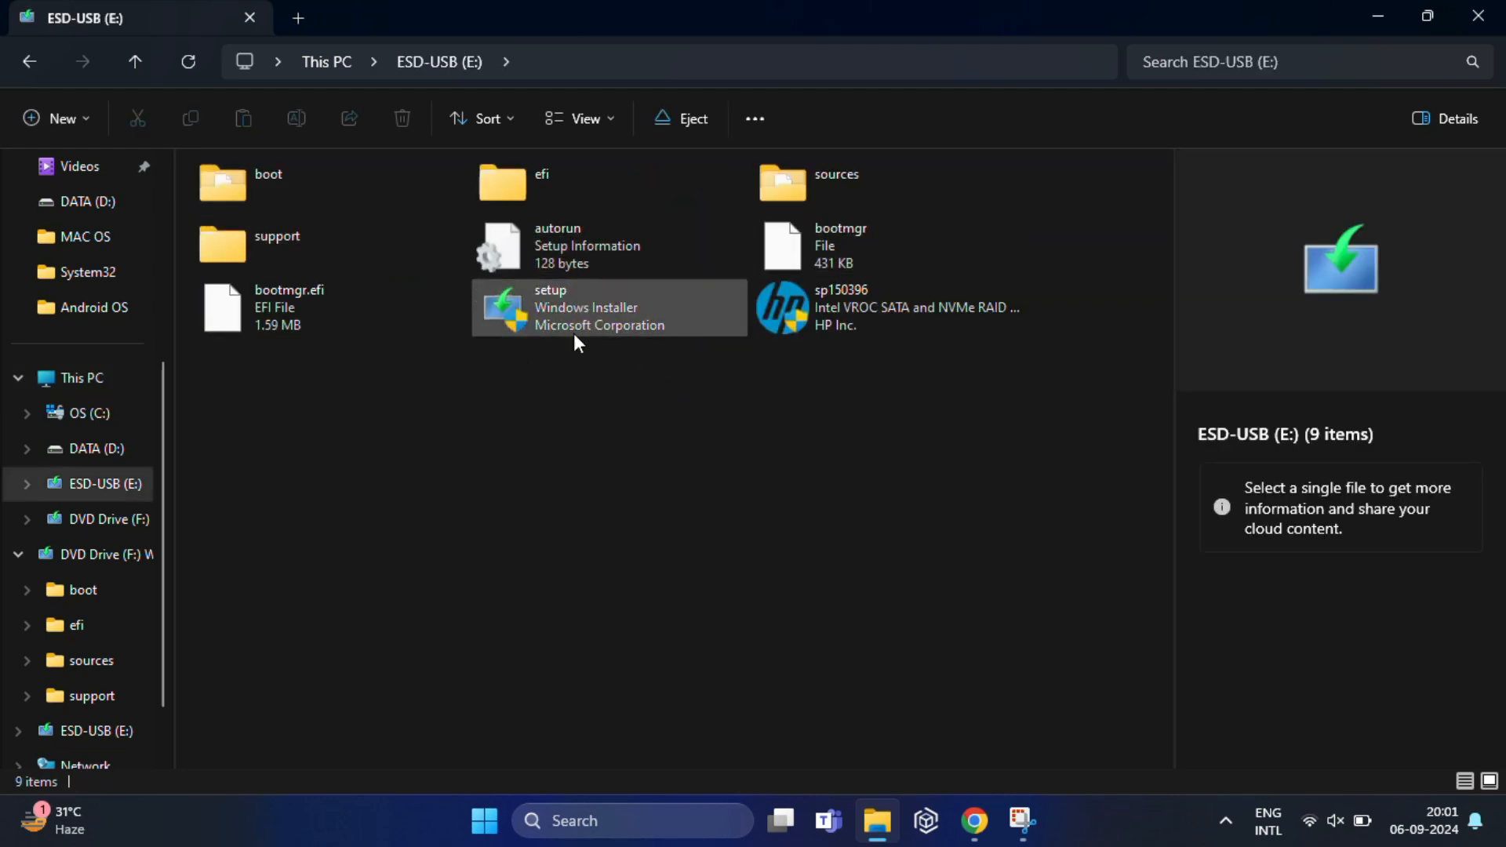
pyautogui.moveTo(1482, 17)
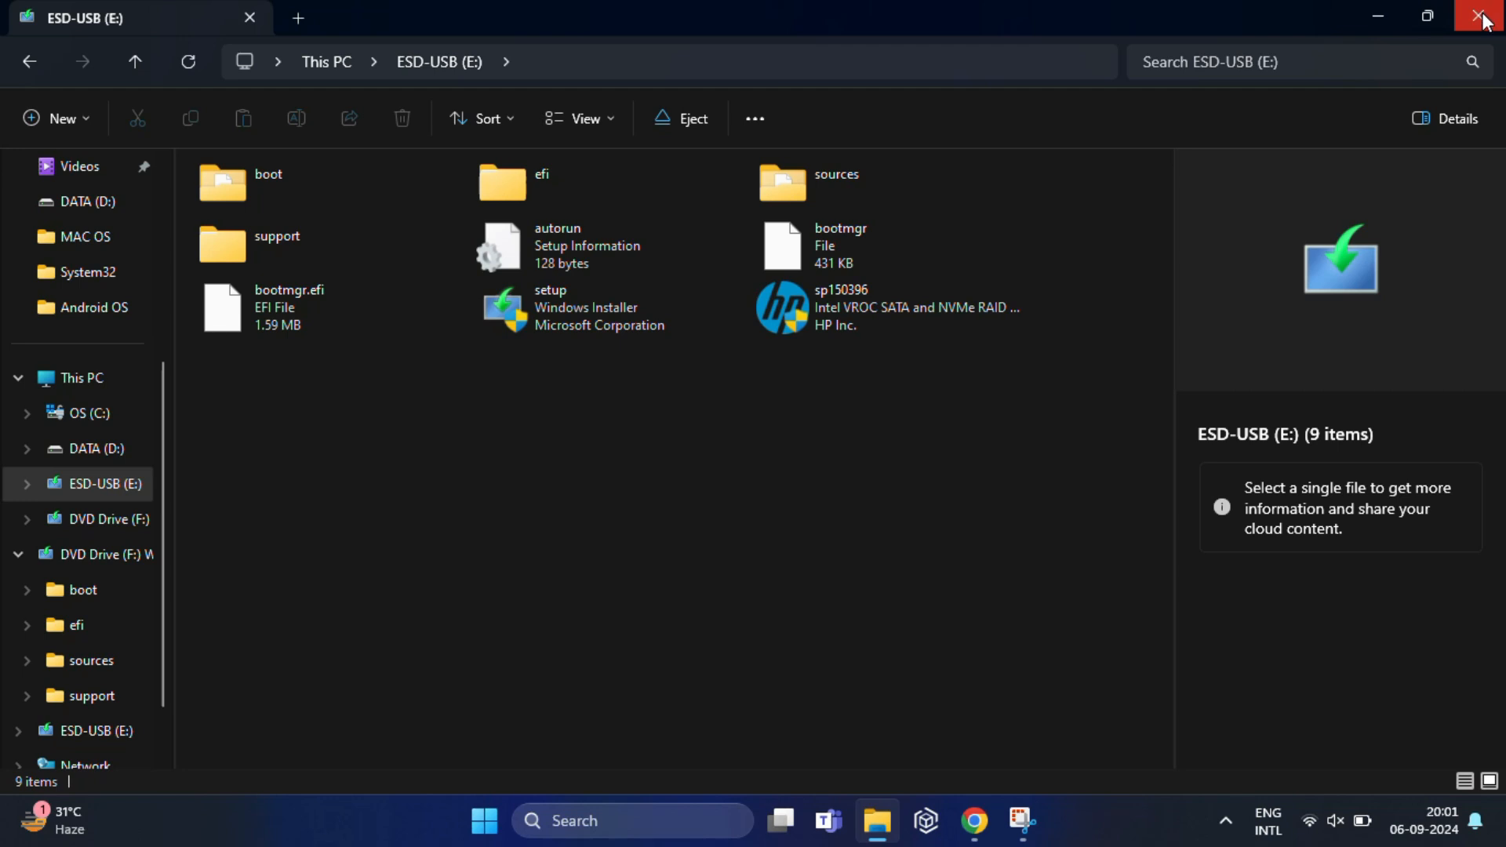
pyautogui.click(1482, 17)
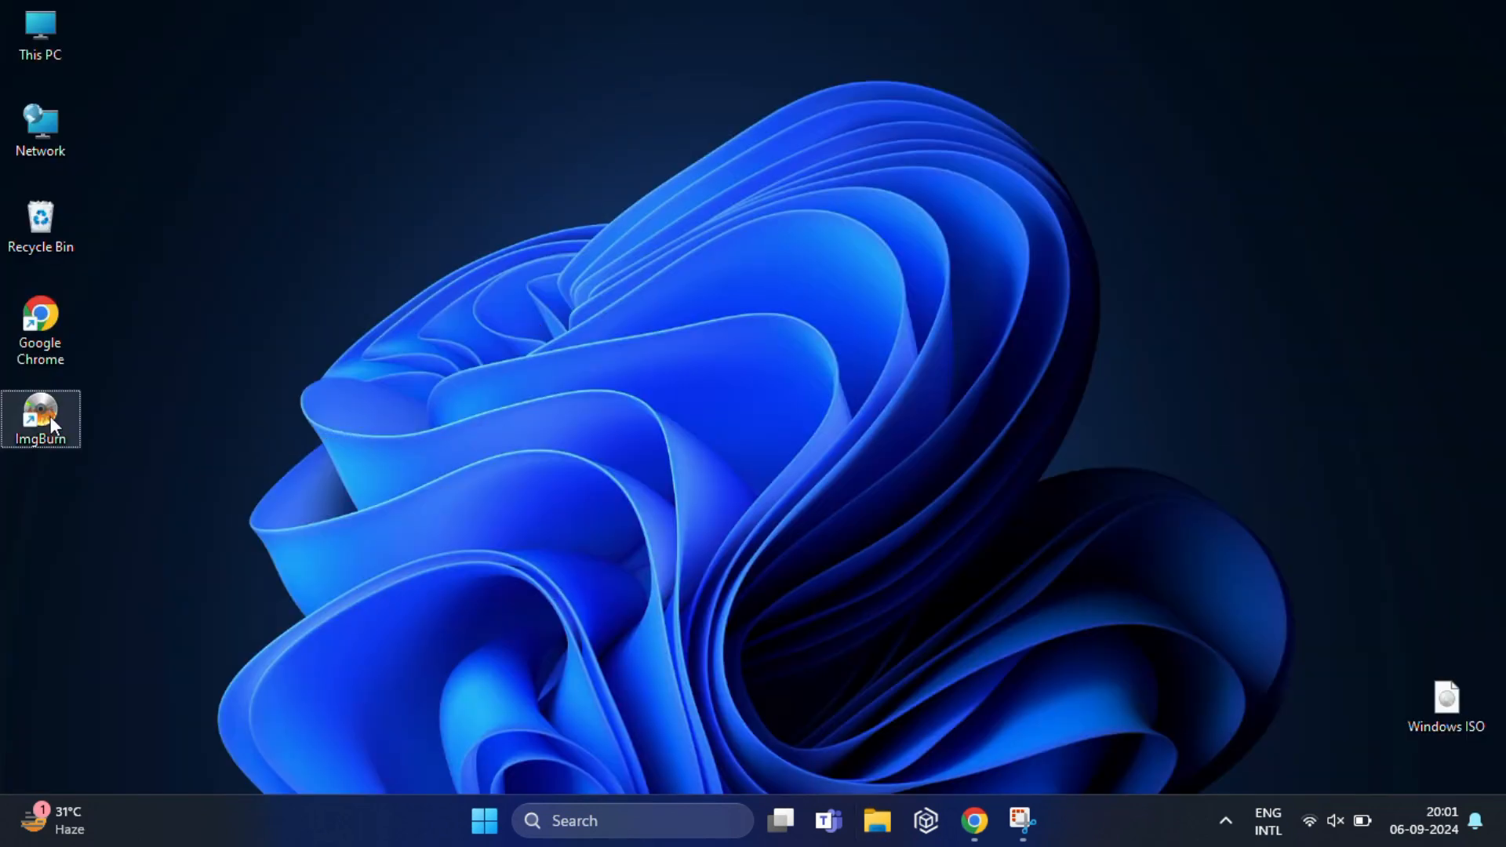
pyautogui.moveTo(41, 417)
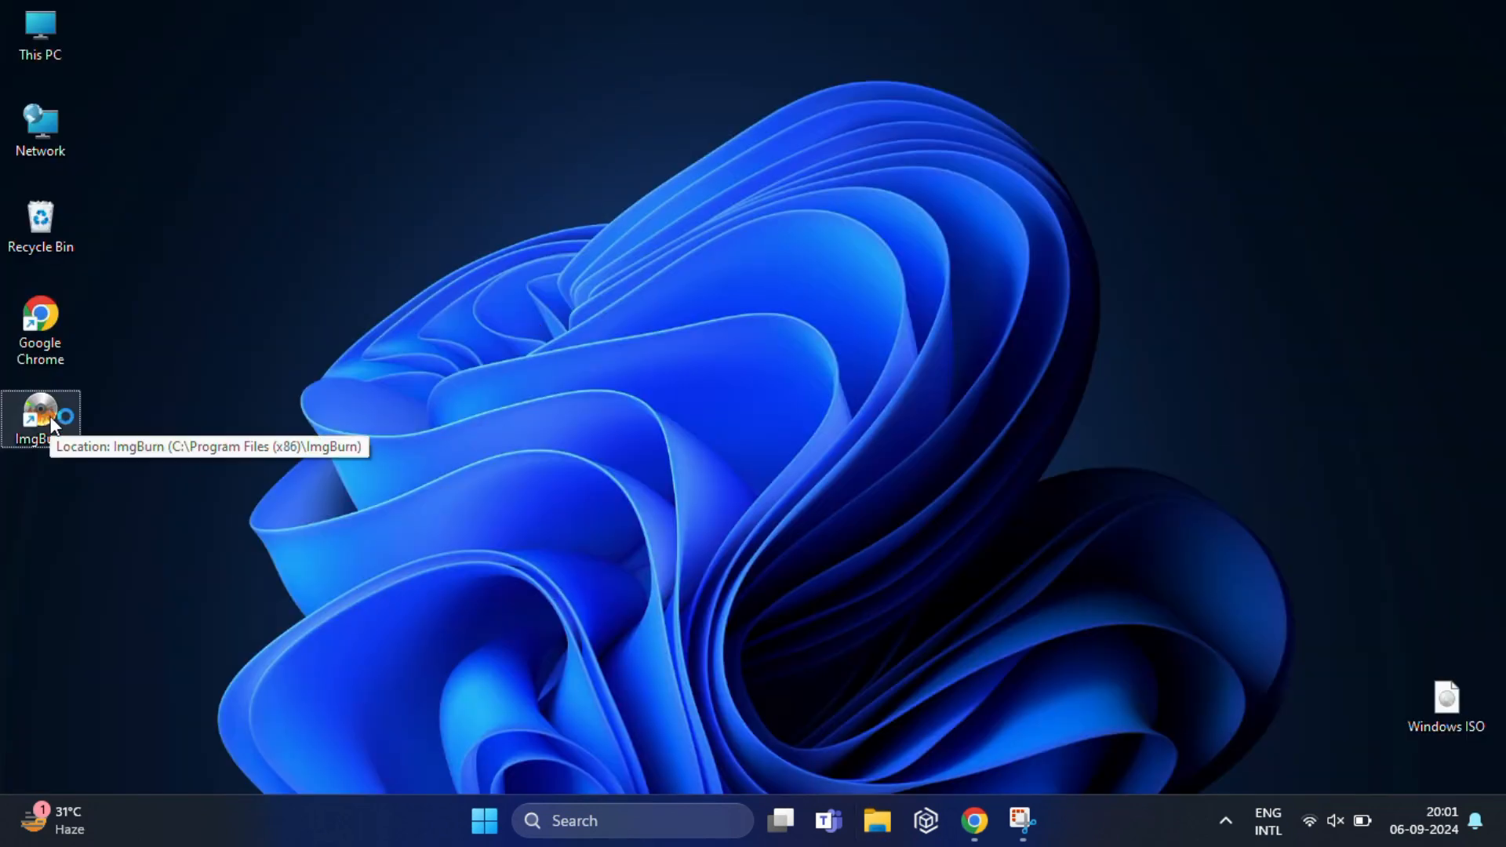
# Start ImgBurn from its desktop shortcut so the task chooser and log appear
pyautogui.doubleClick(40, 417)
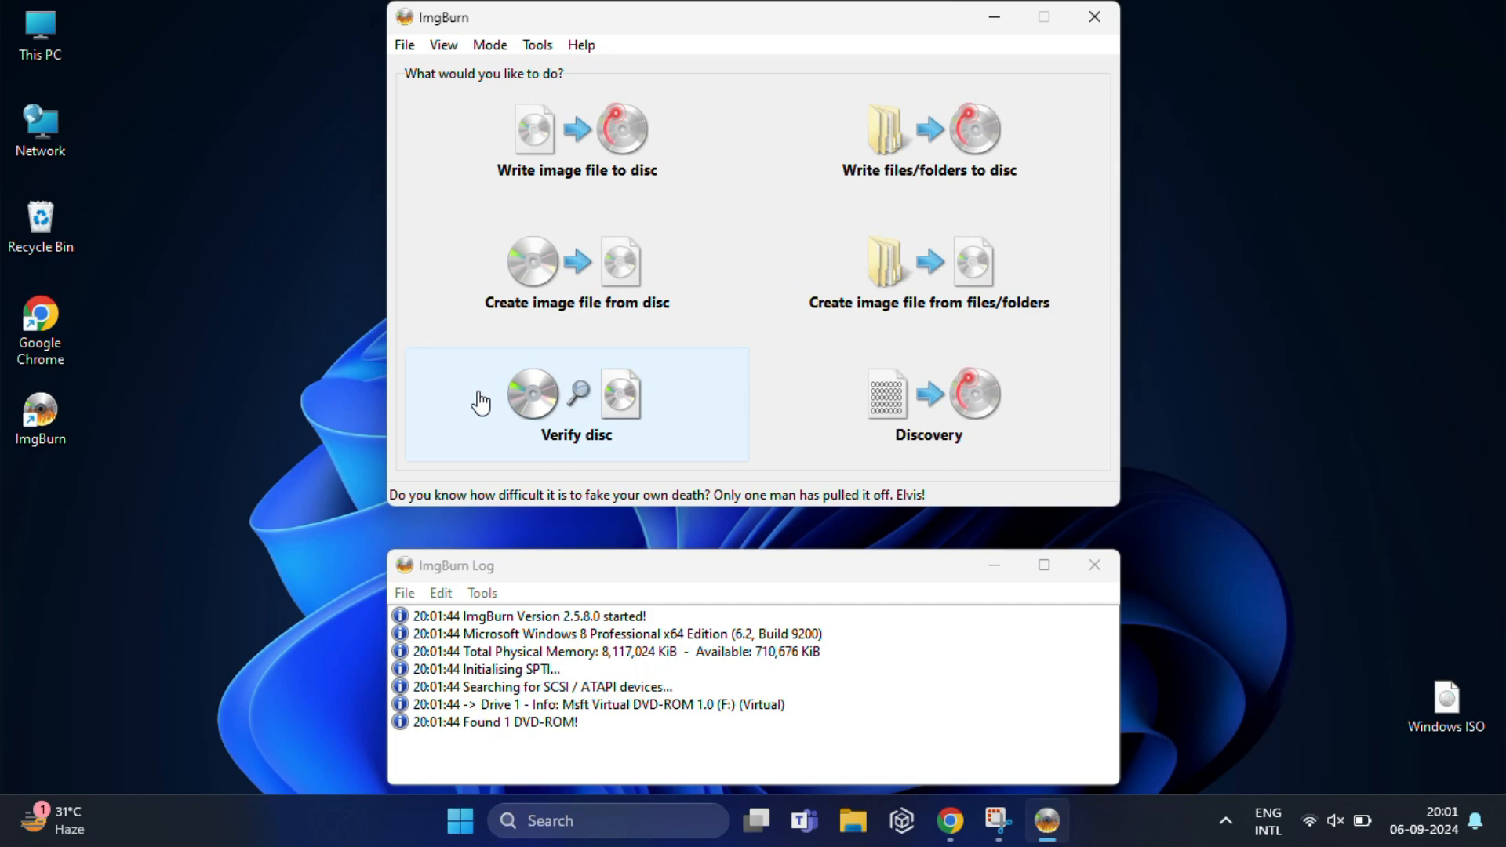
pyautogui.moveTo(519, 394)
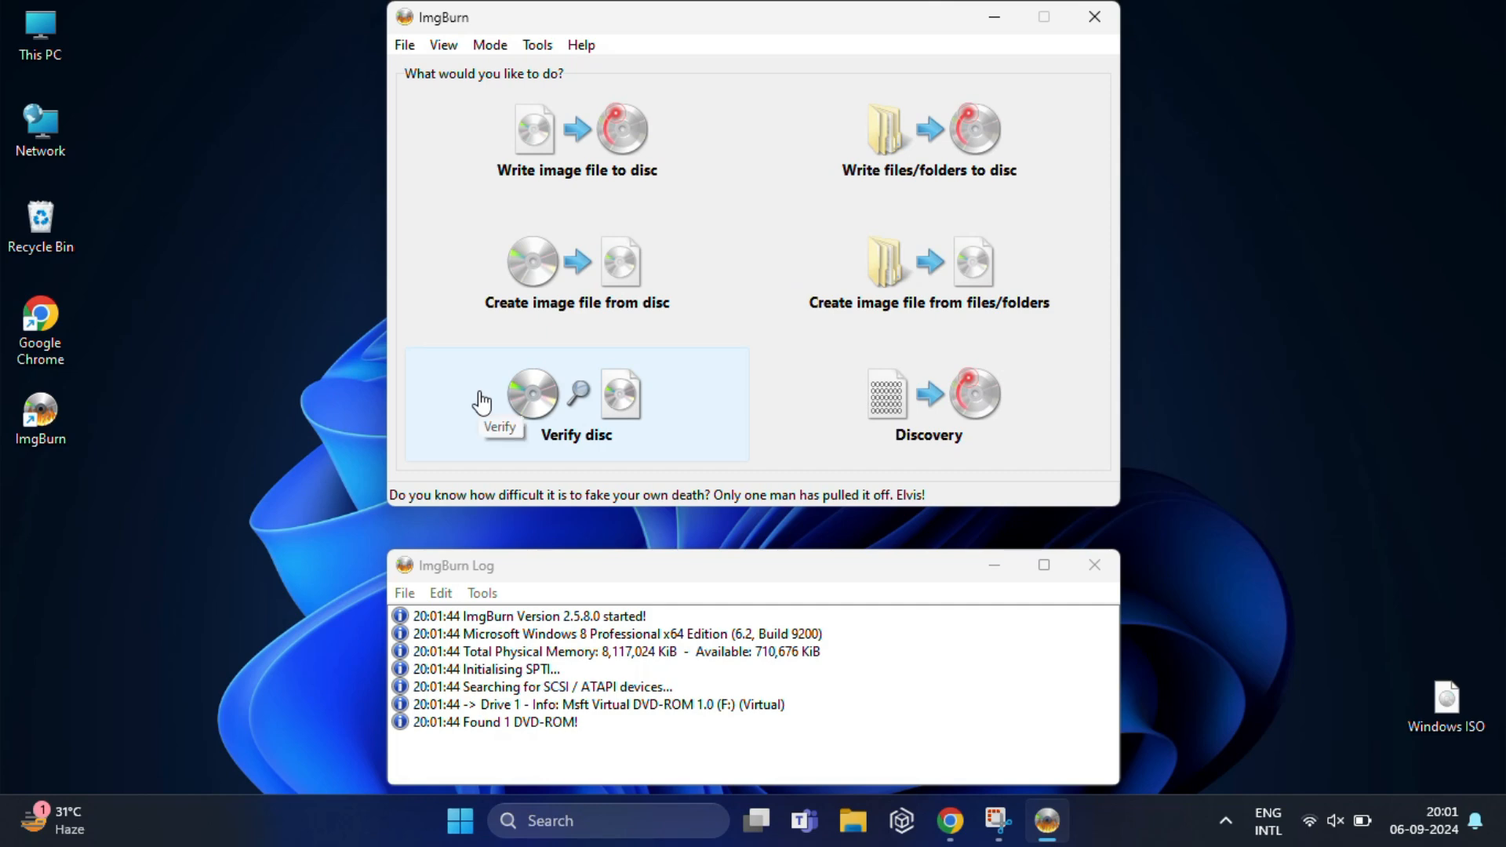
pyautogui.moveTo(613, 262)
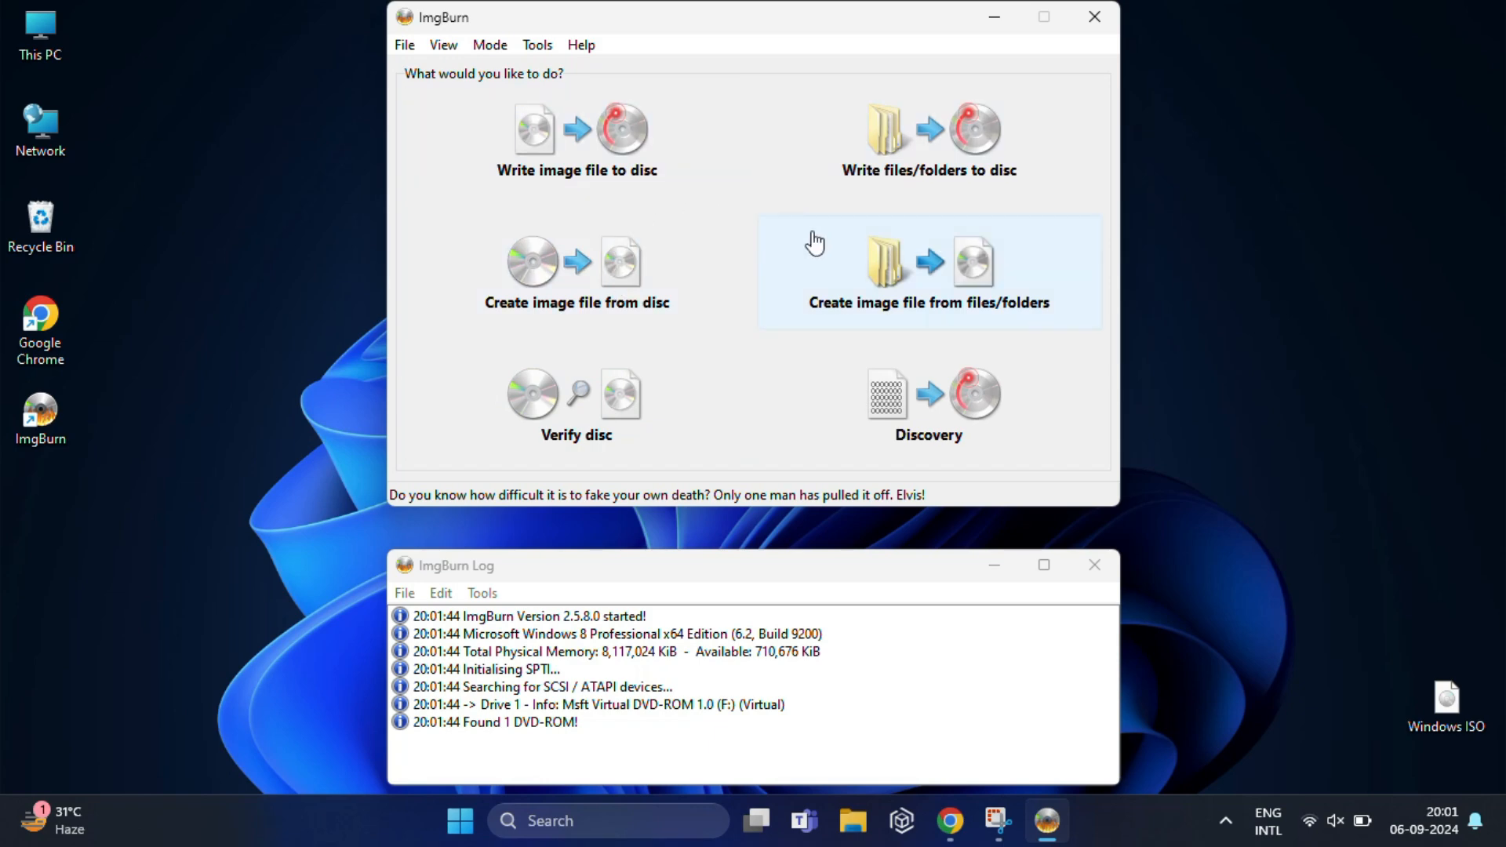
pyautogui.moveTo(900, 276)
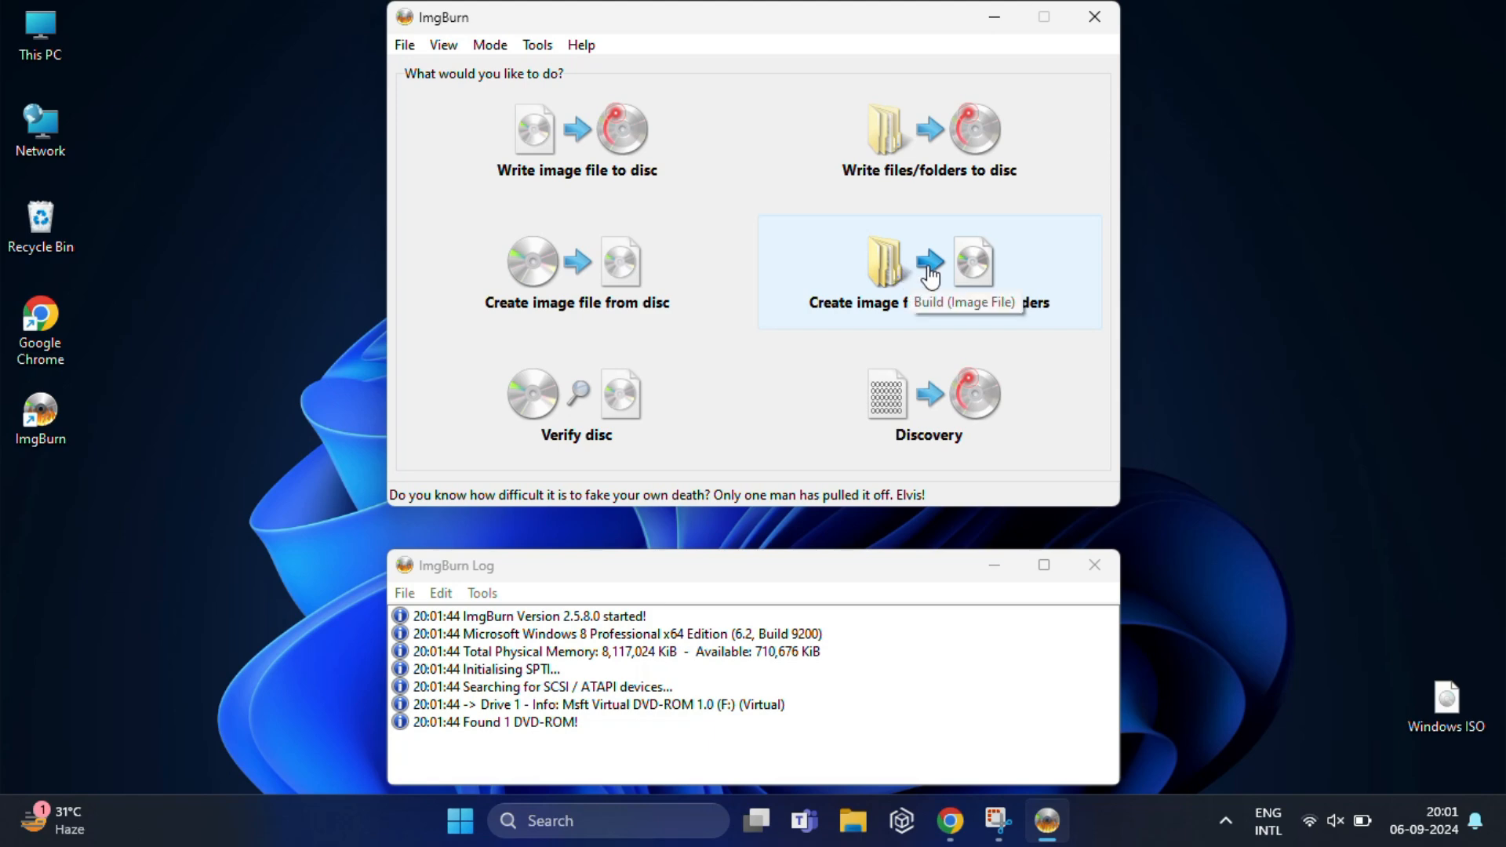
# Begin an image from files/folders and add the ESD-USB (E:) drive as the source folder
pyautogui.click(927, 259)
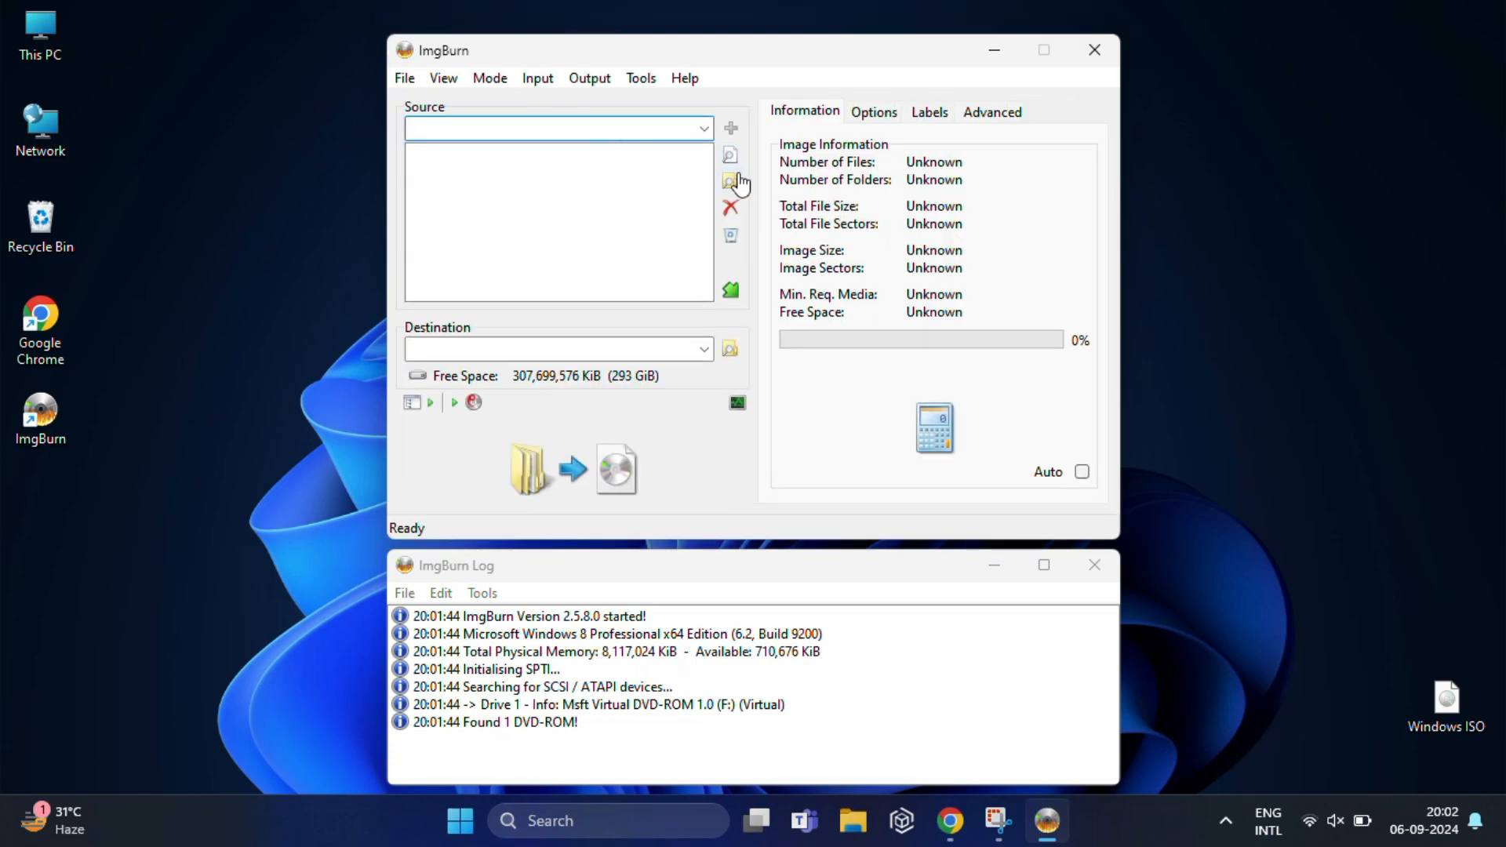
pyautogui.moveTo(730, 181)
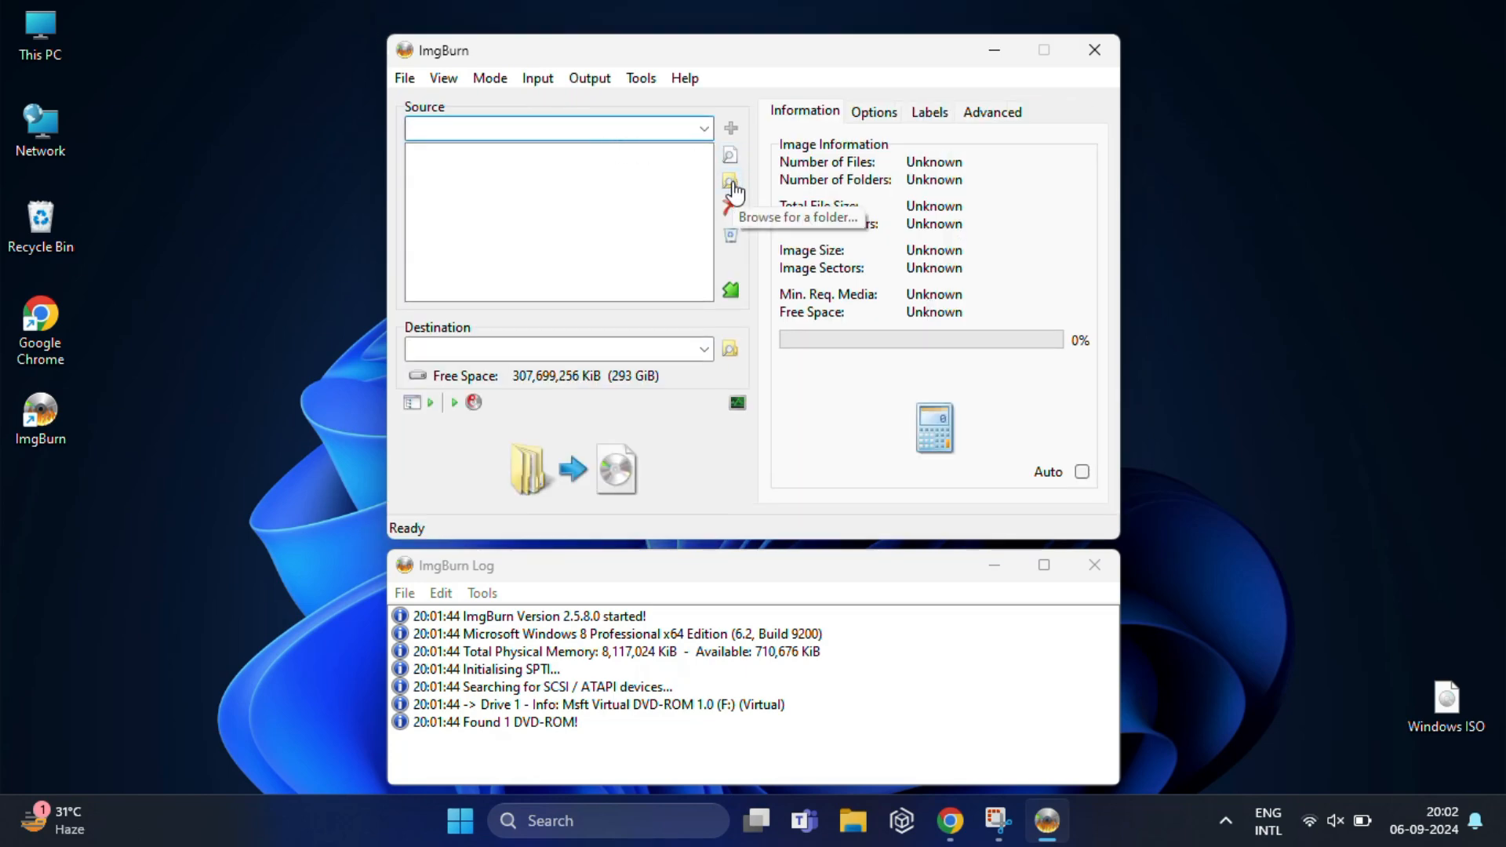
pyautogui.click(730, 180)
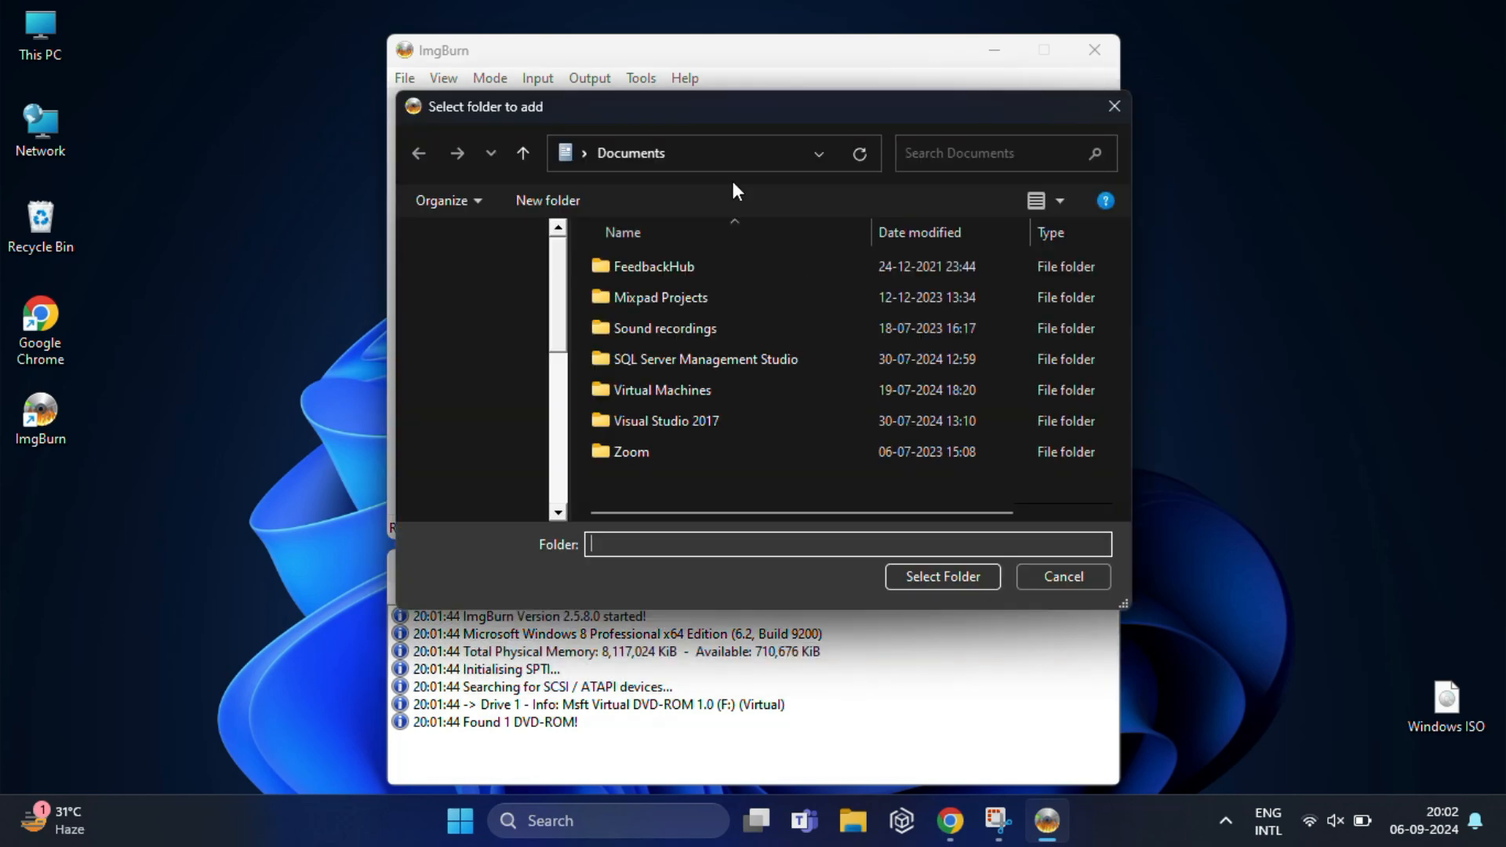
pyautogui.scroll(-3)
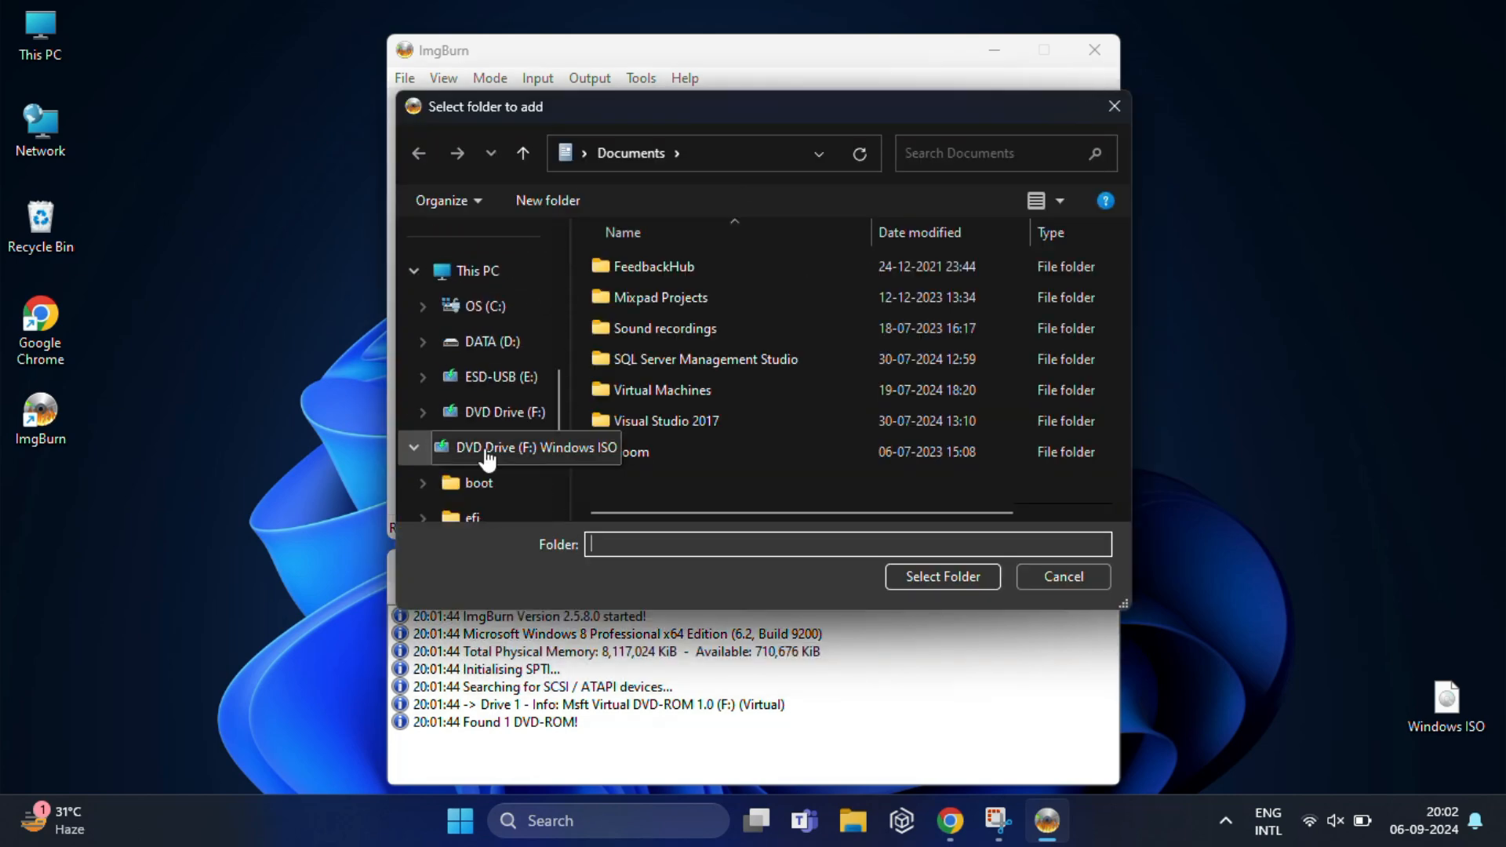
pyautogui.click(499, 375)
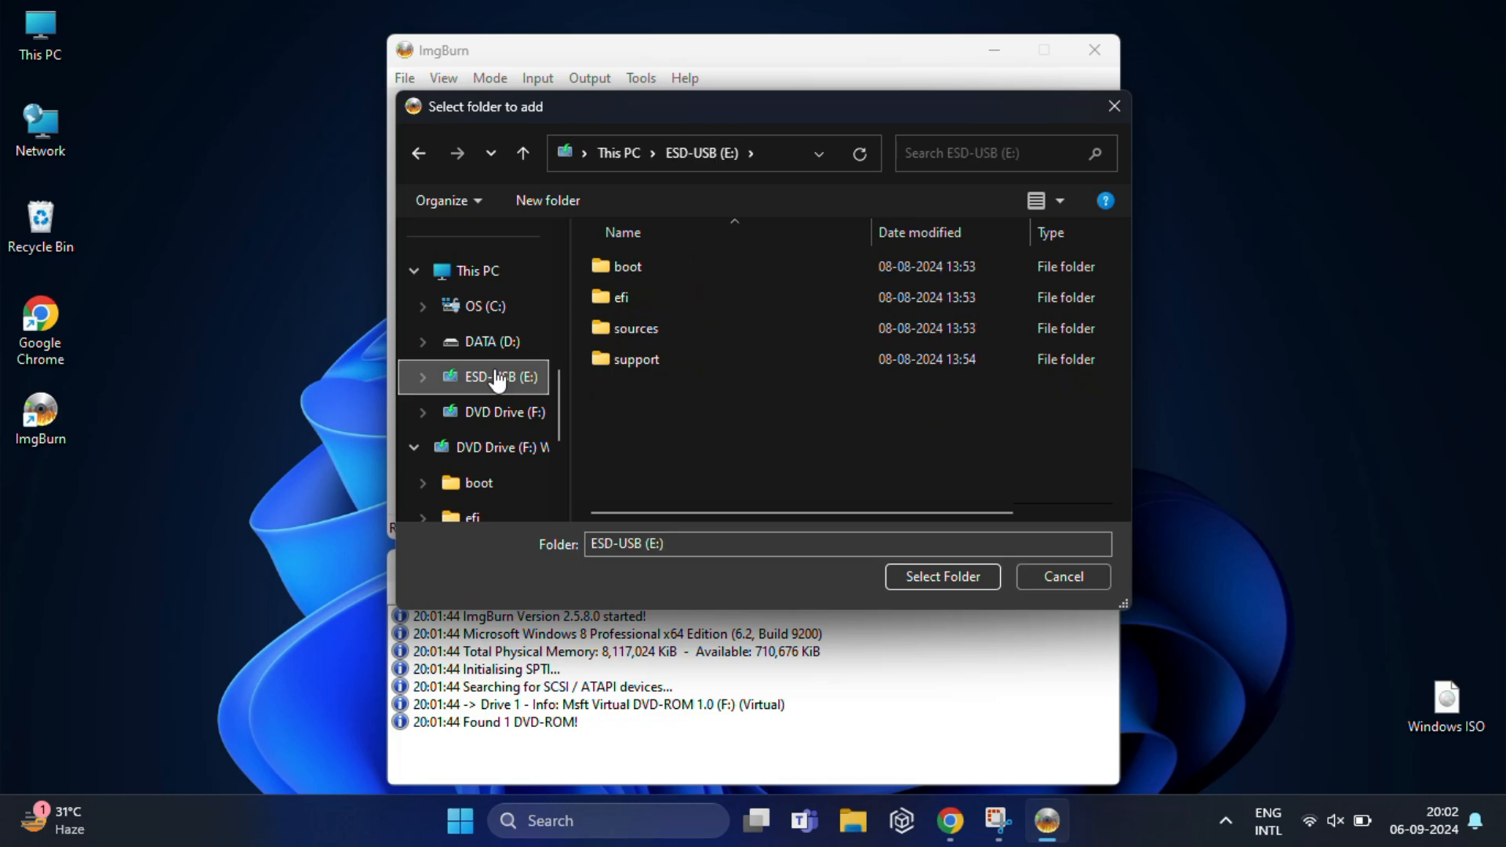
pyautogui.click(940, 576)
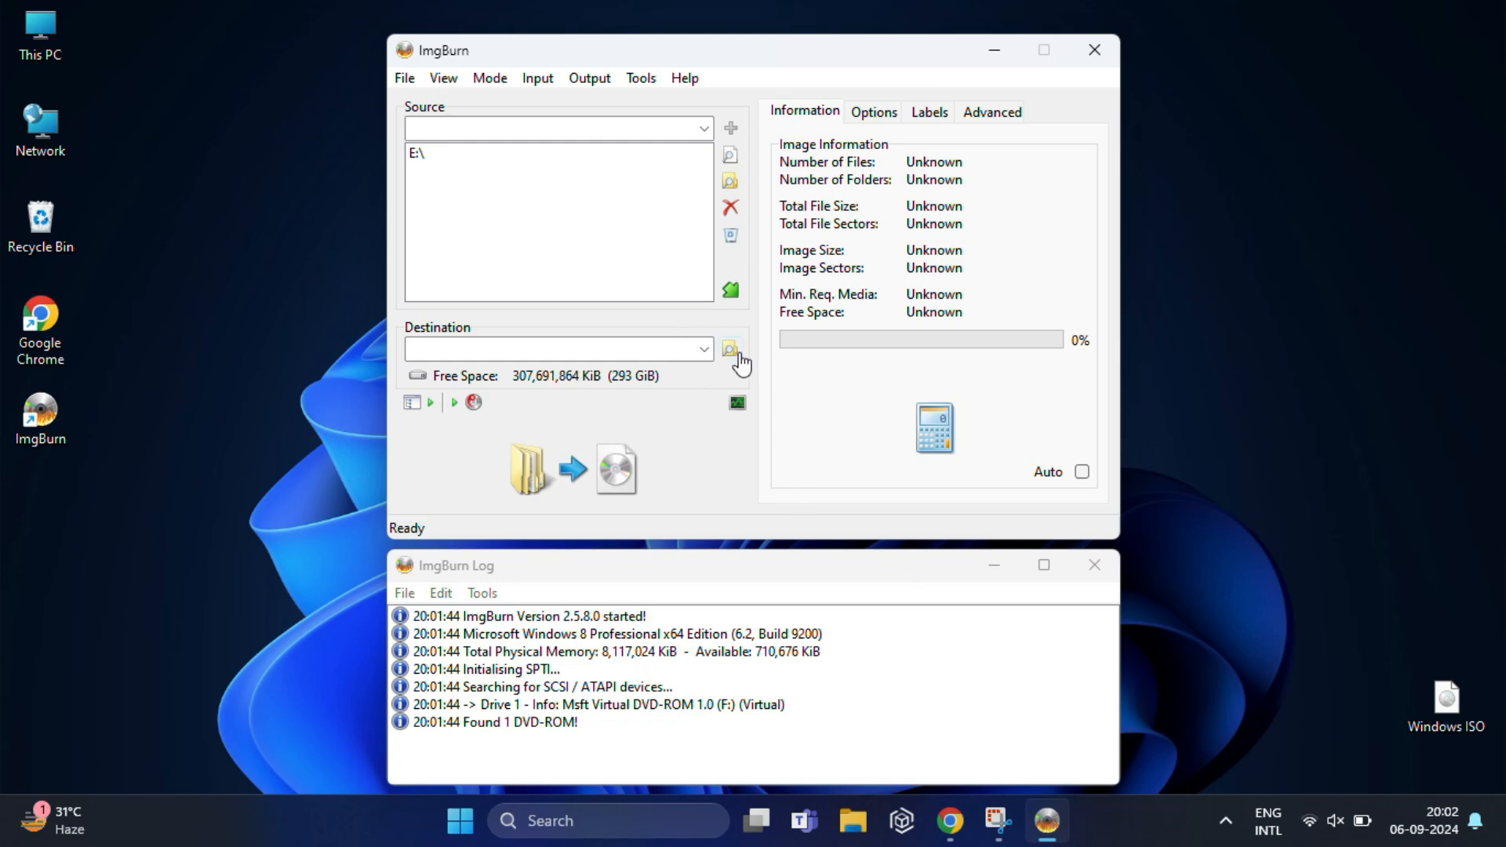
# Set the destination to WindowsISO.iso saved on the Desktop
pyautogui.click(730, 348)
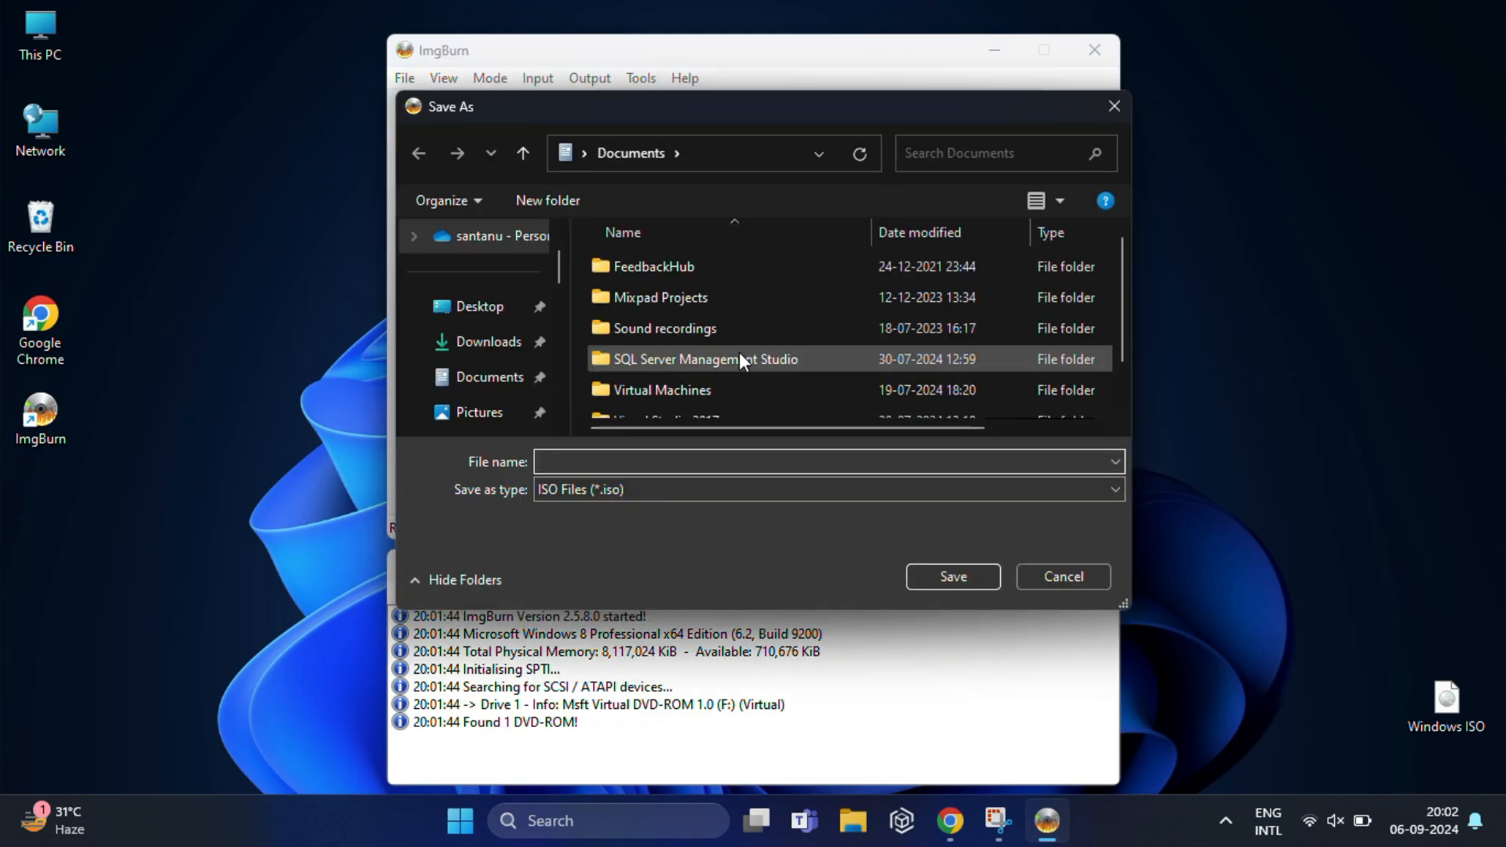
pyautogui.moveTo(480, 306)
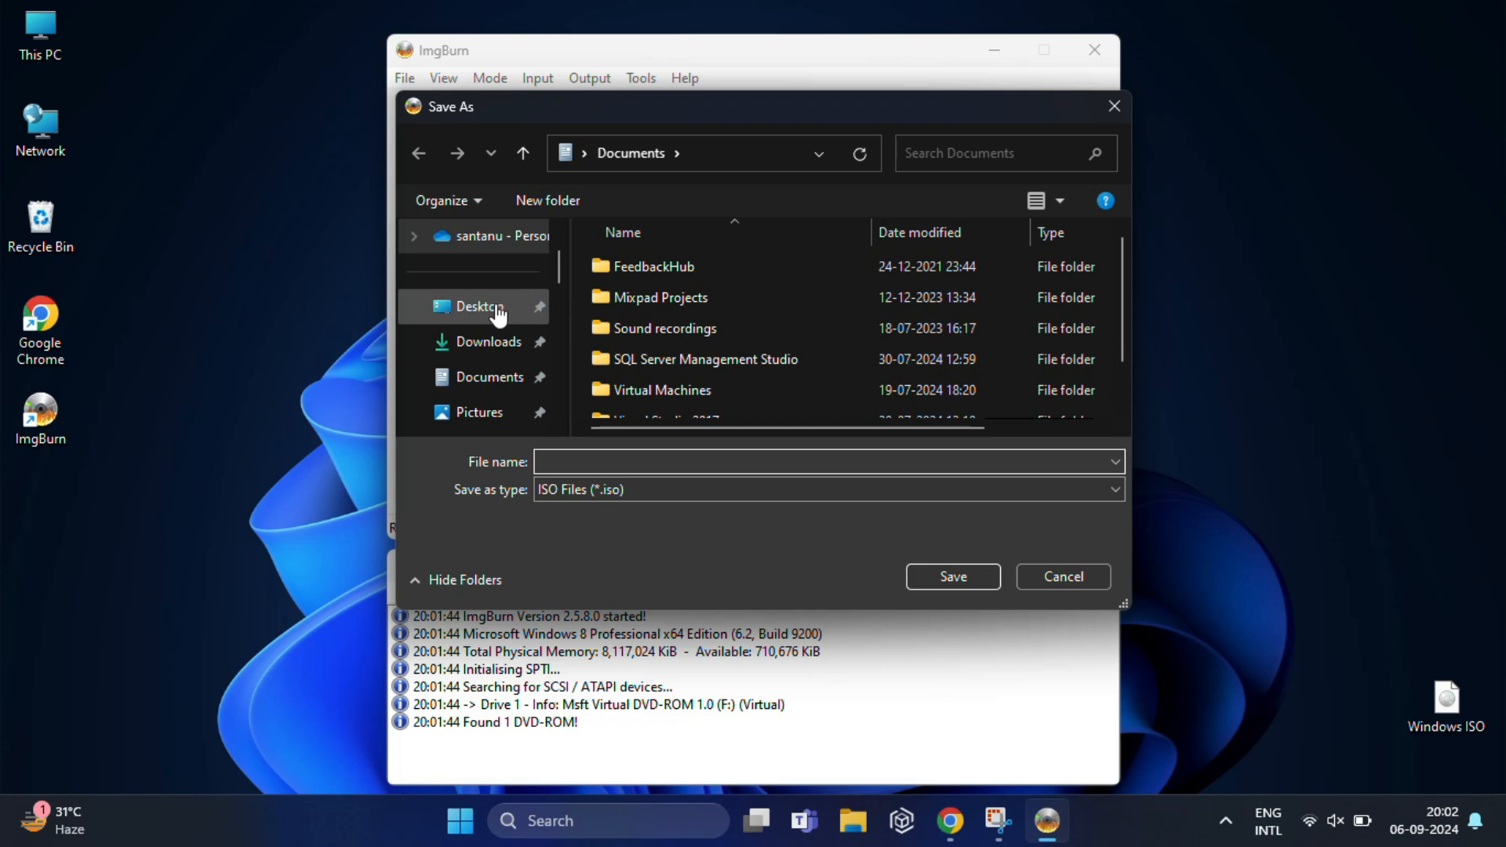
pyautogui.click(480, 306)
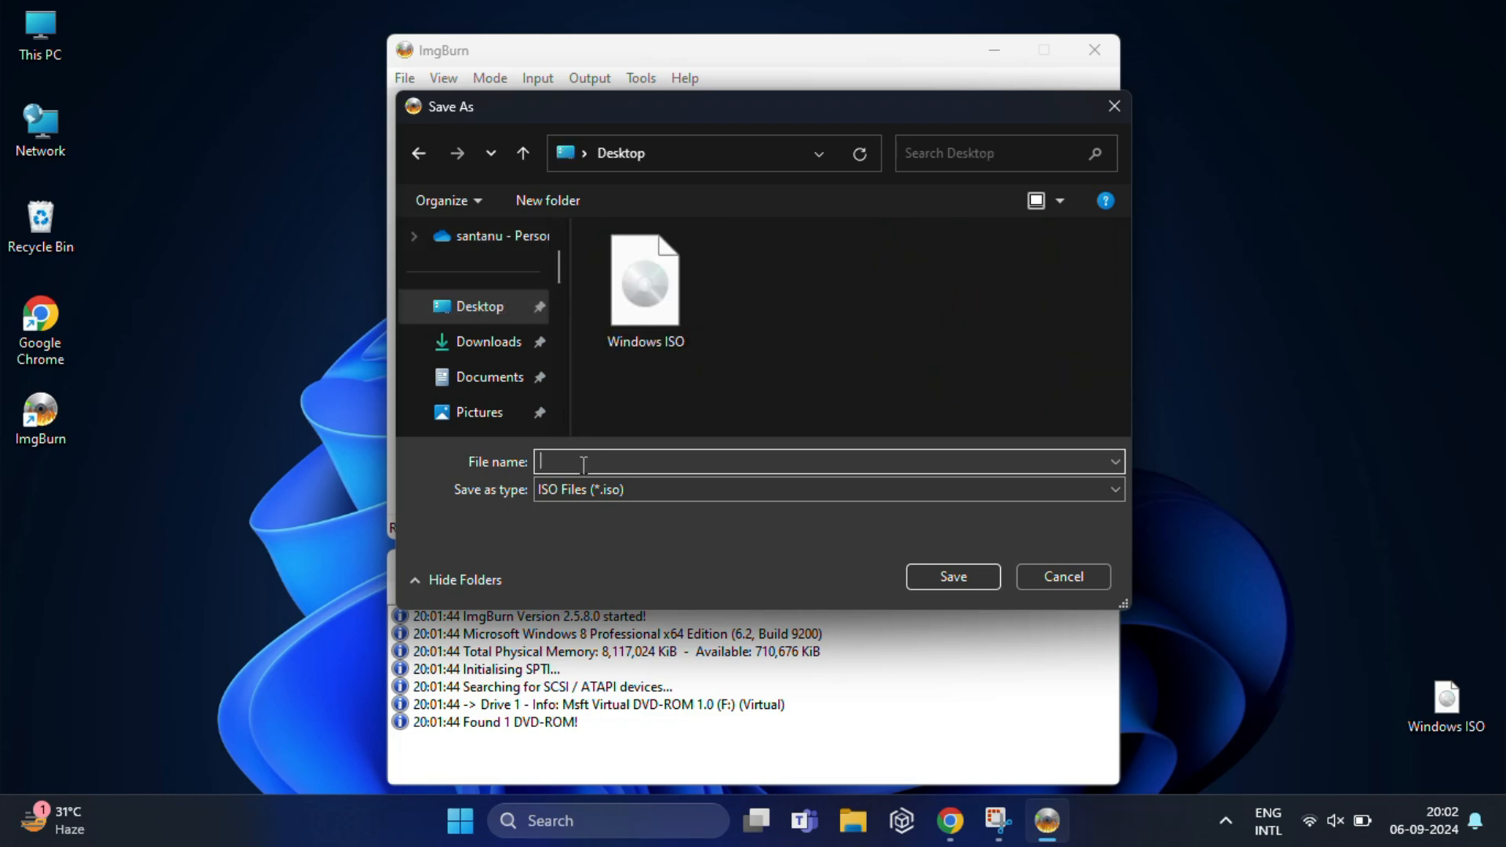
pyautogui.write('Win')
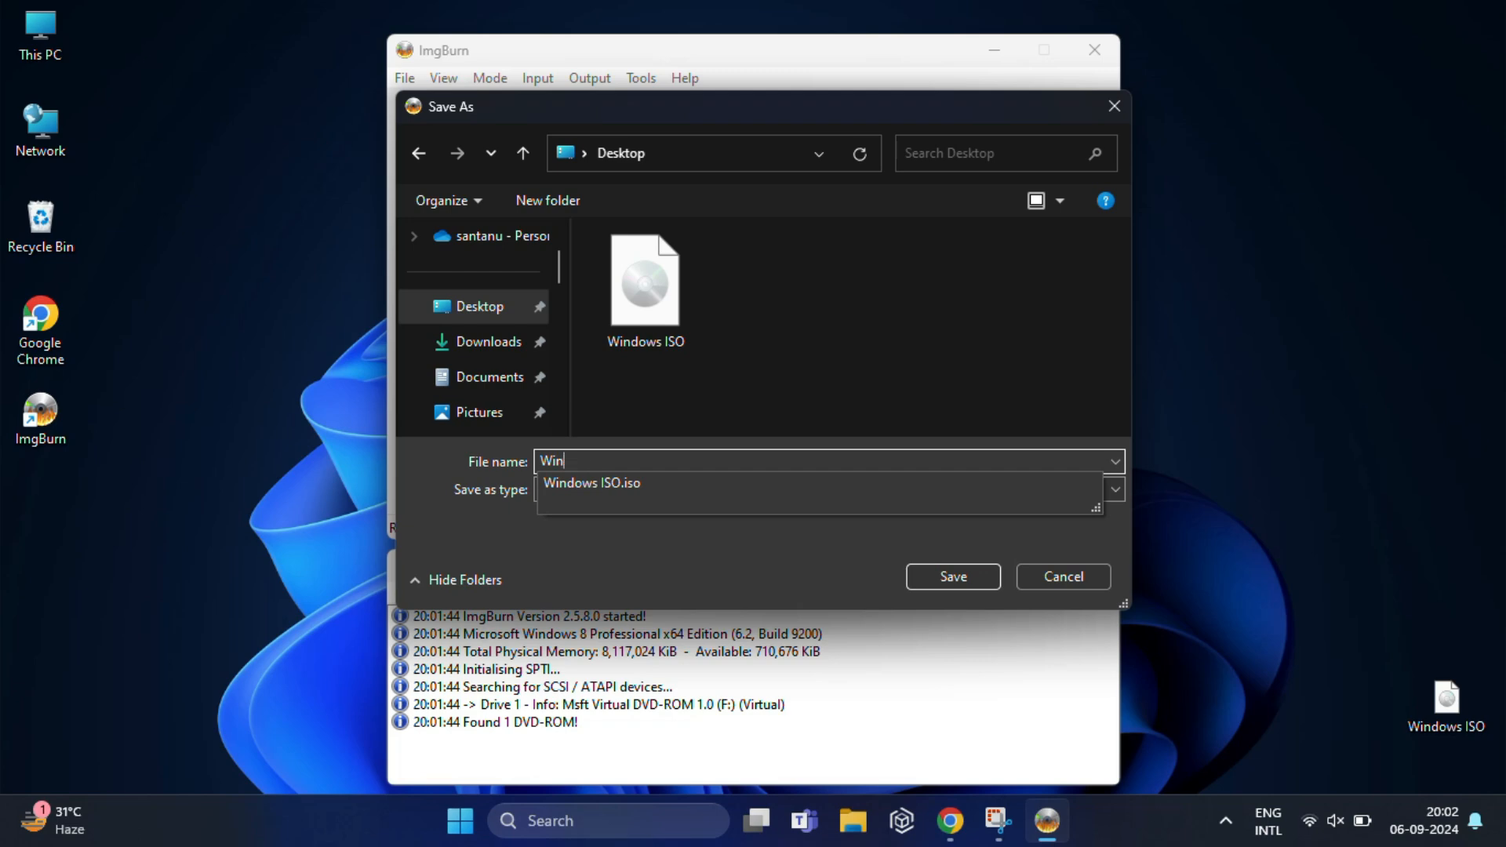
pyautogui.write('dows')
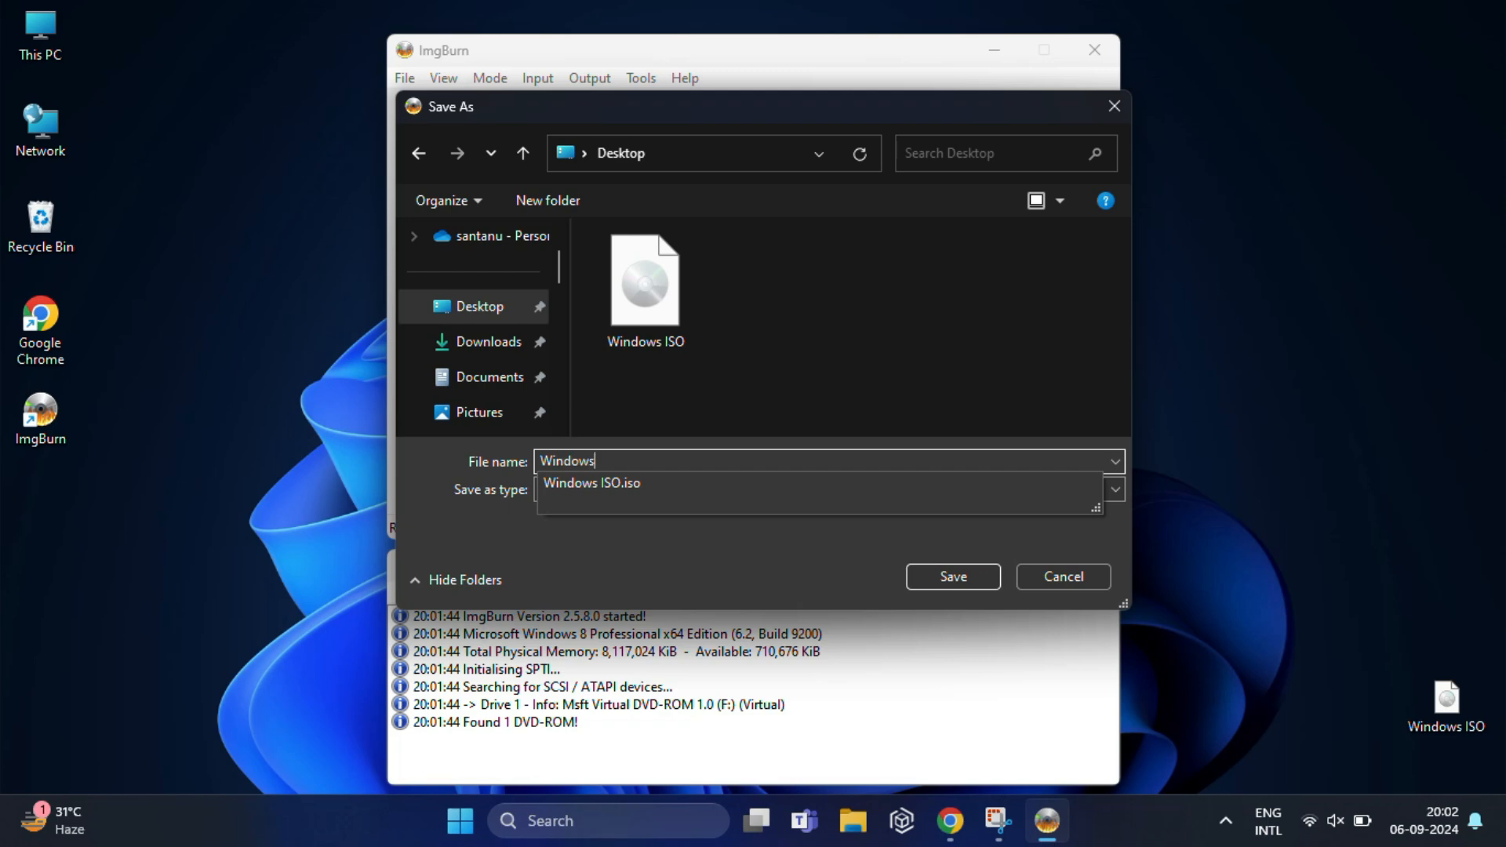
pyautogui.write('IS')
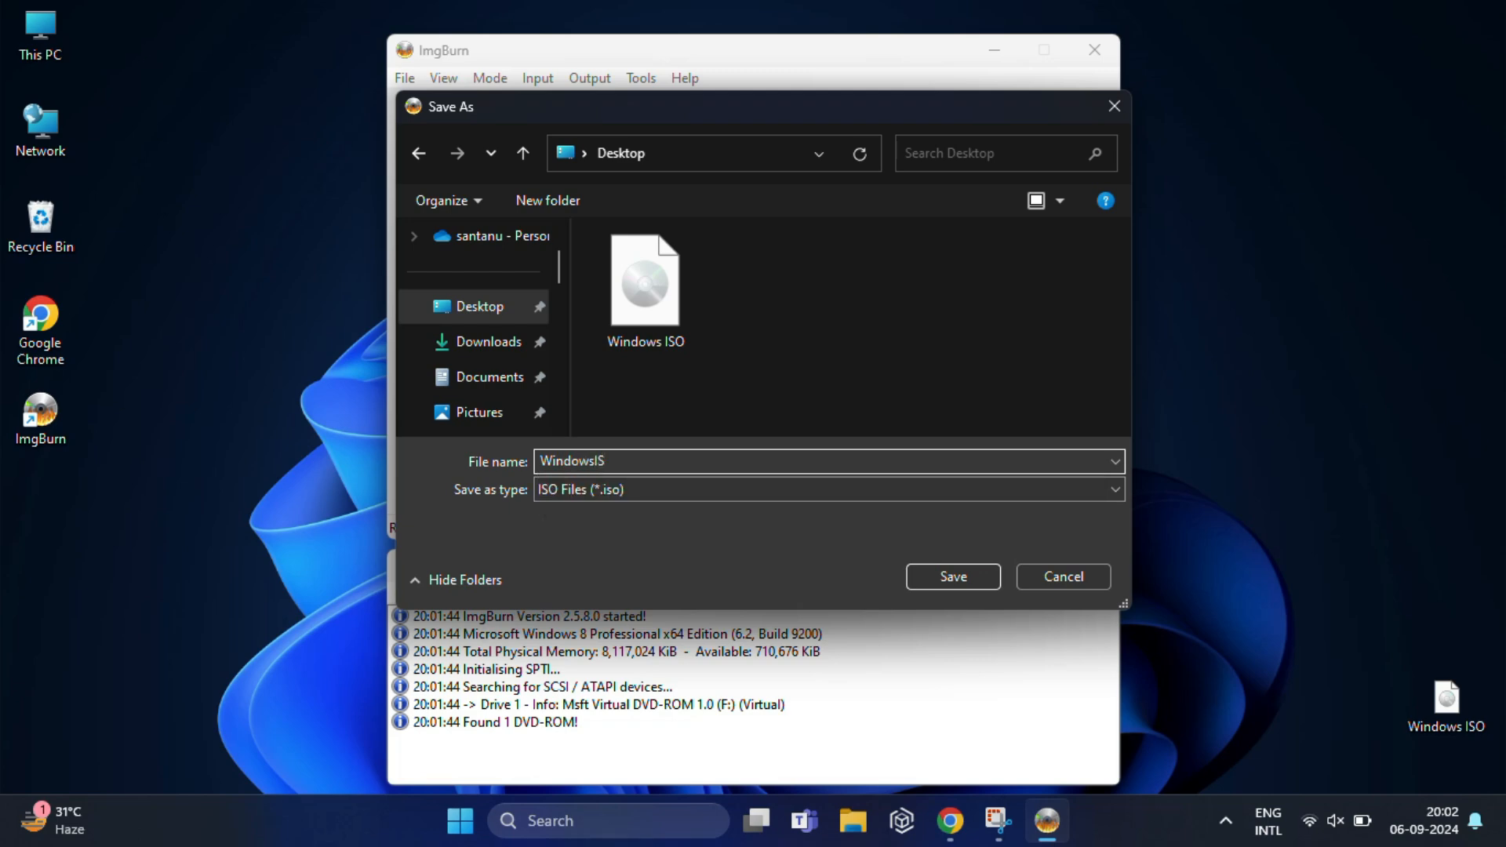
pyautogui.write('O')
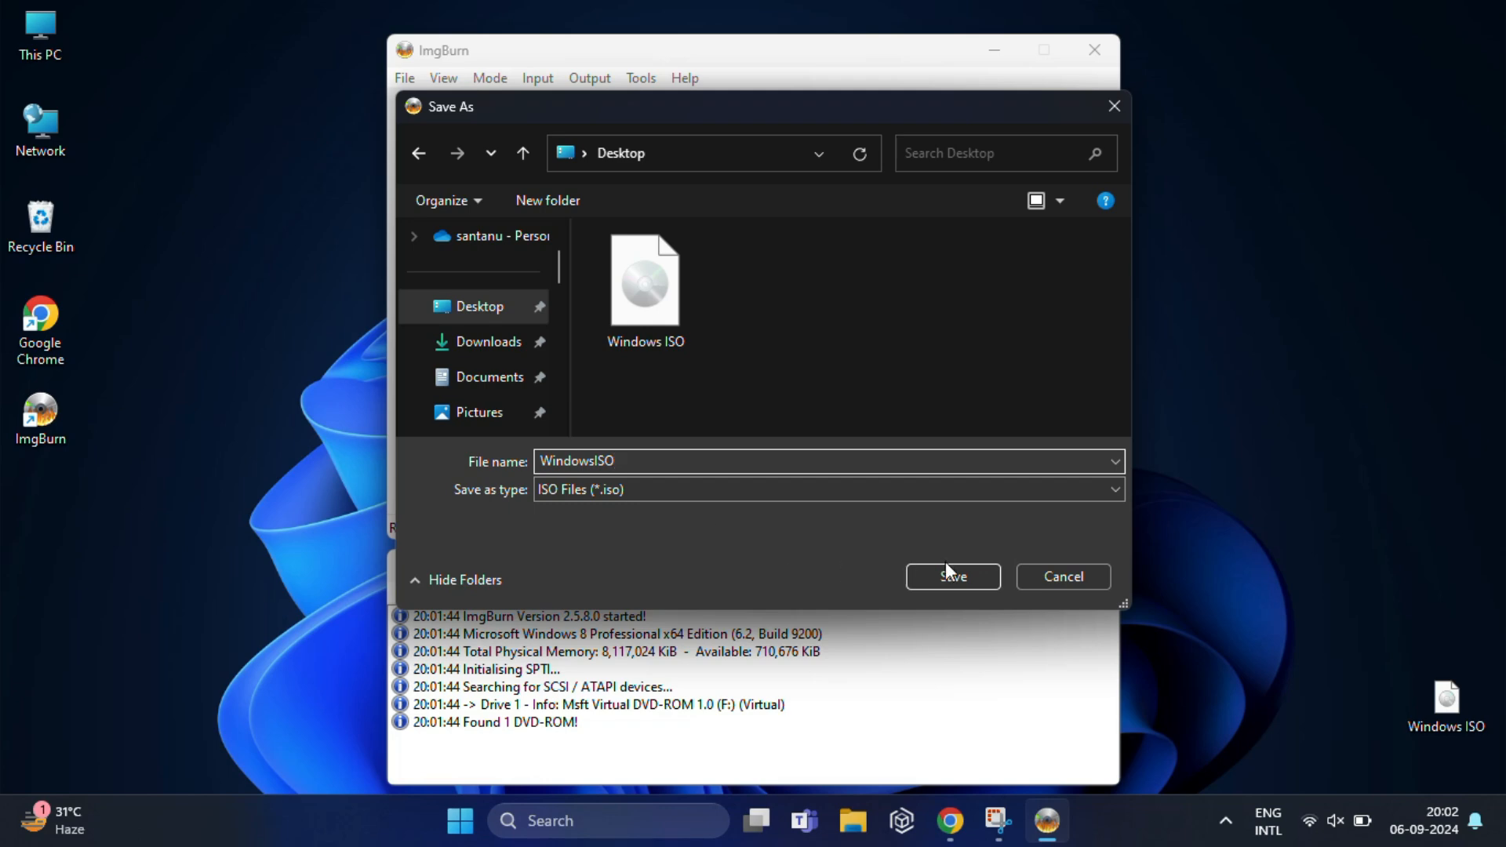
pyautogui.click(951, 575)
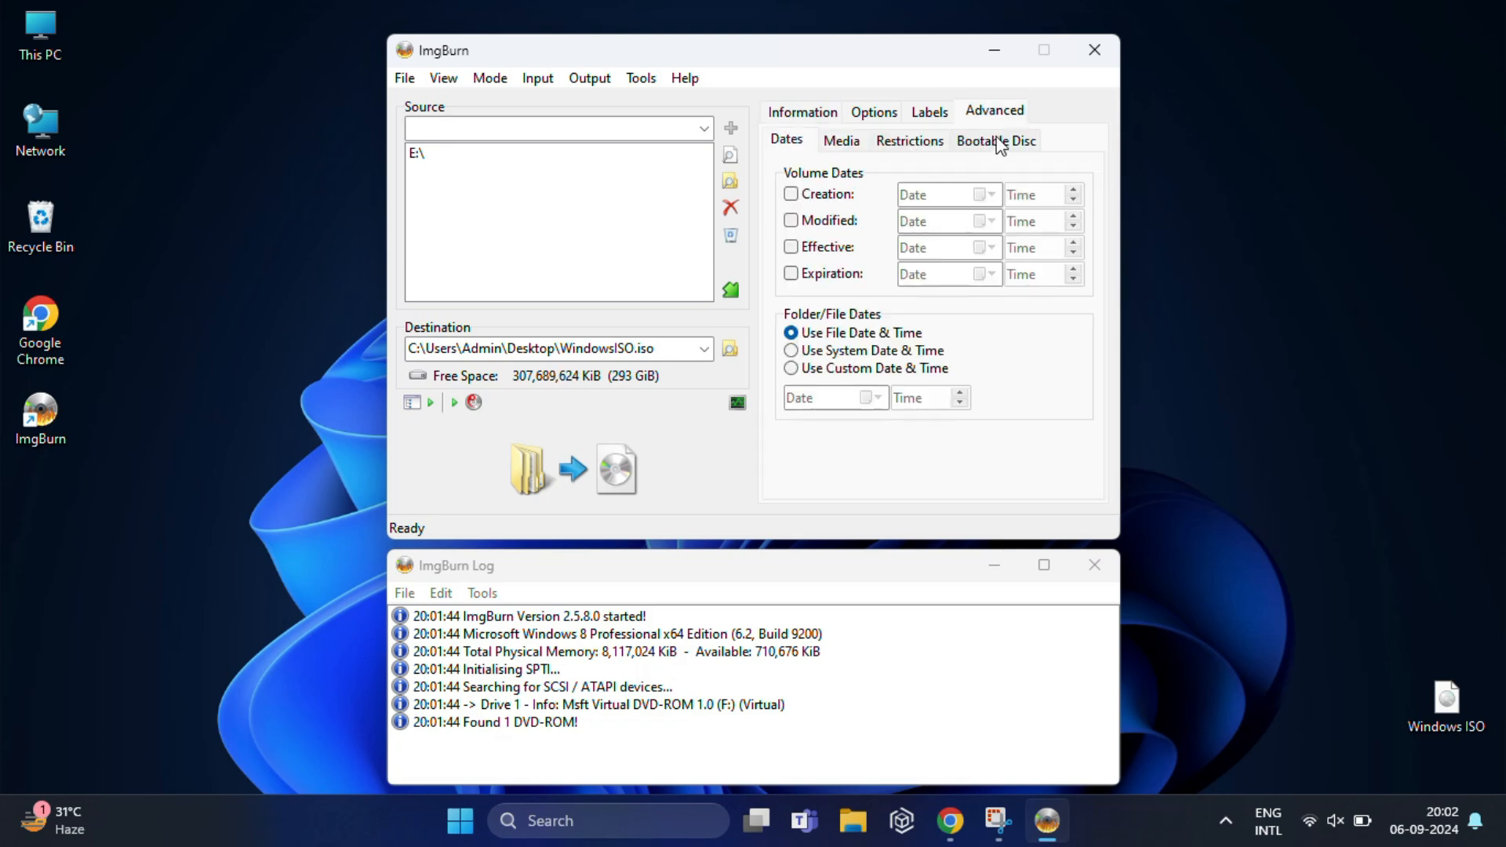
# Enable Make Image Bootable under Advanced > Bootable Disc and begin browsing for the boot image
pyautogui.click(994, 139)
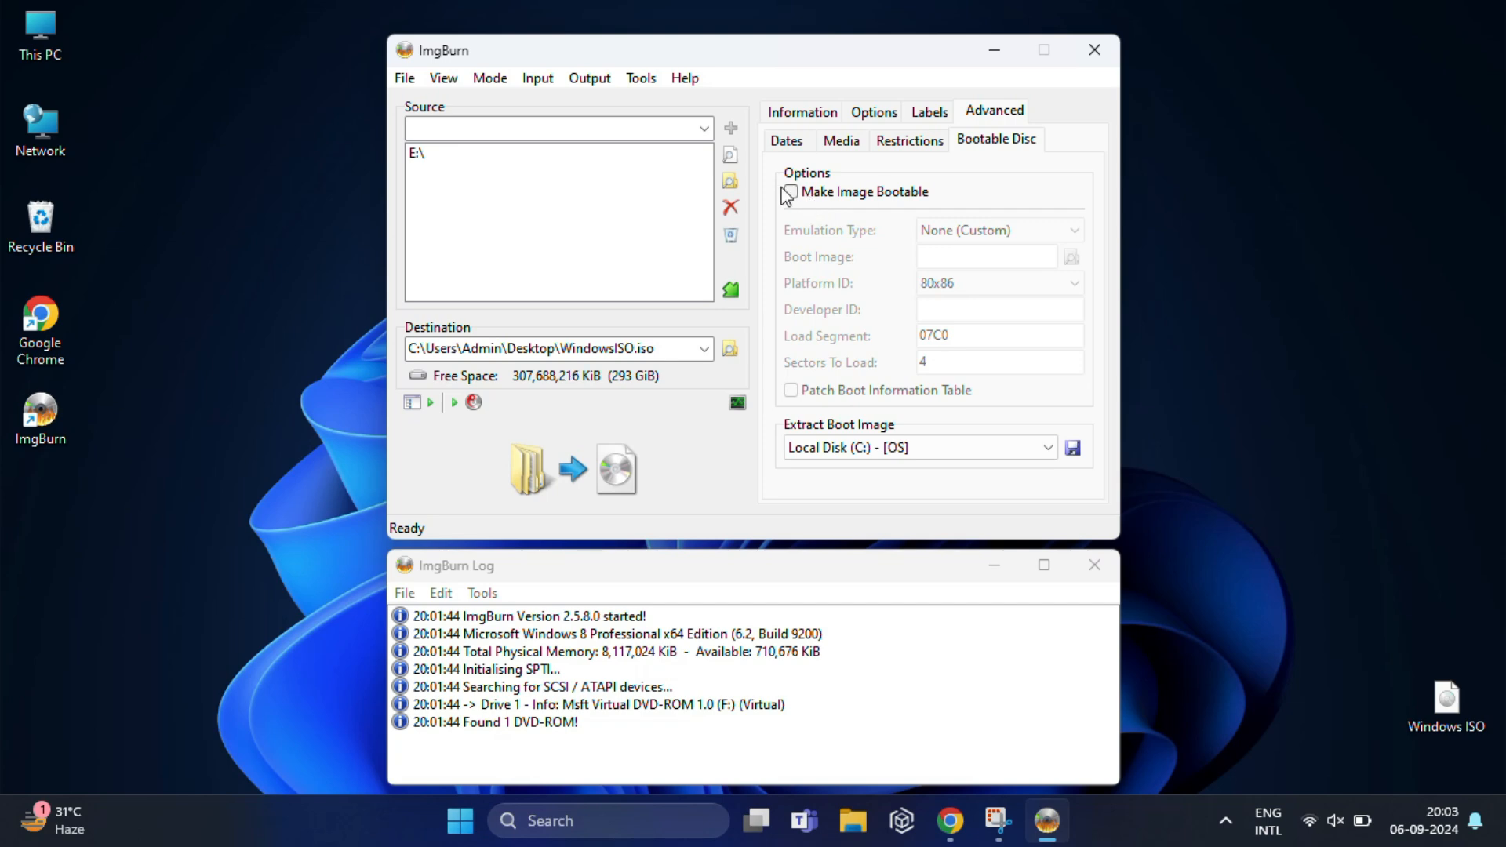
pyautogui.click(791, 191)
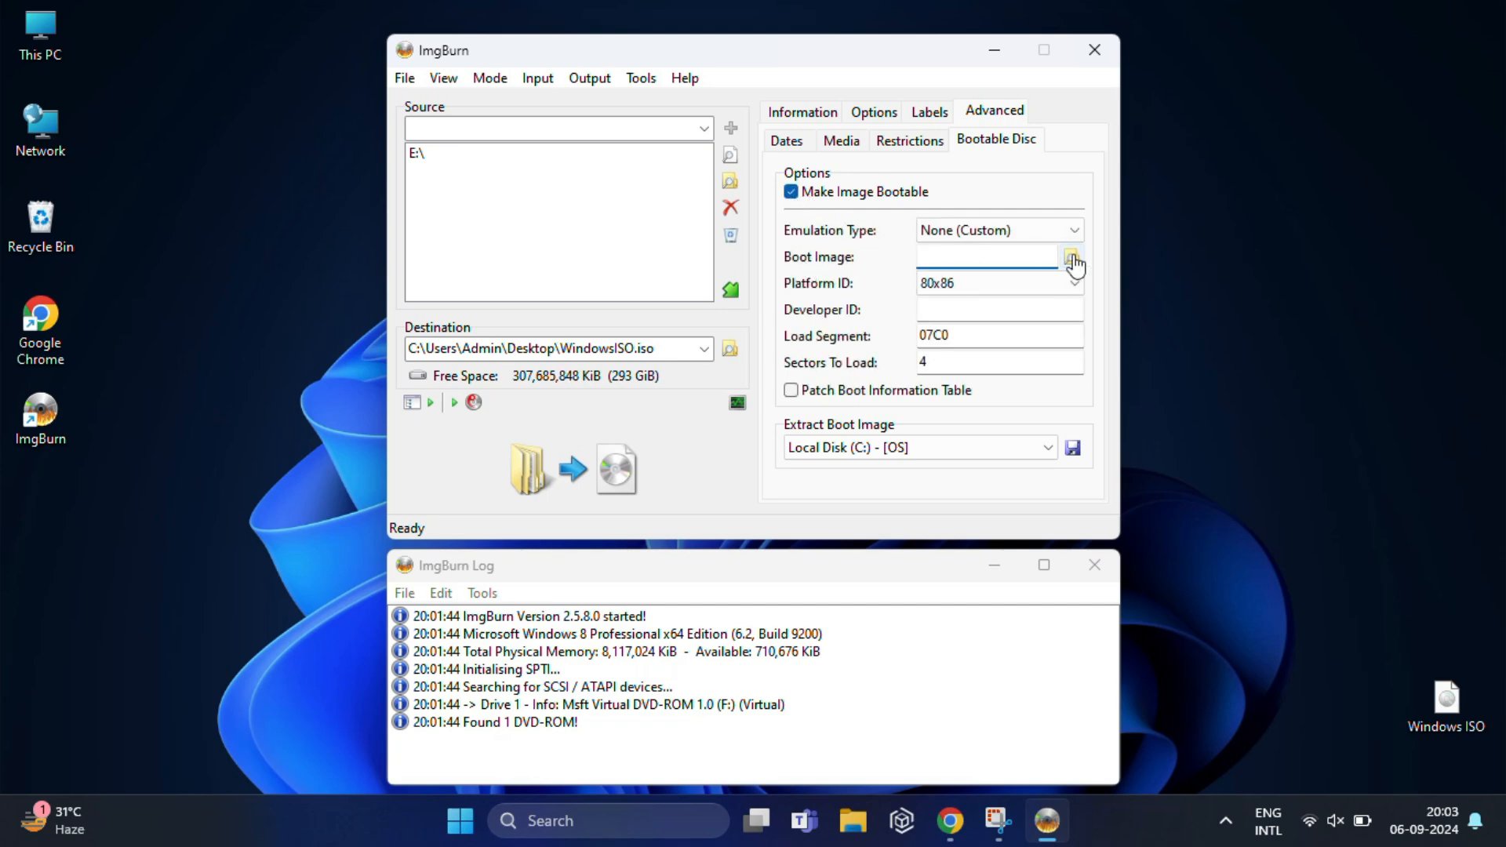
pyautogui.click(1073, 256)
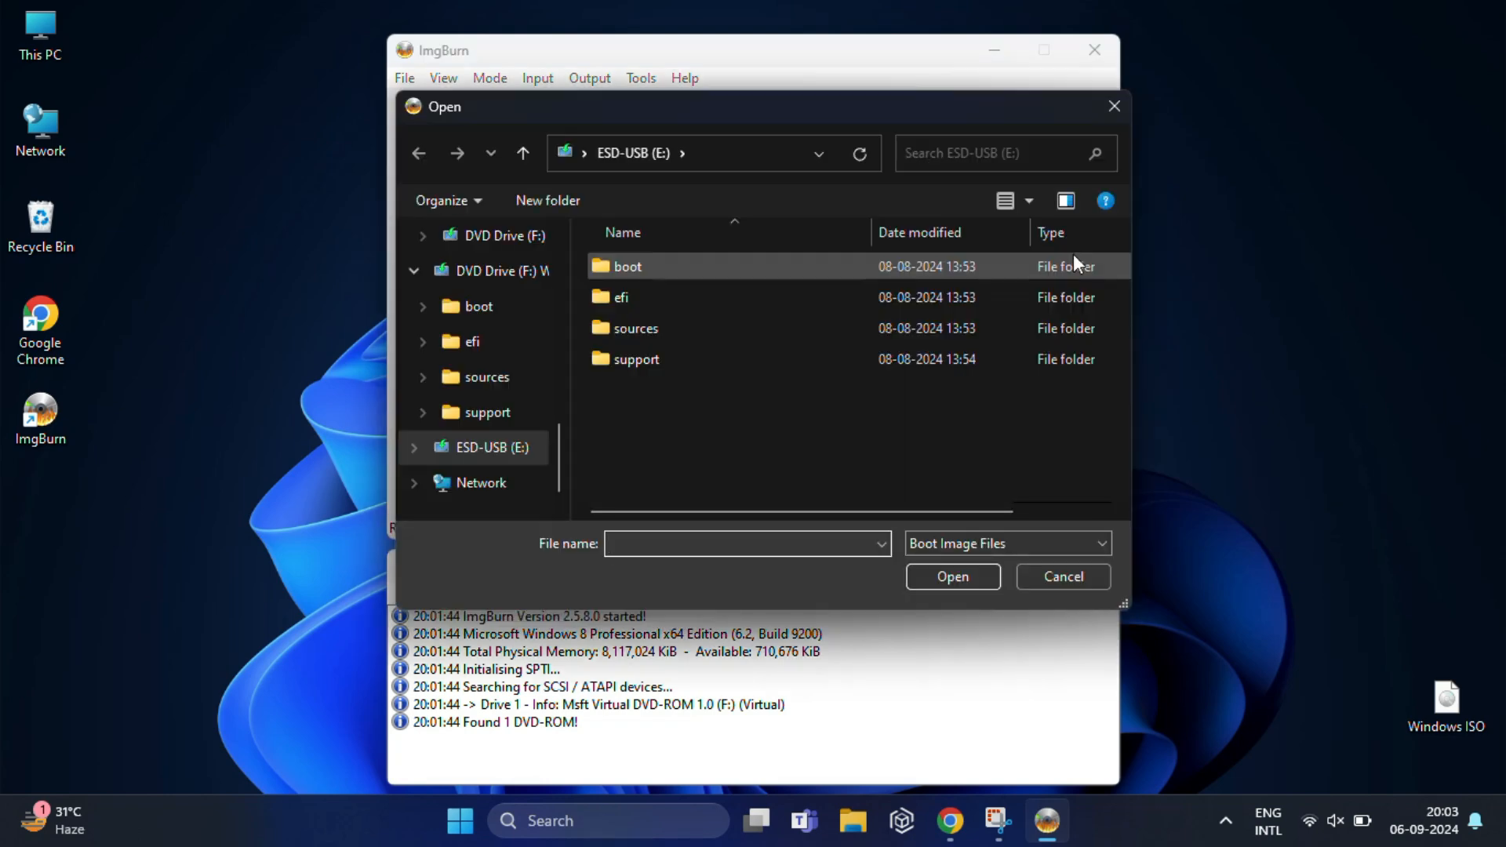
pyautogui.click(633, 297)
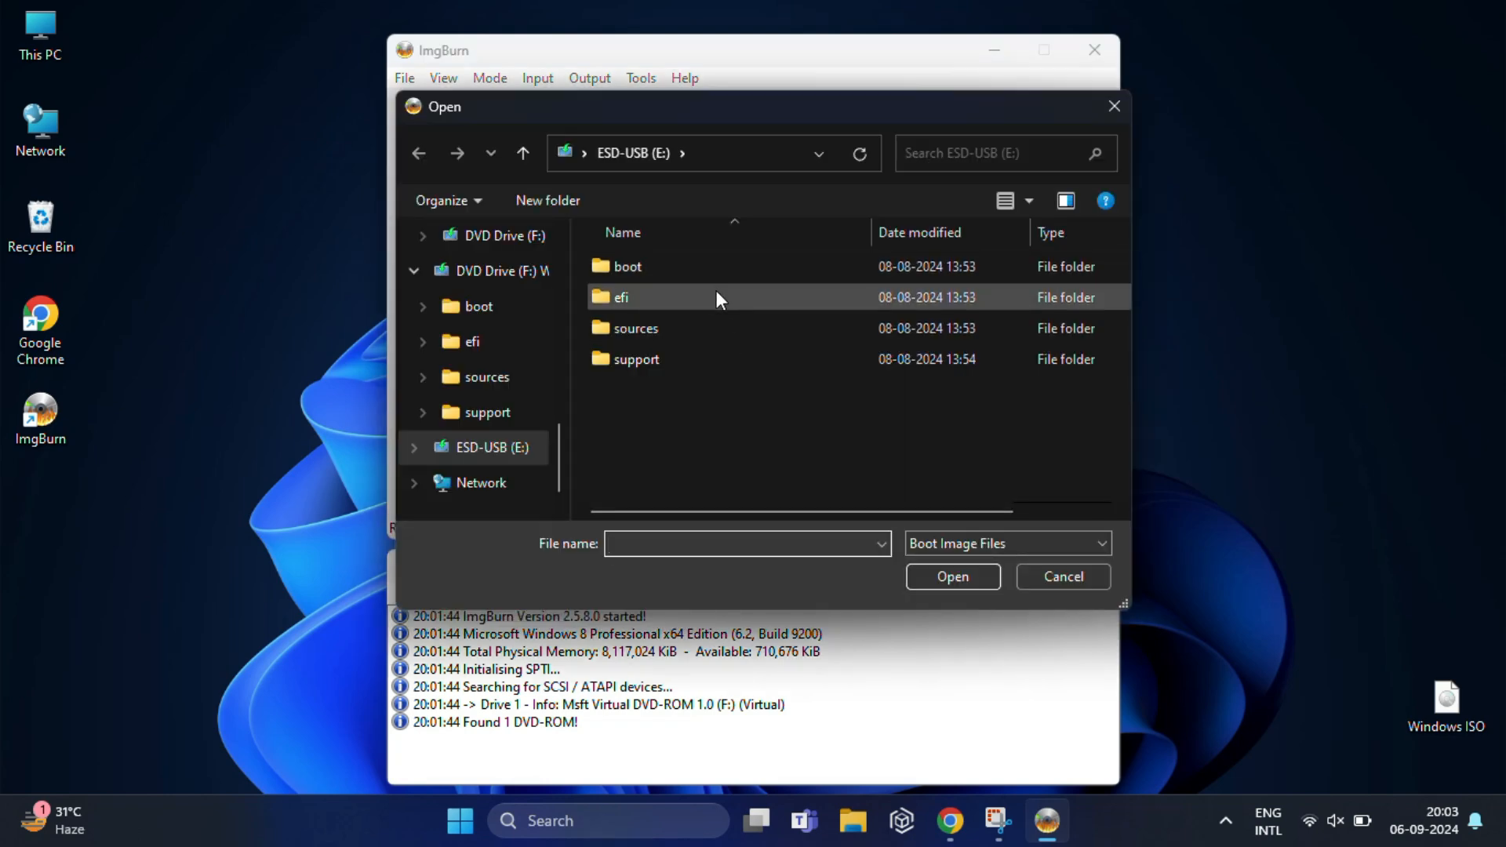
# Choose E:\boot\etfsboot.com as the boot image
pyautogui.doubleClick(627, 267)
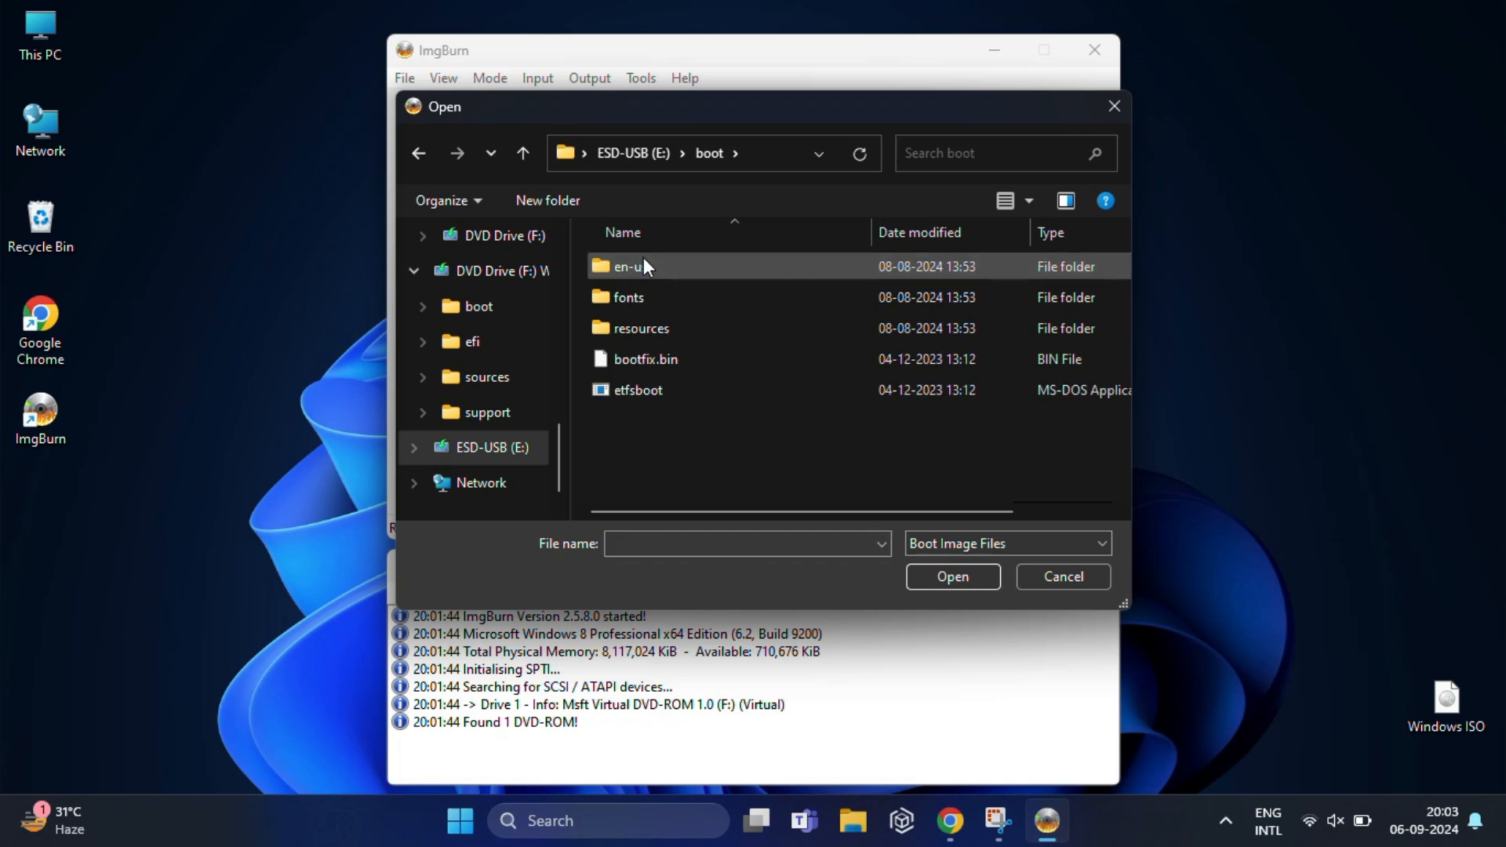
pyautogui.click(637, 389)
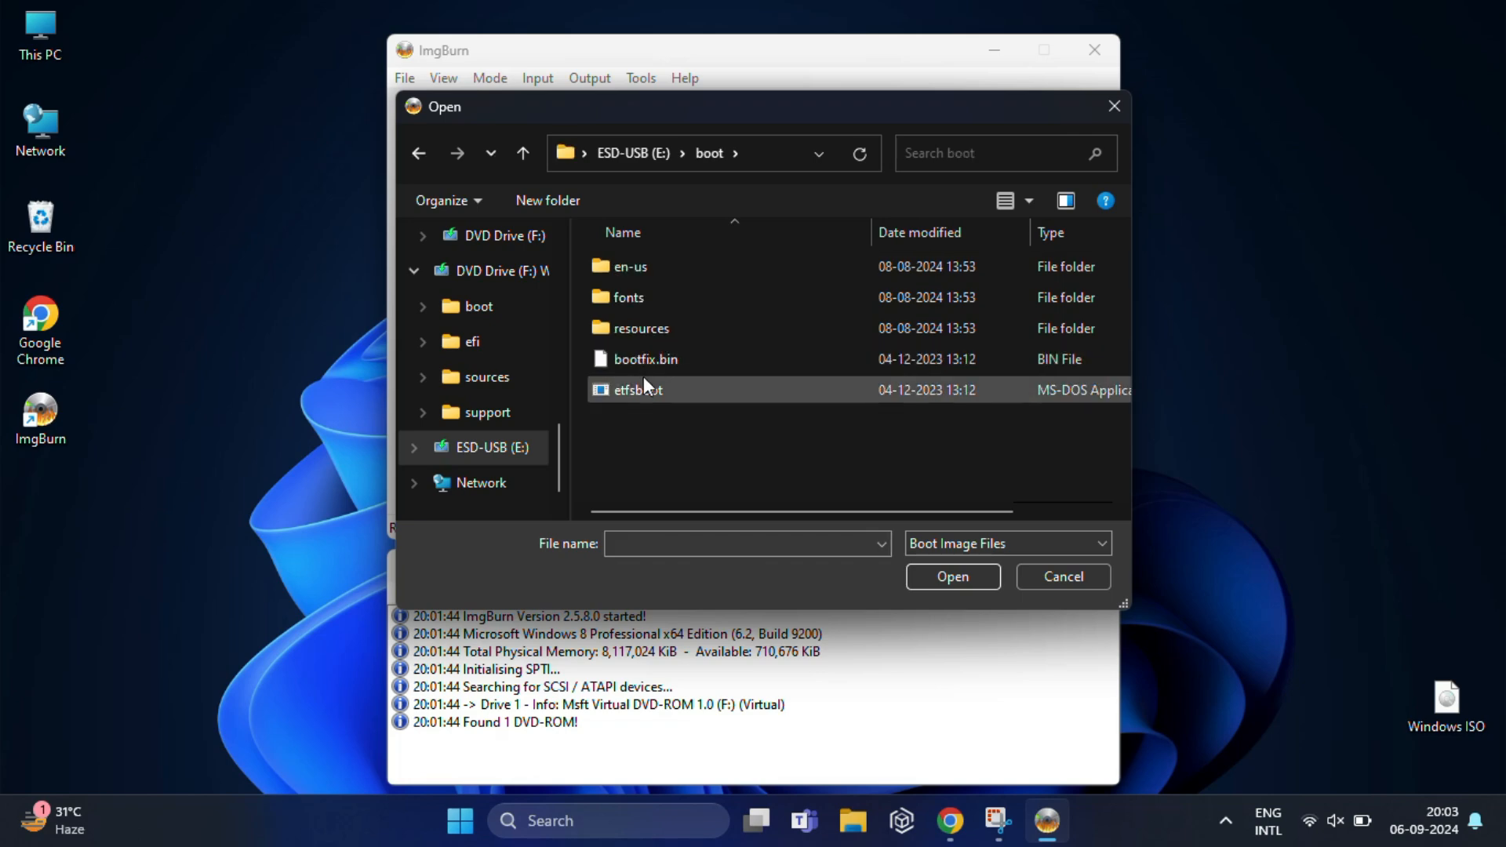
pyautogui.moveTo(651, 399)
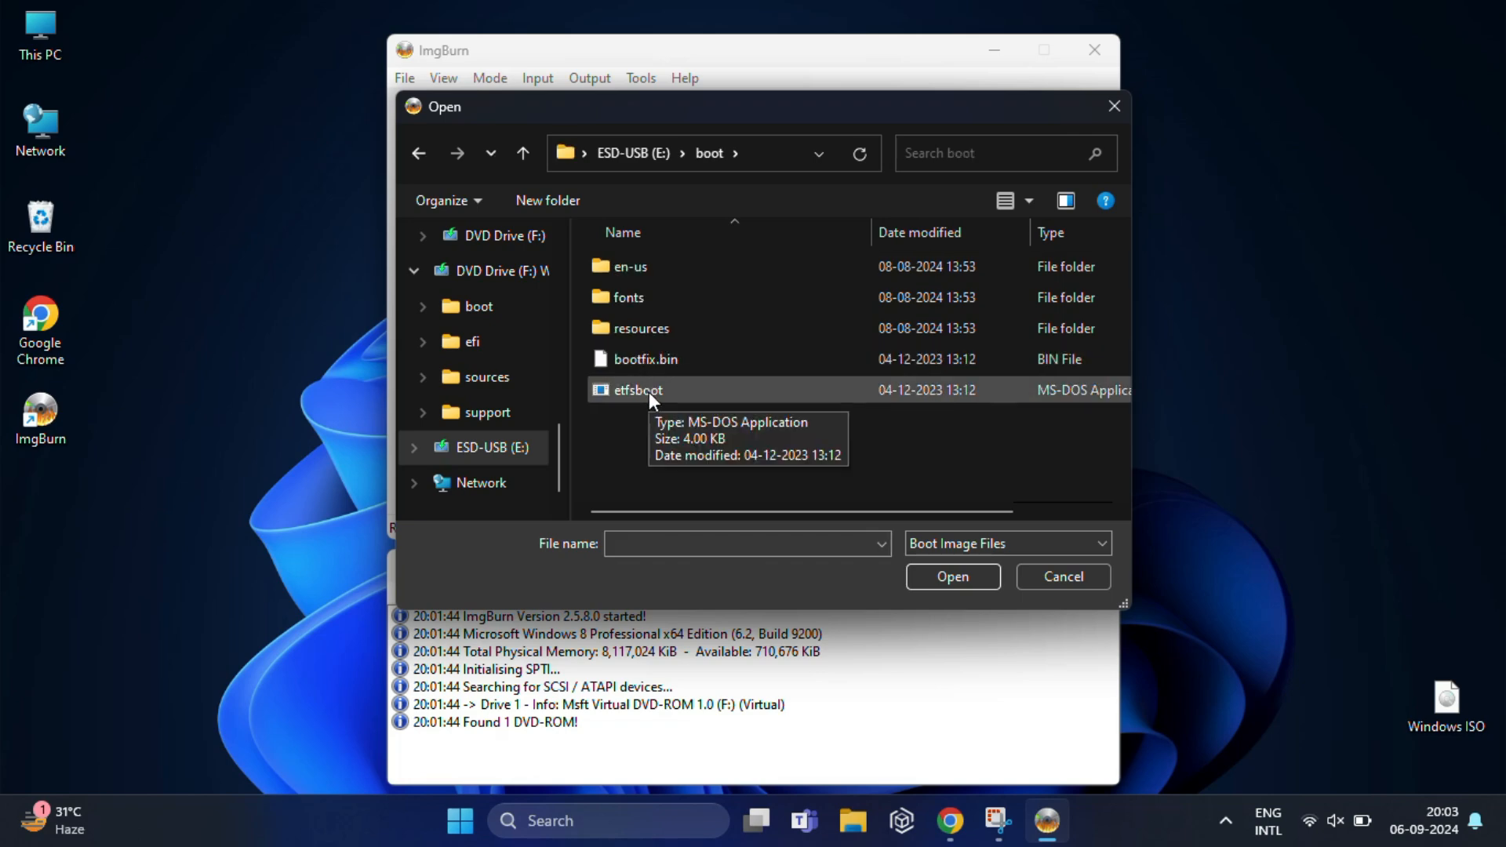
pyautogui.click(637, 390)
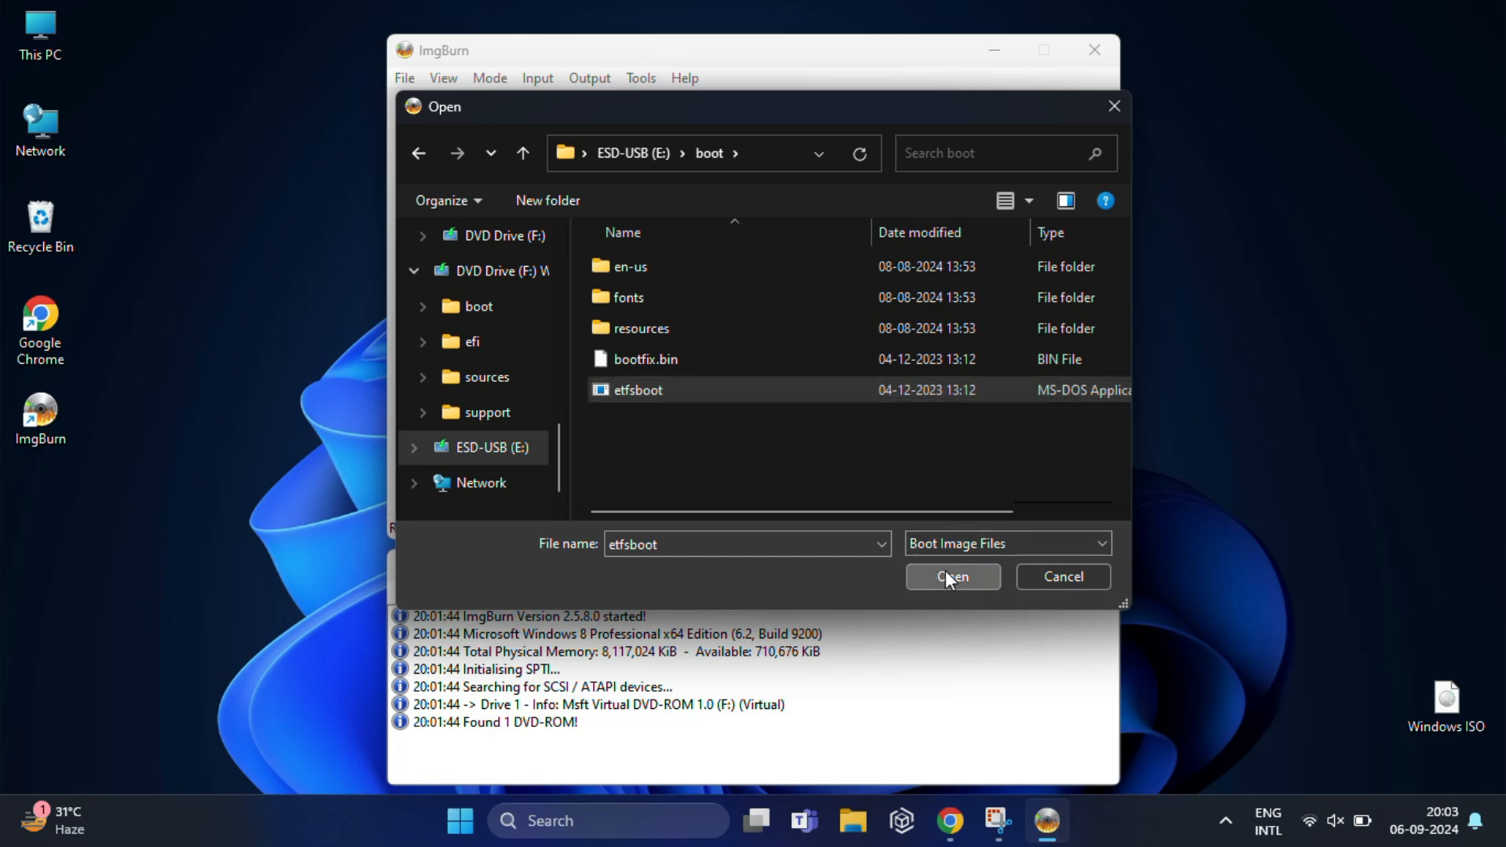
pyautogui.click(951, 576)
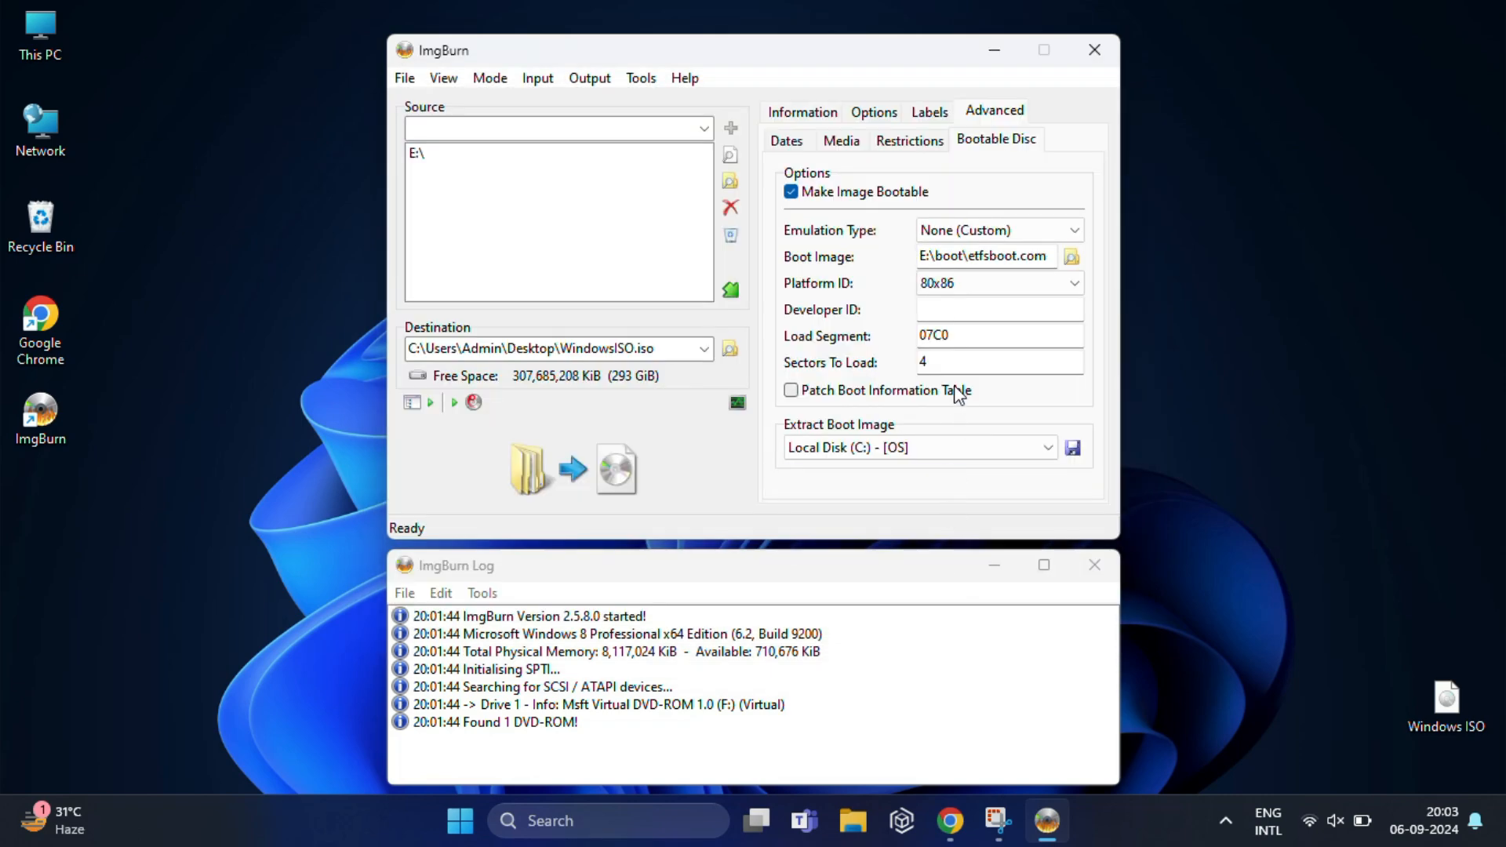
# Enter 'Microsoft Corporation' as Developer ID and start the build
pyautogui.write('Micr')
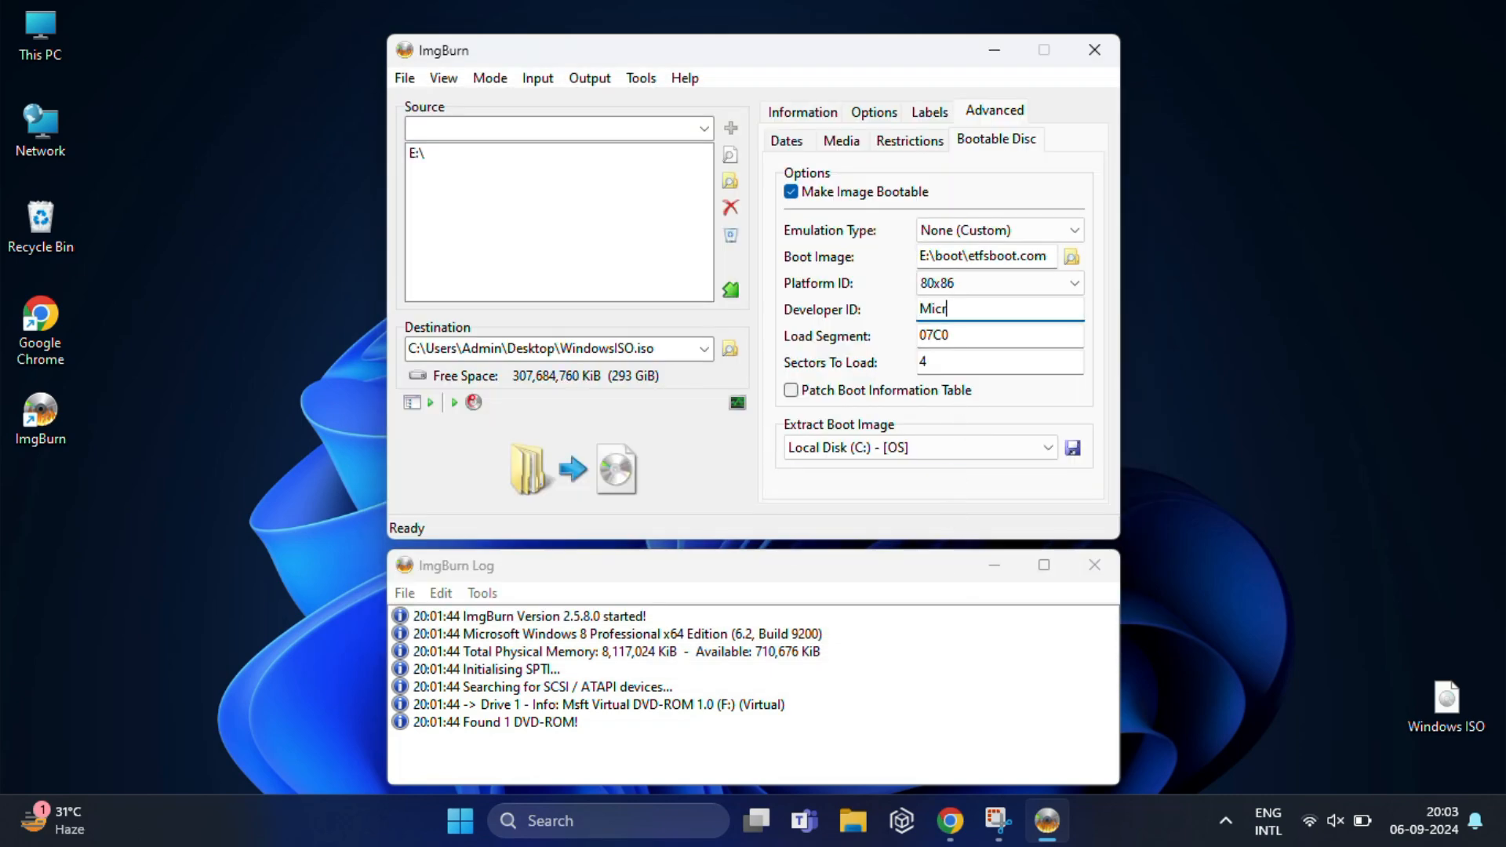
pyautogui.write('osoft')
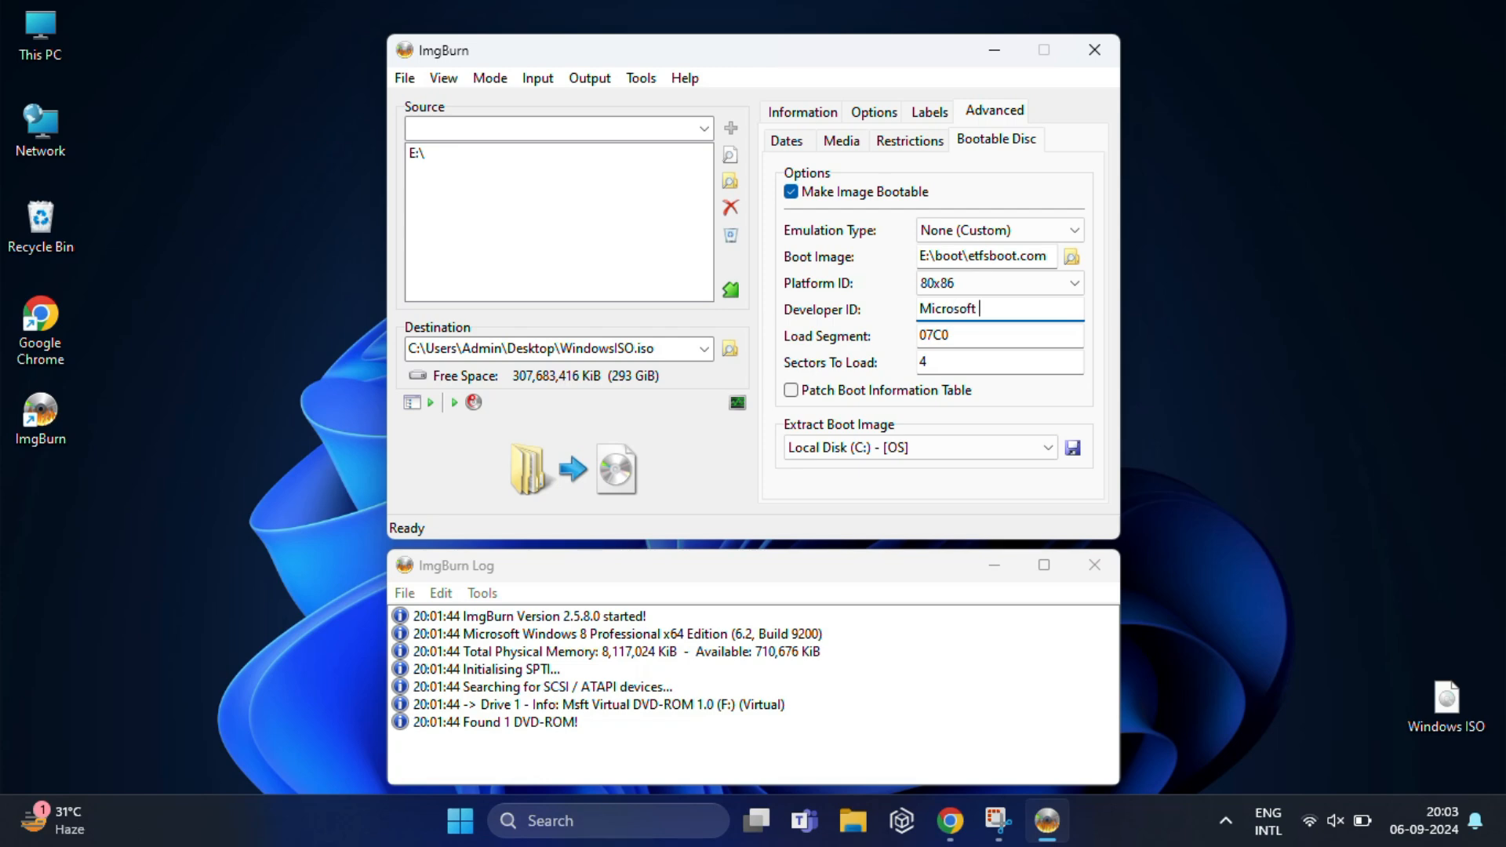
pyautogui.write('Corporation')
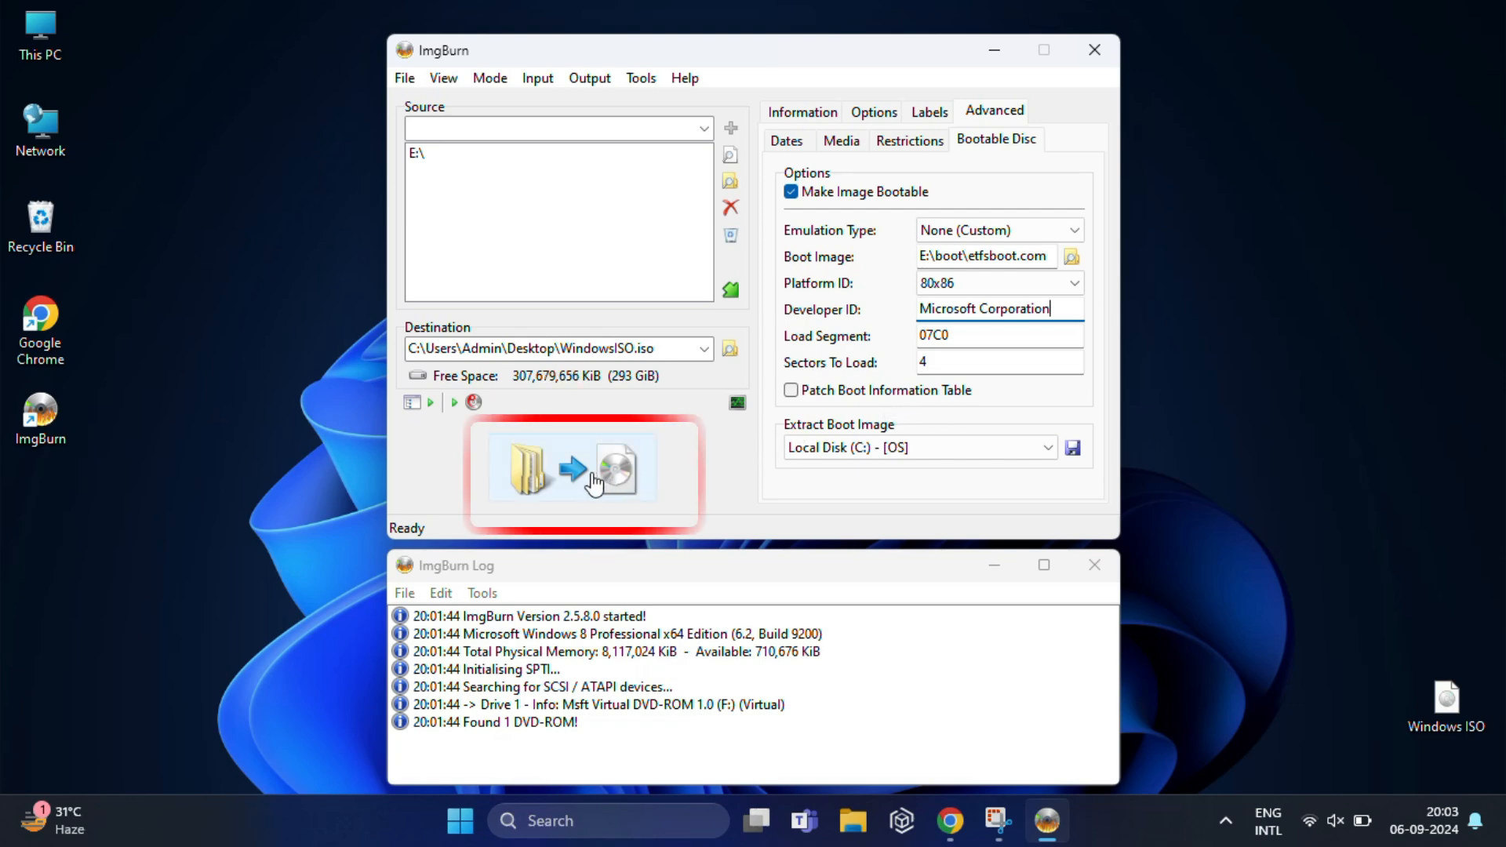
pyautogui.moveTo(596, 480)
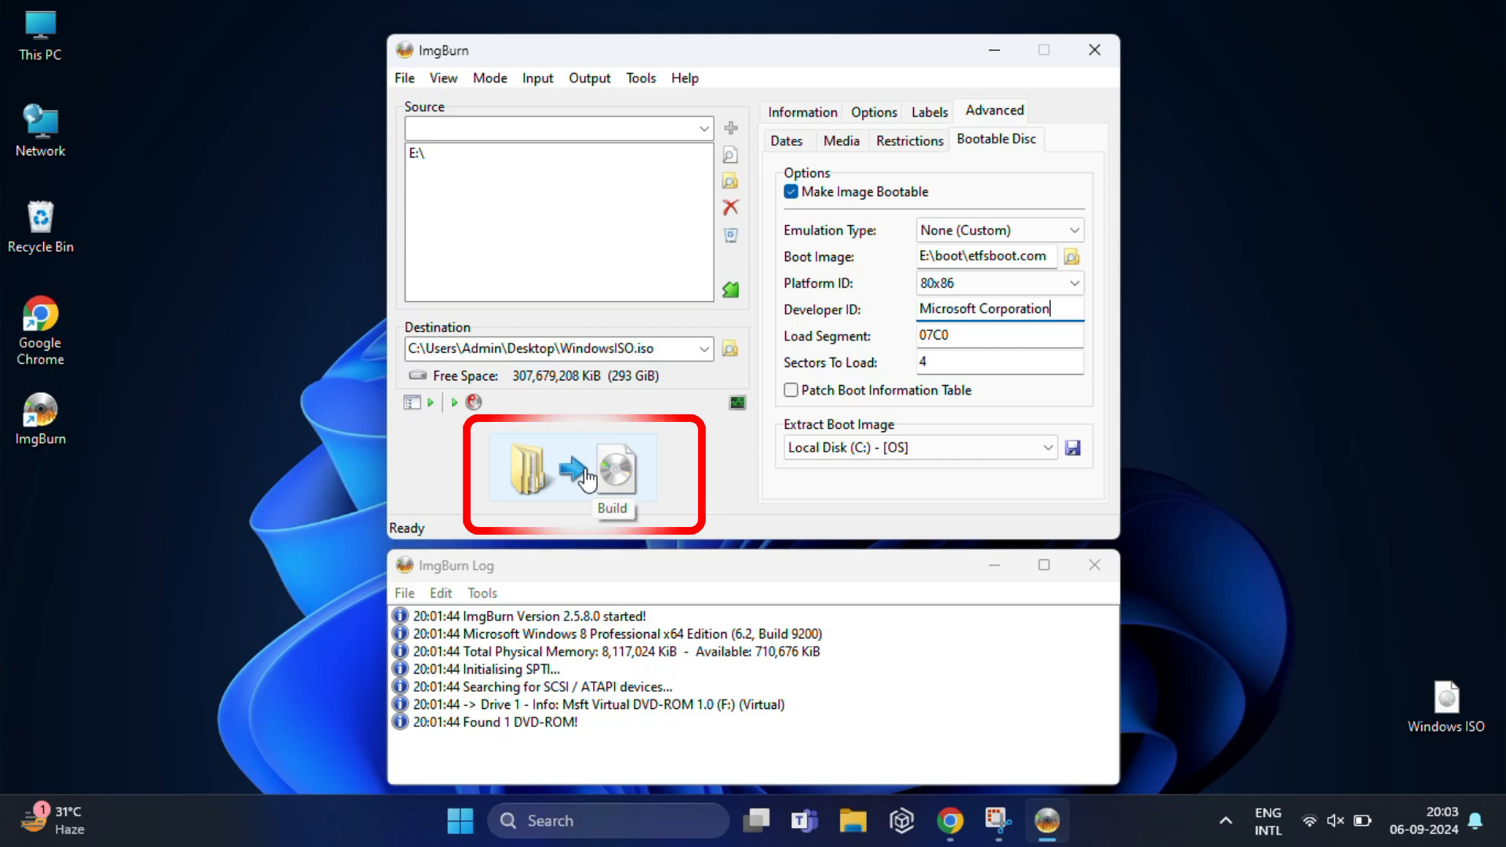
pyautogui.click(613, 471)
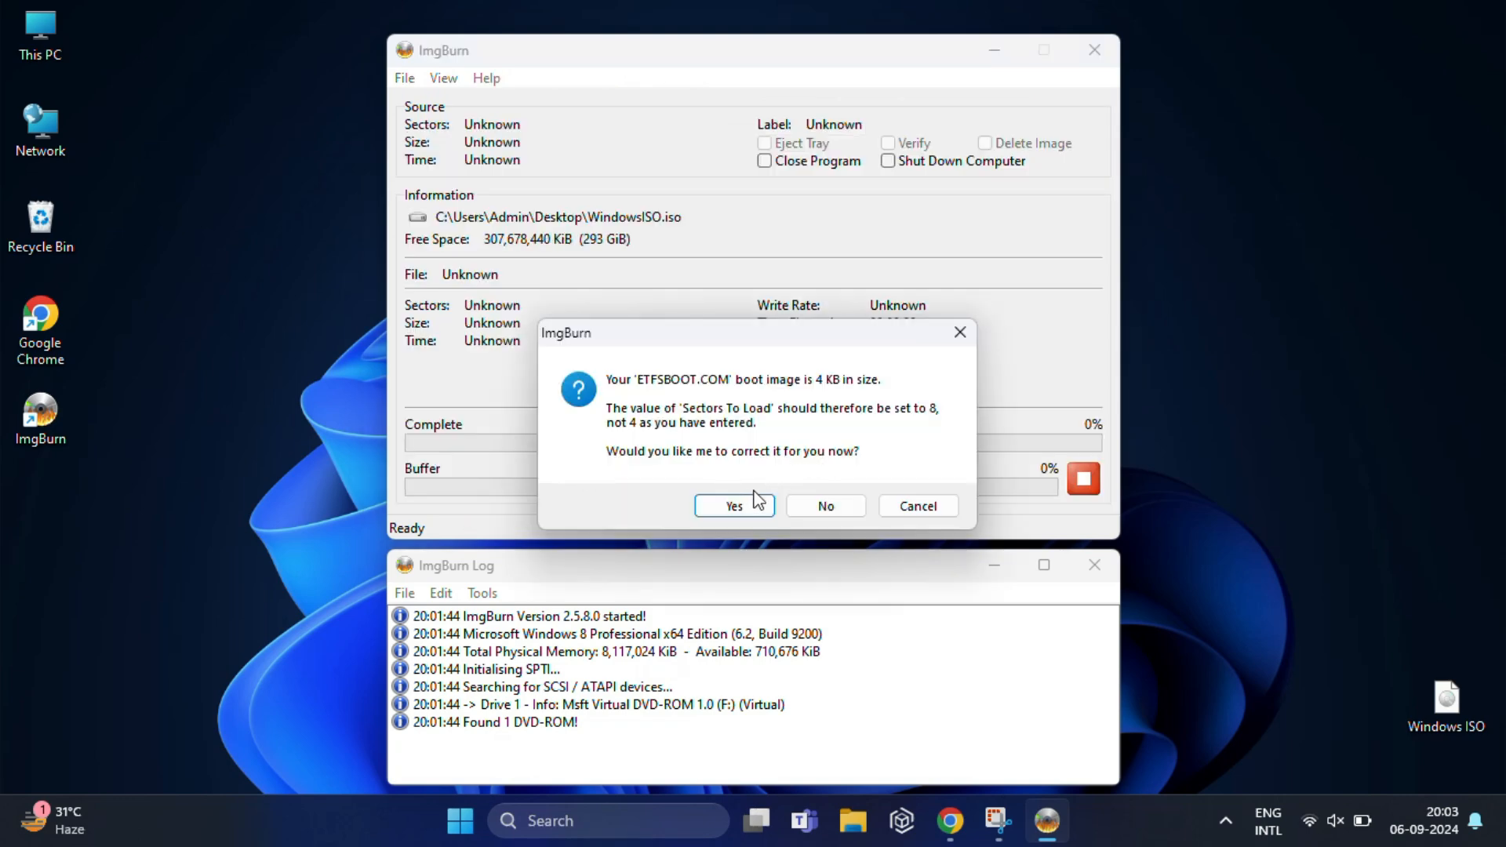
# Accept sectors to load corrected to 8 and the WindowsISO label, write the image, and dismiss the completion message
pyautogui.click(734, 505)
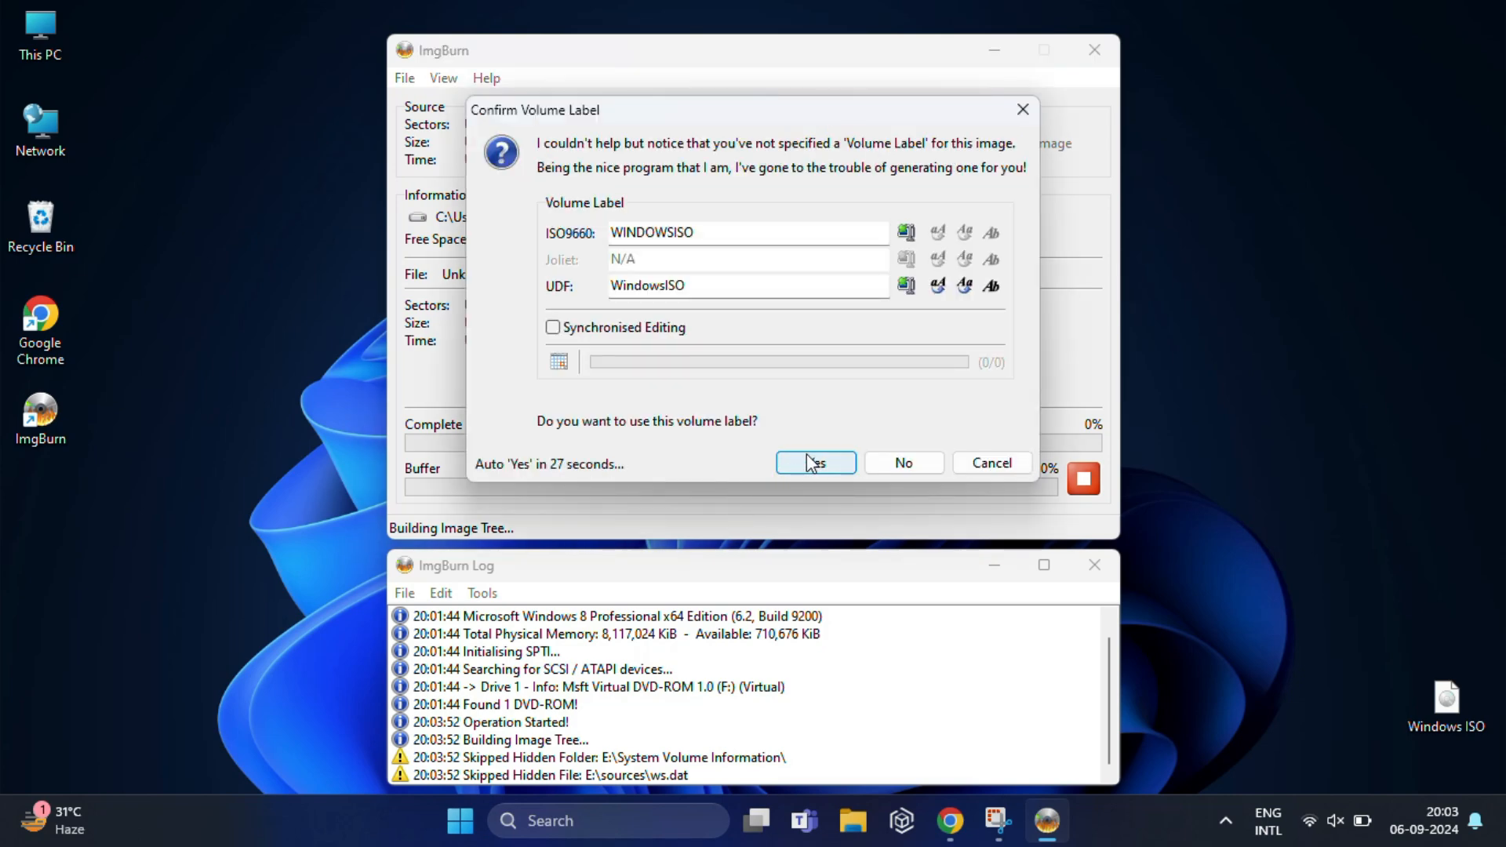
pyautogui.click(814, 463)
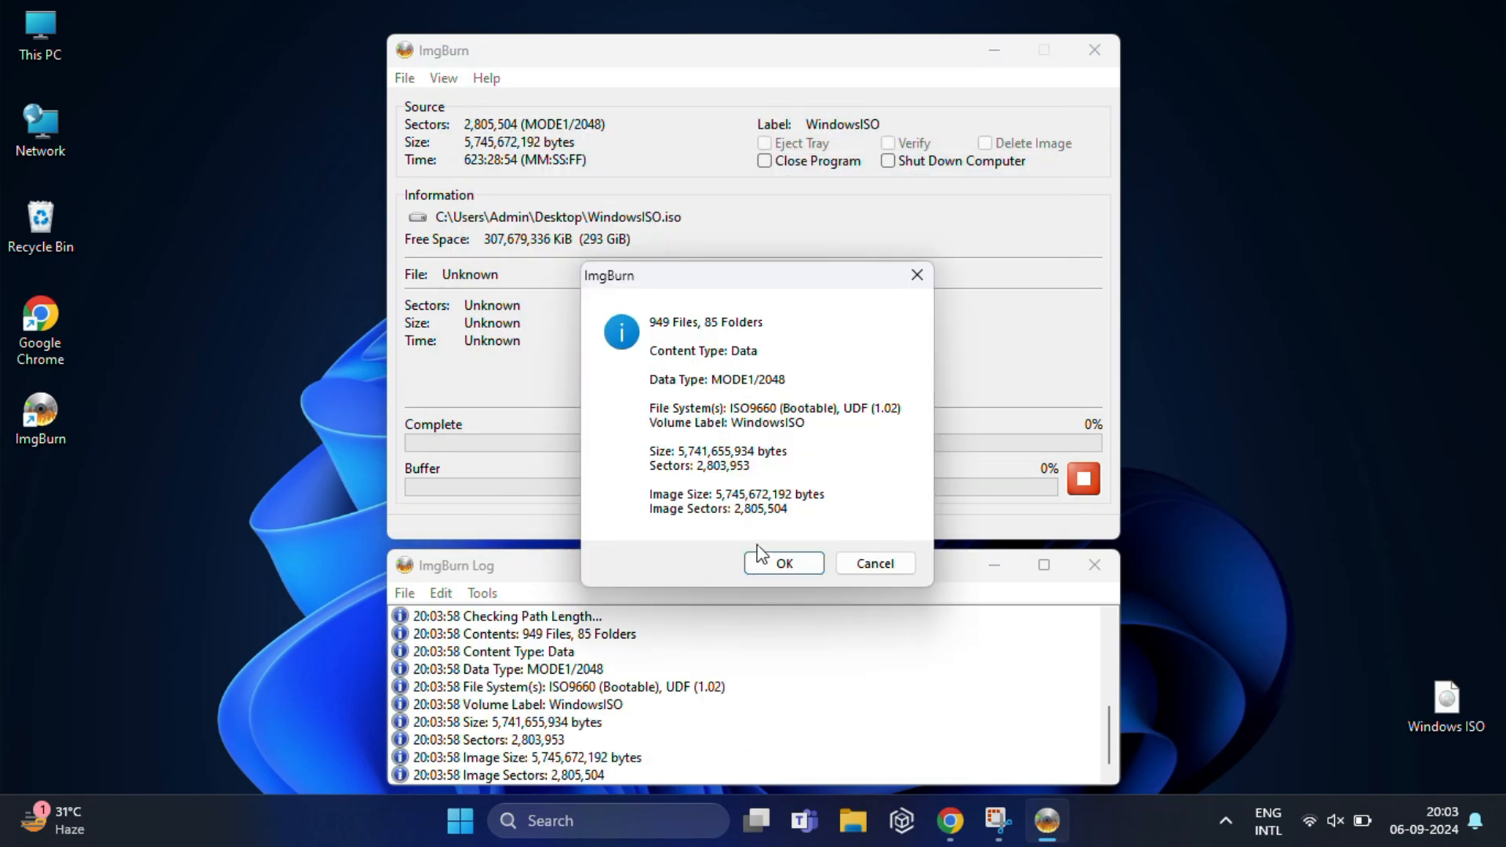
pyautogui.click(783, 563)
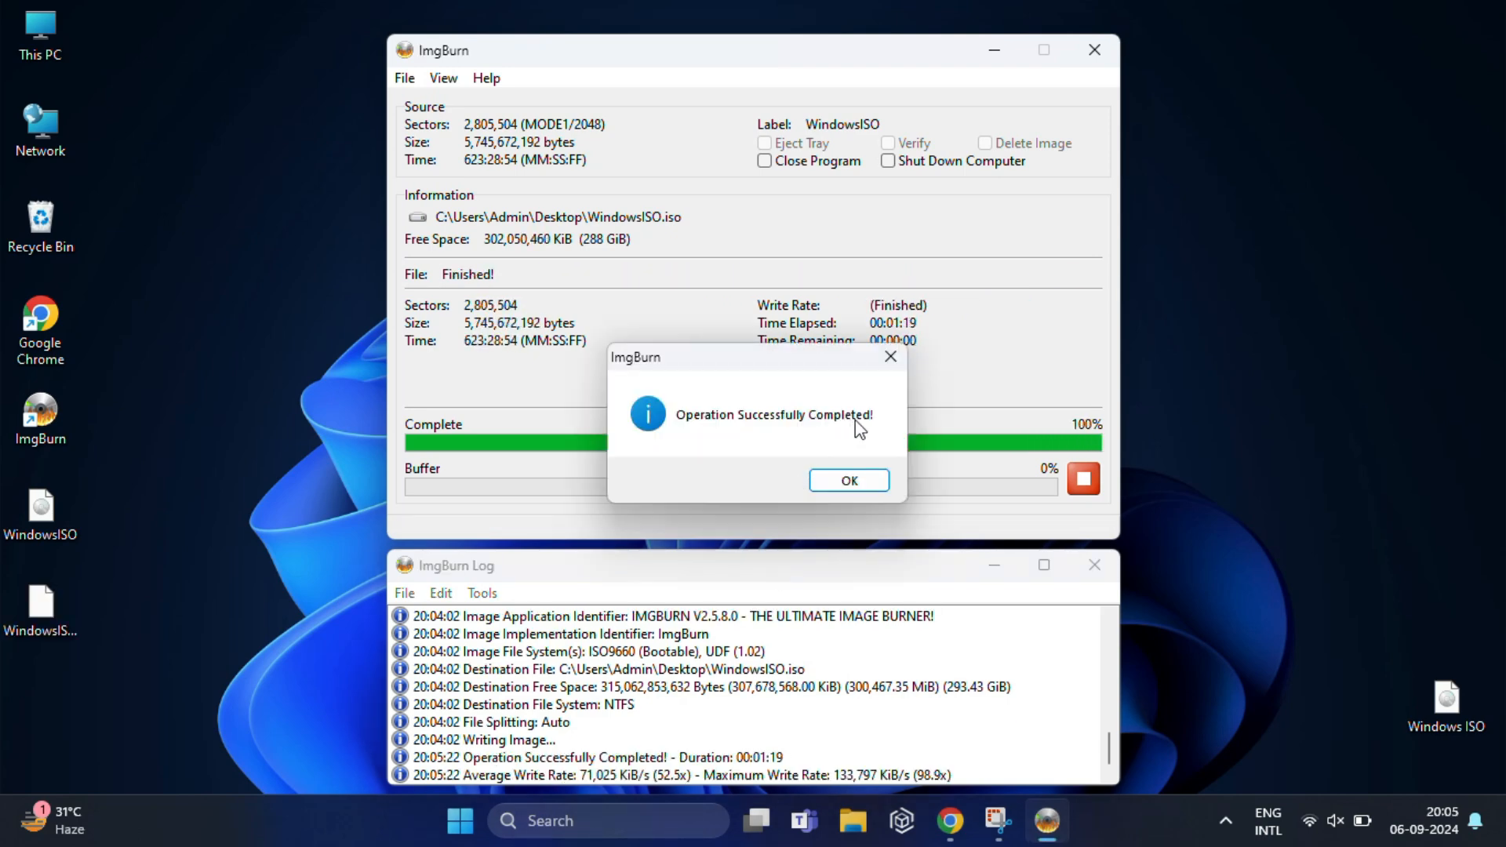
pyautogui.click(847, 480)
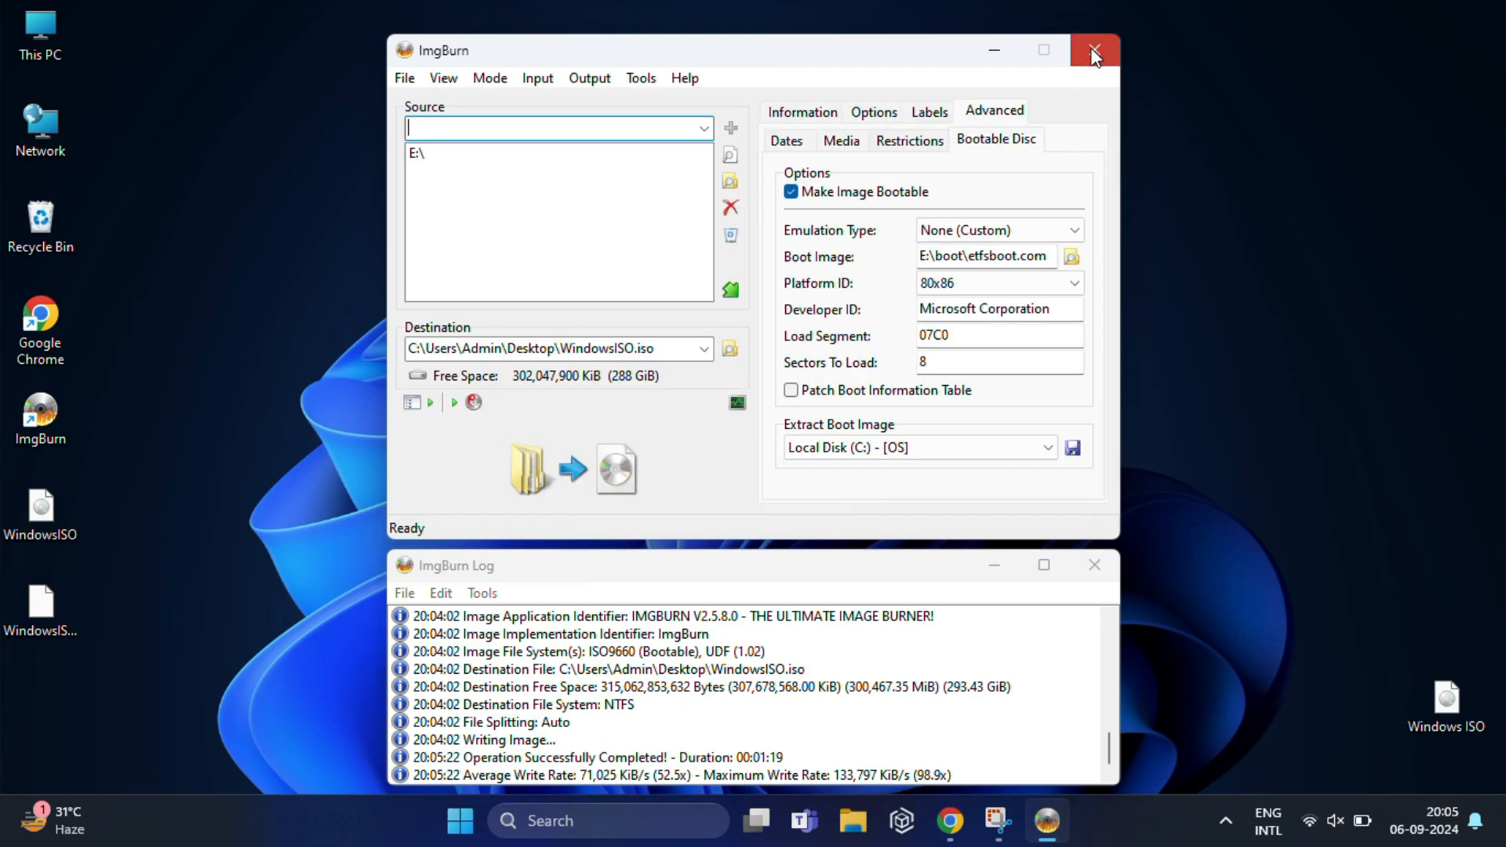
# Close ImgBurn, check the WindowsISO file's properties, and move its icon near the top of the desktop
pyautogui.click(1093, 50)
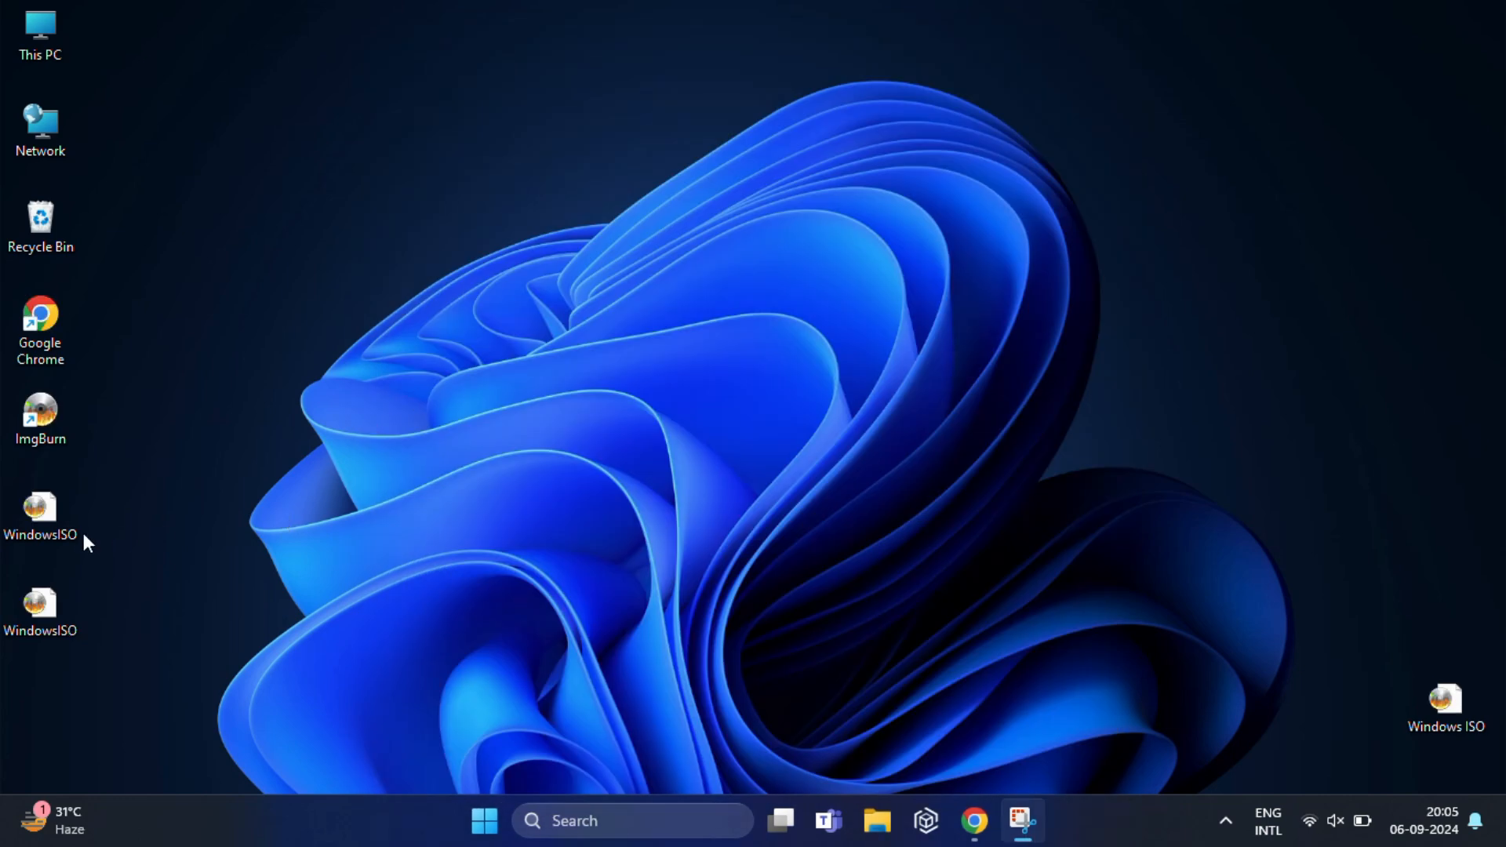
pyautogui.click(40, 514)
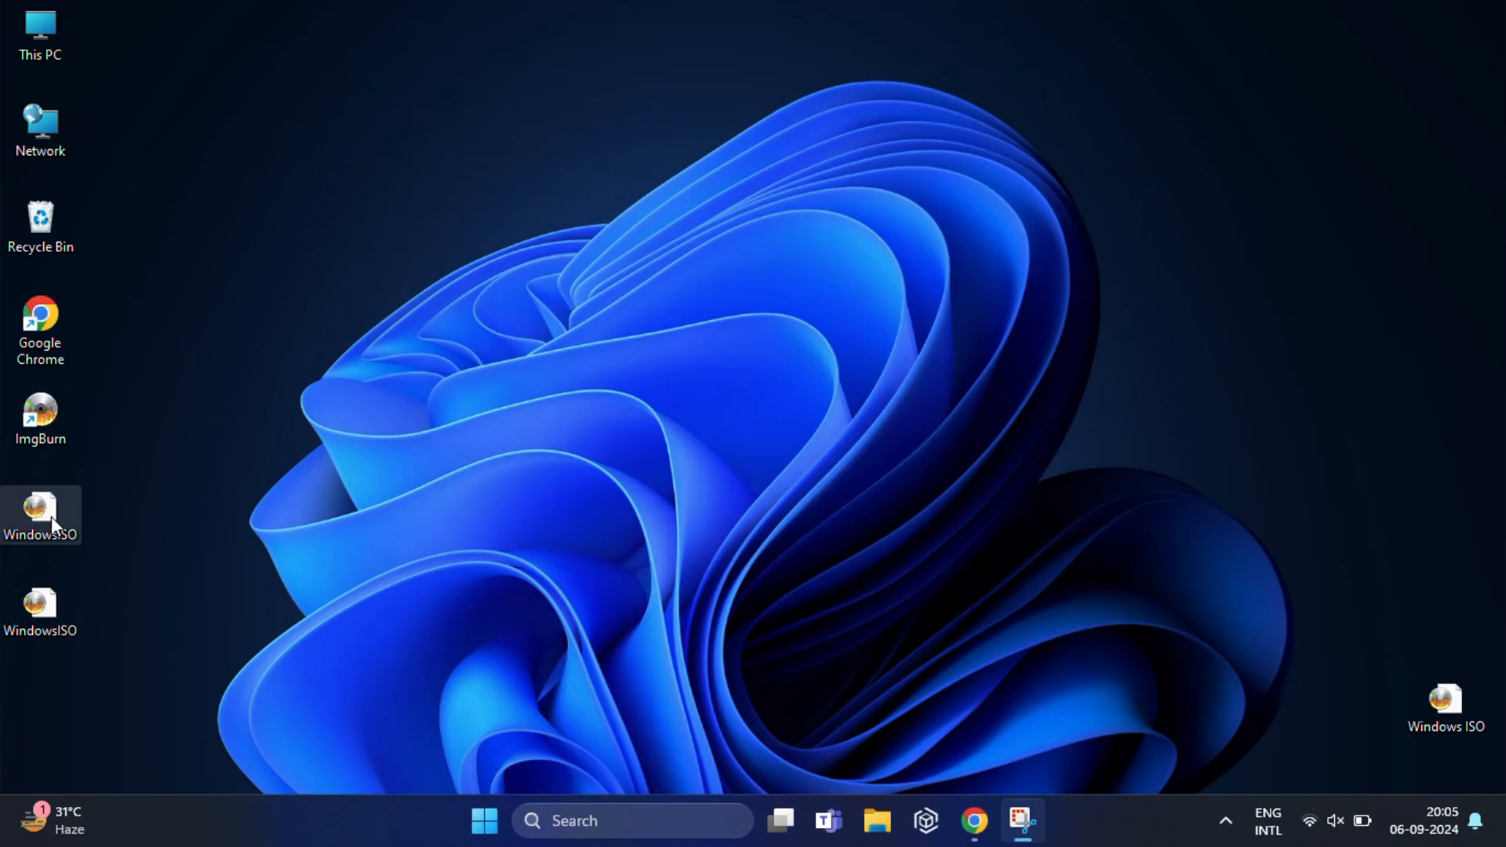
pyautogui.moveTo(41, 610)
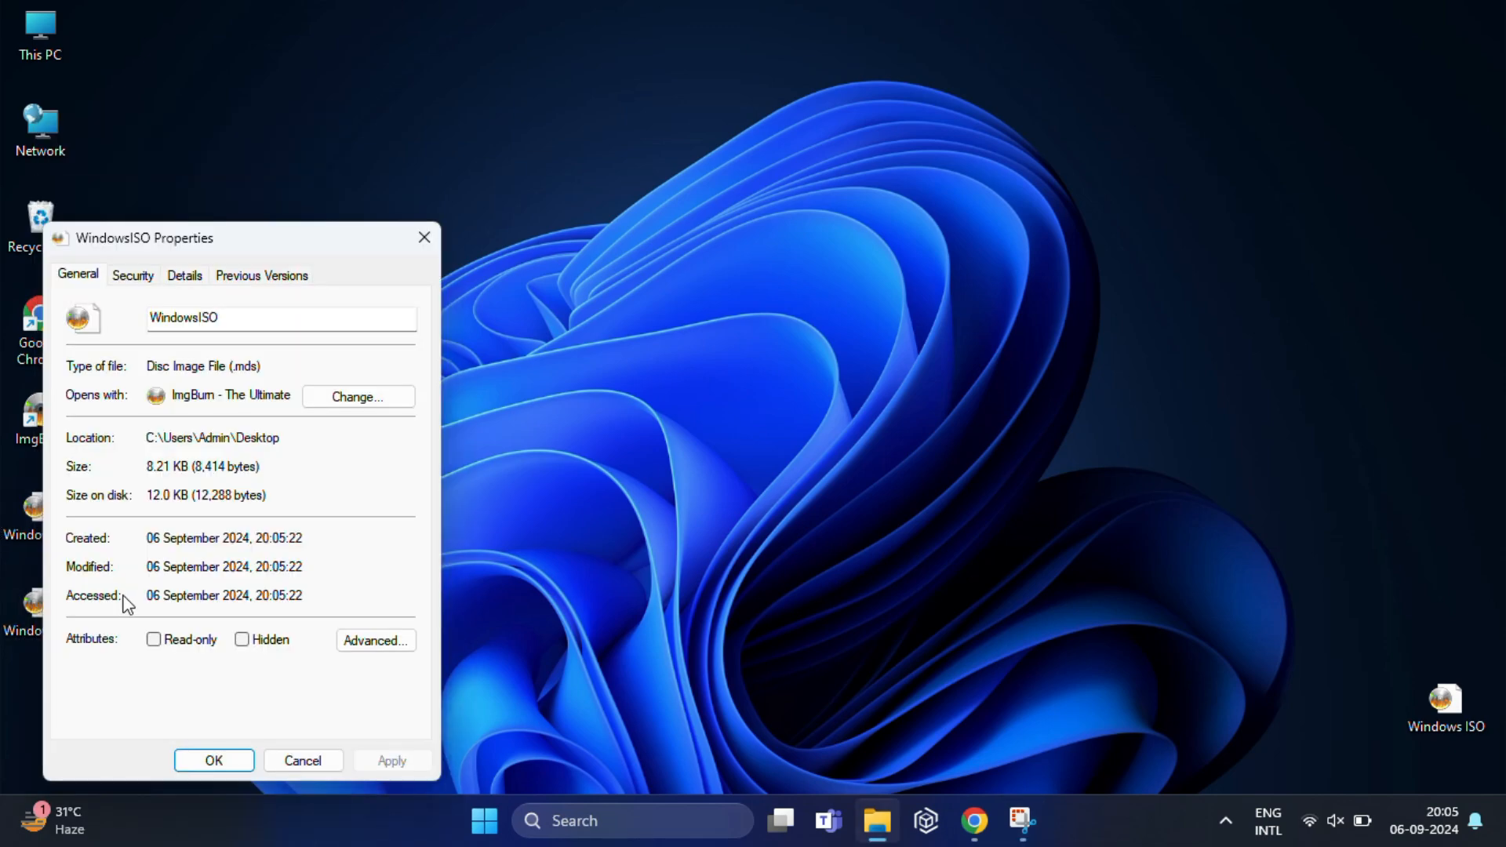
pyautogui.moveTo(218, 380)
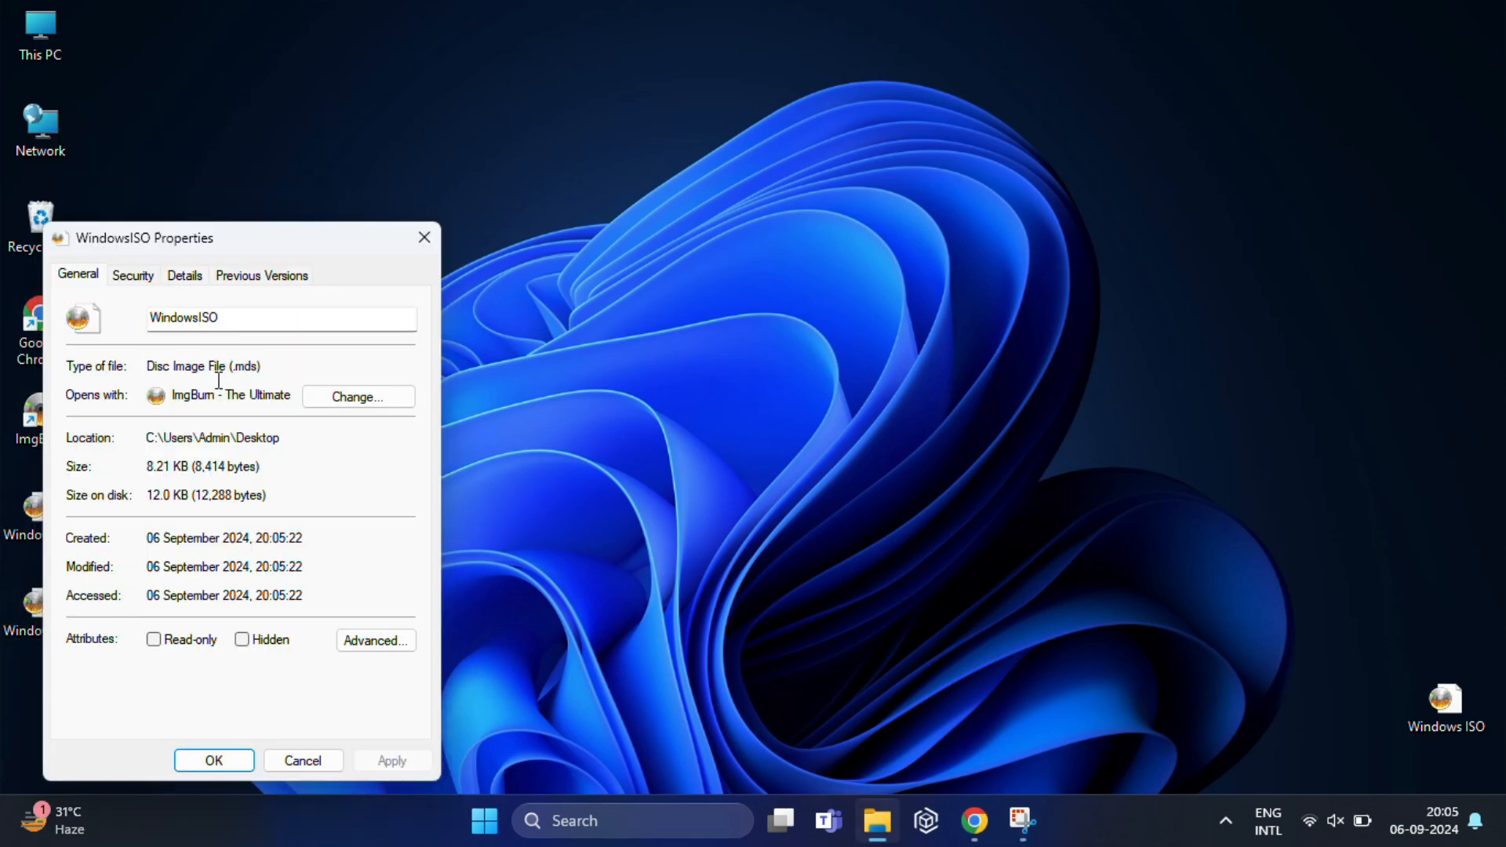
pyautogui.click(213, 759)
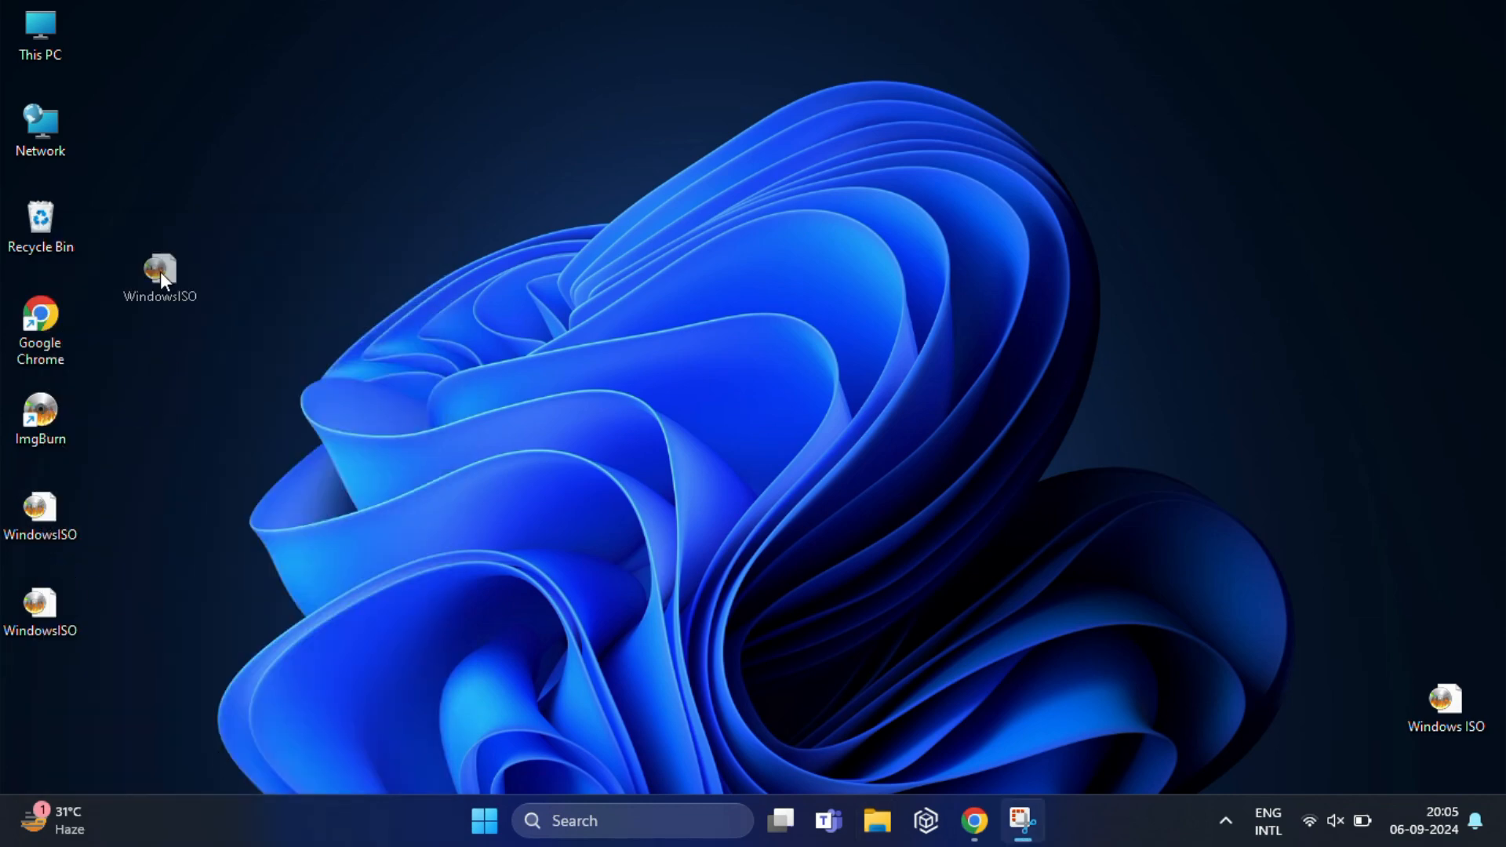
pyautogui.moveTo(160, 276); pyautogui.dragTo(288, 132)
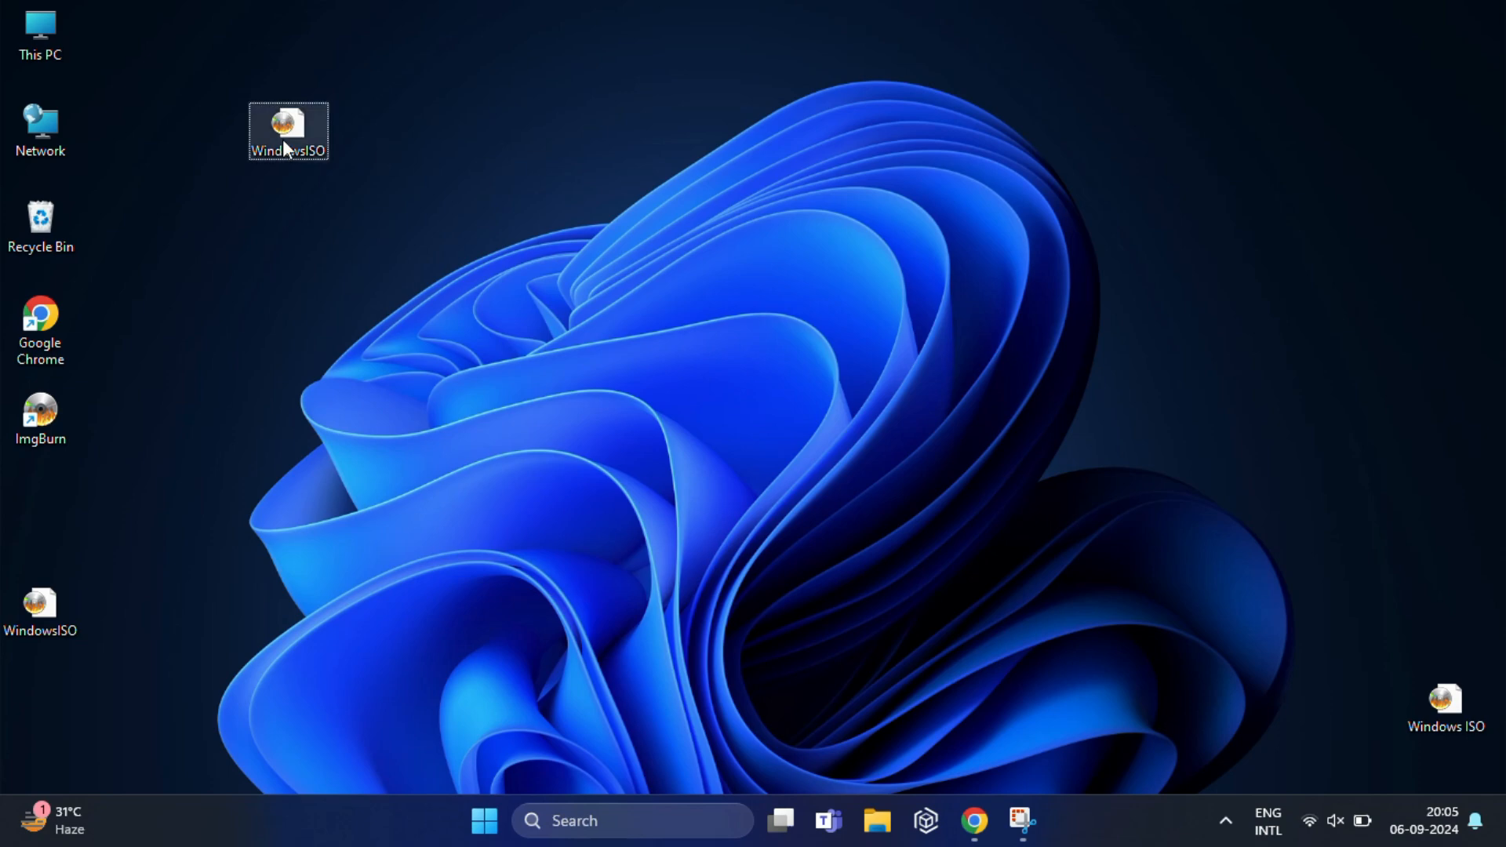
# Mount WindowsISO via its context-menu Open so it appears as DVD Drive (G:)
pyautogui.rightClick(288, 132)
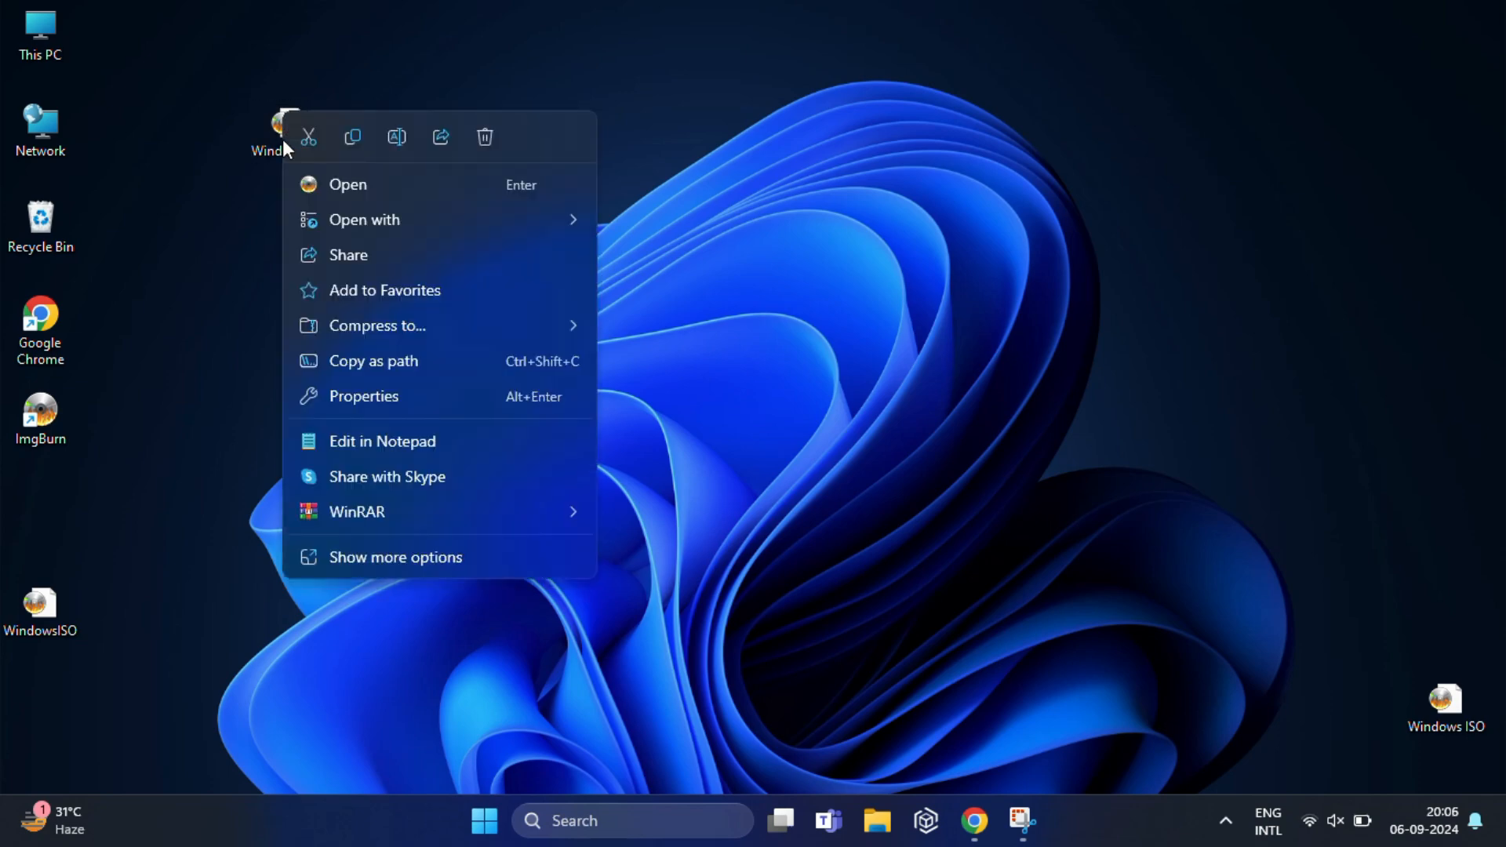
pyautogui.click(364, 220)
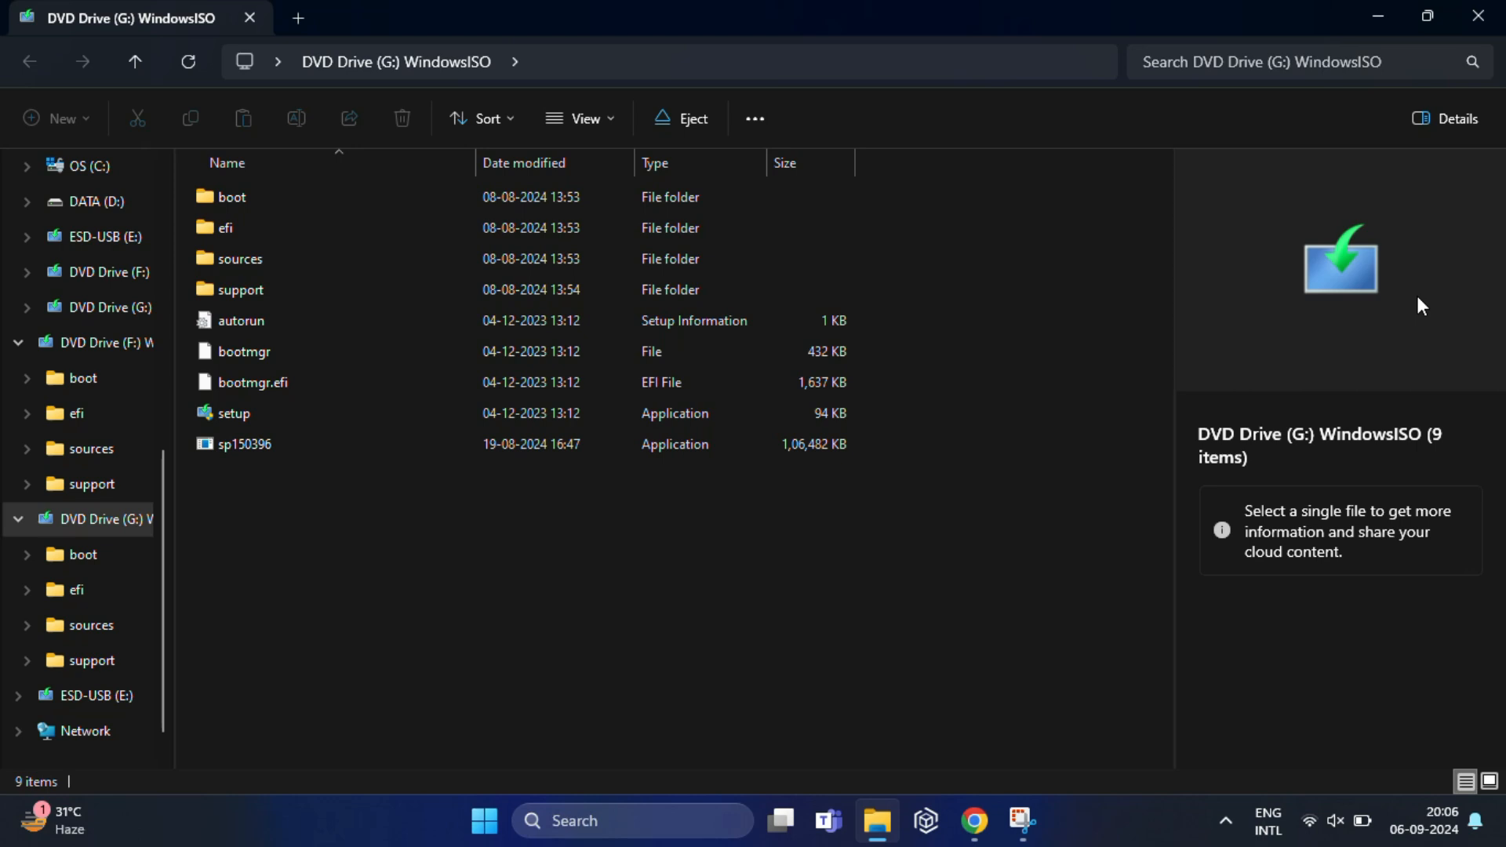
# Launch Windows 11 setup from setup in the mounted WindowsISO drive
pyautogui.click(231, 413)
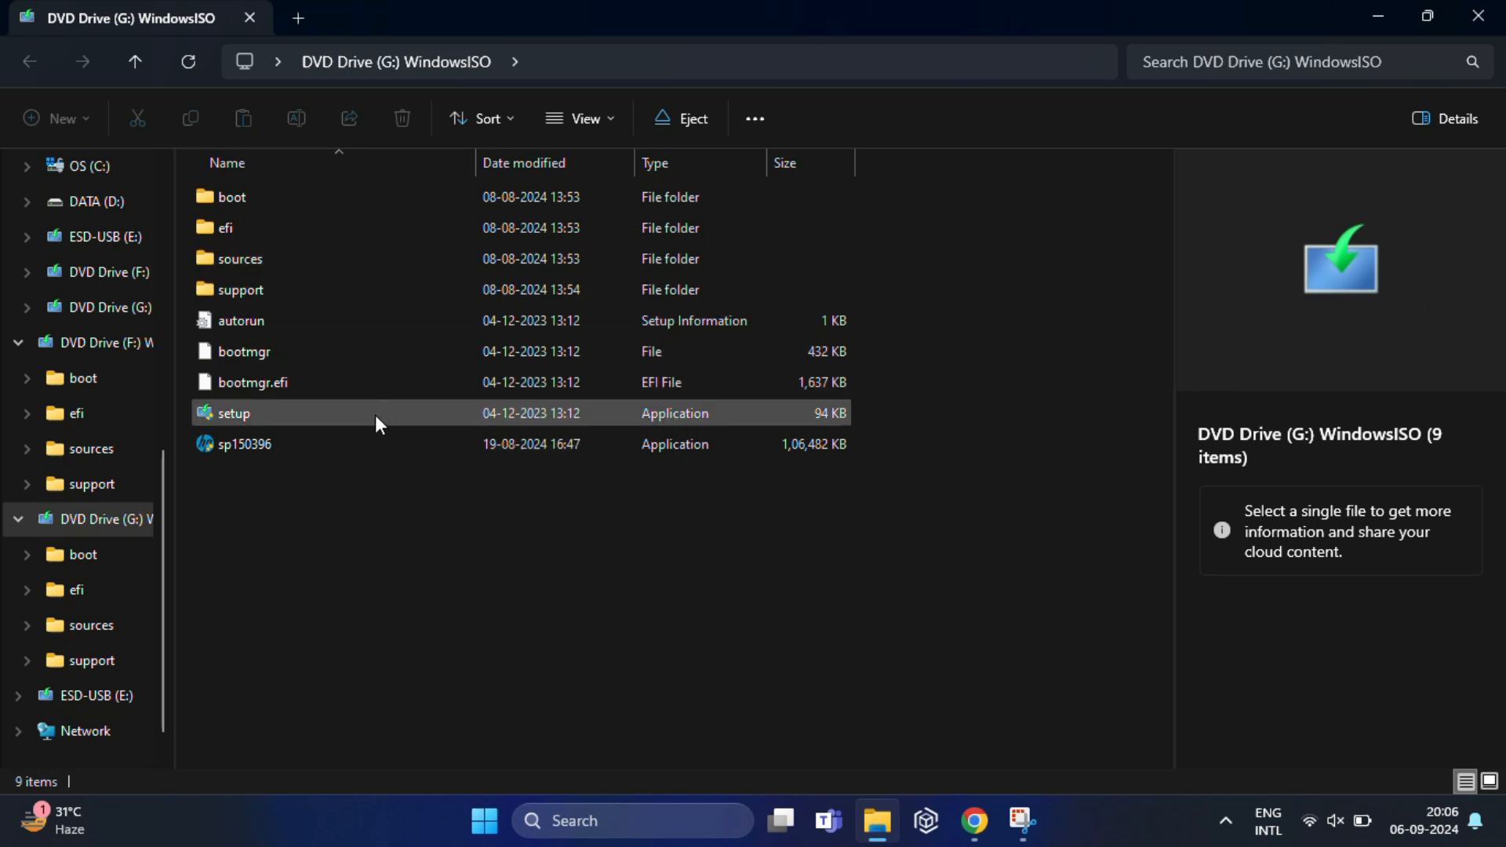
pyautogui.click(232, 412)
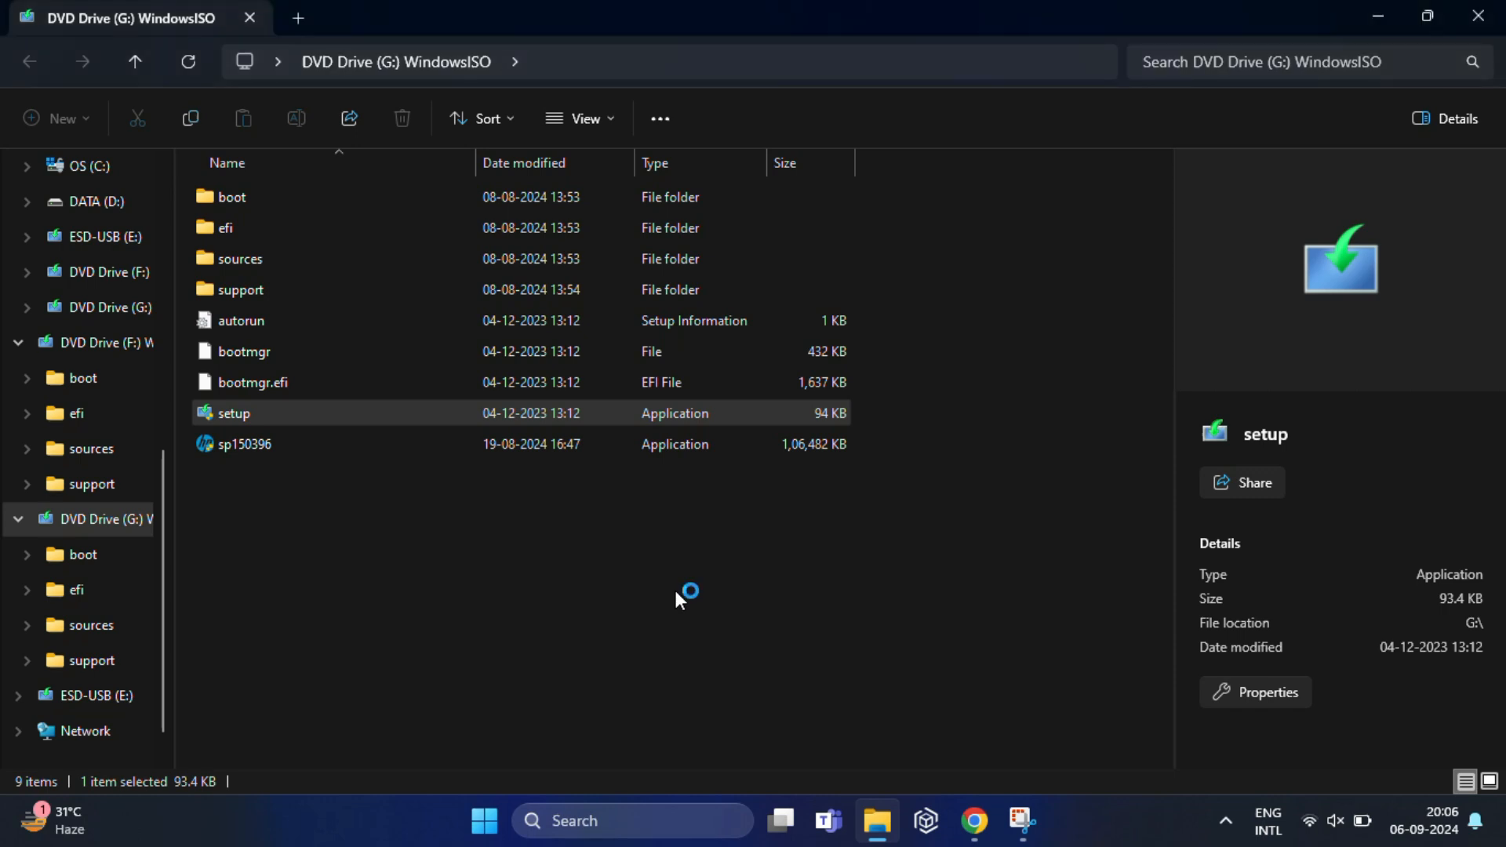
pyautogui.doubleClick(232, 412)
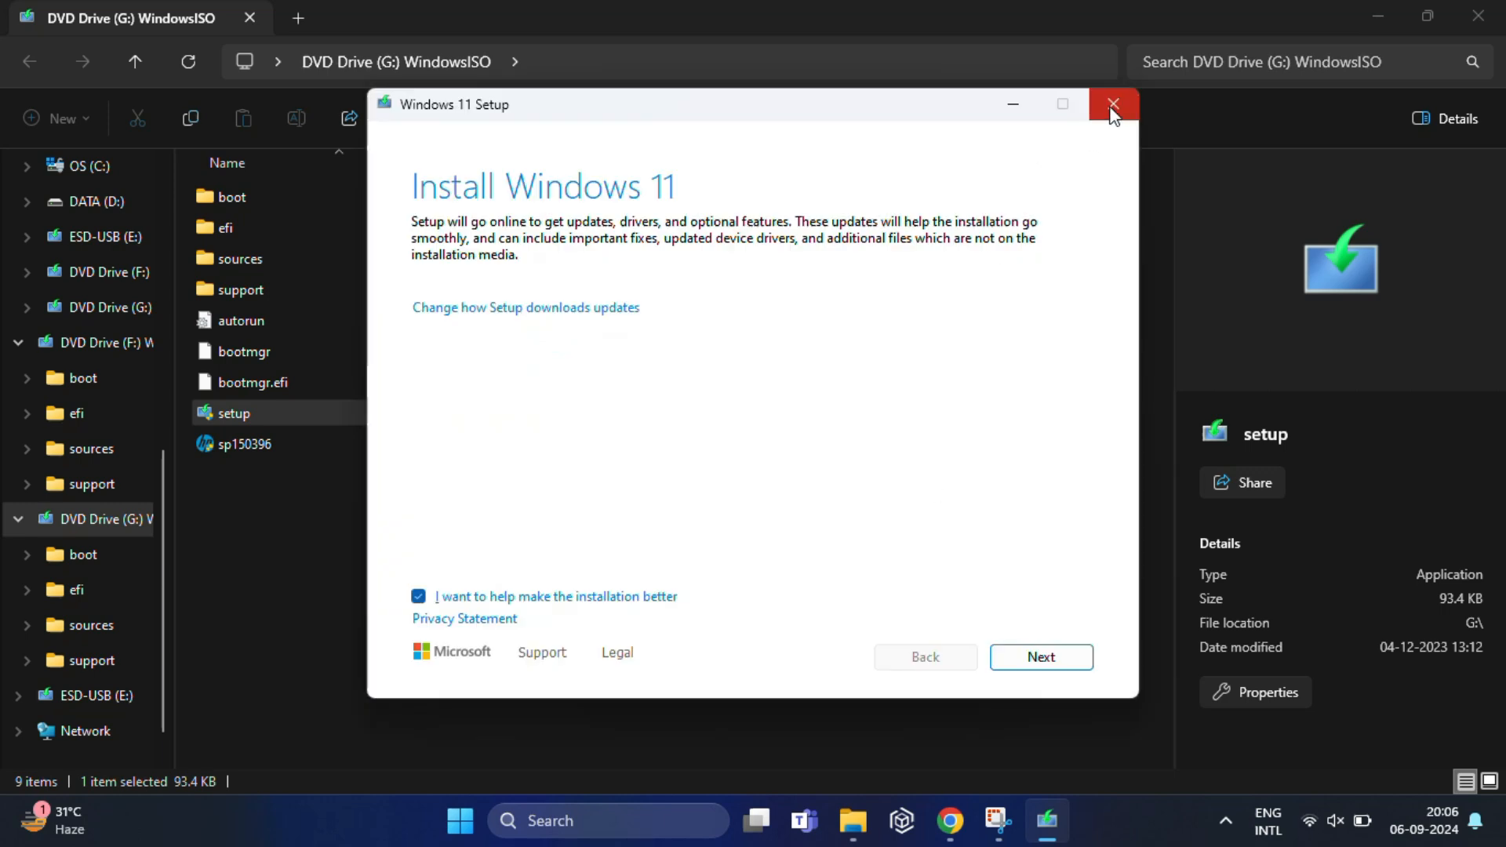
# Quit Windows 11 setup with Yes and close the drive window back to the desktop
pyautogui.click(1110, 104)
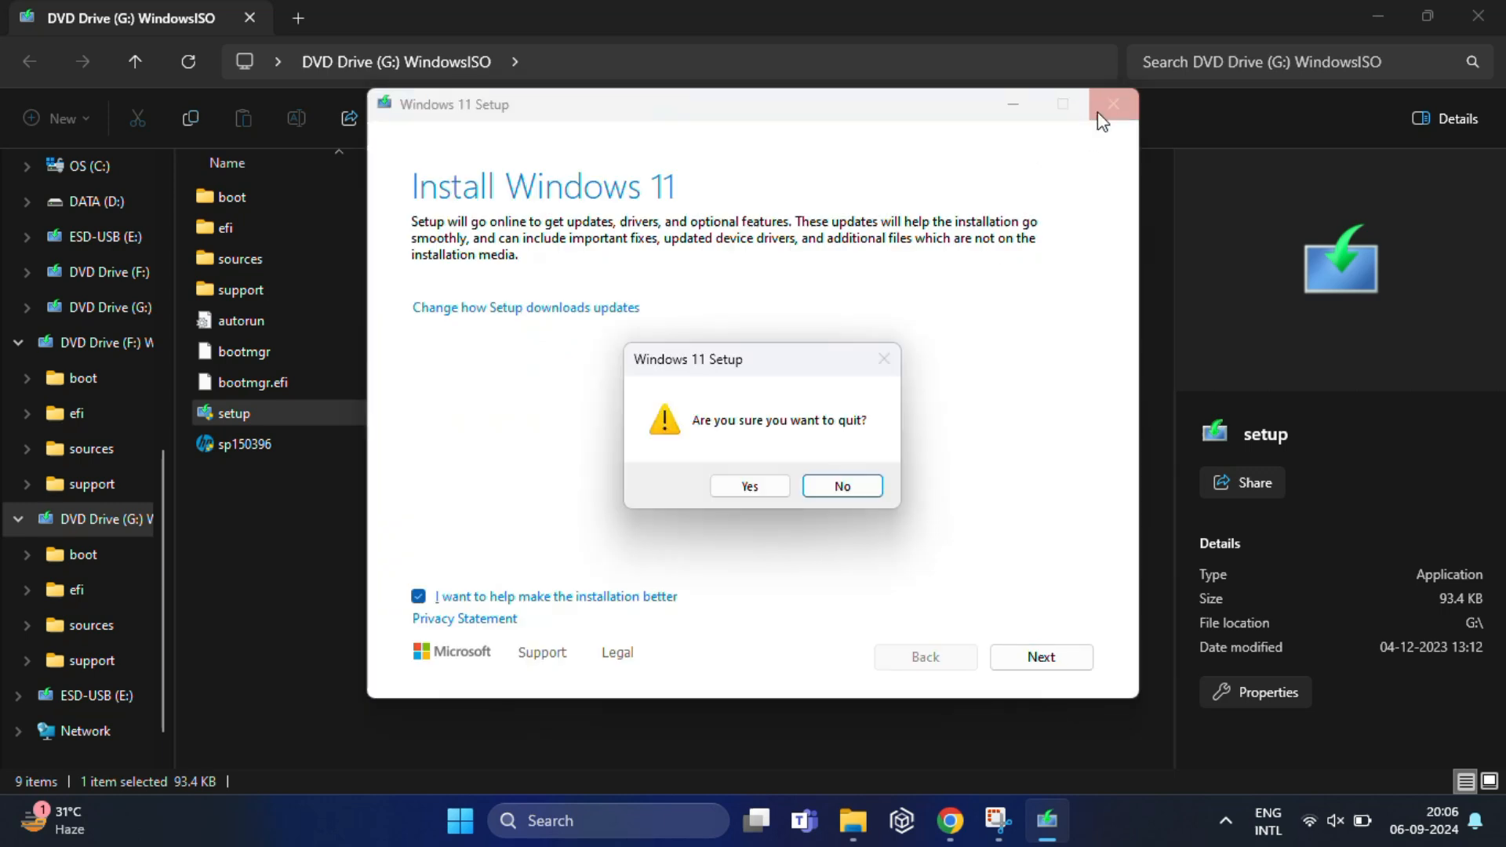
pyautogui.click(748, 484)
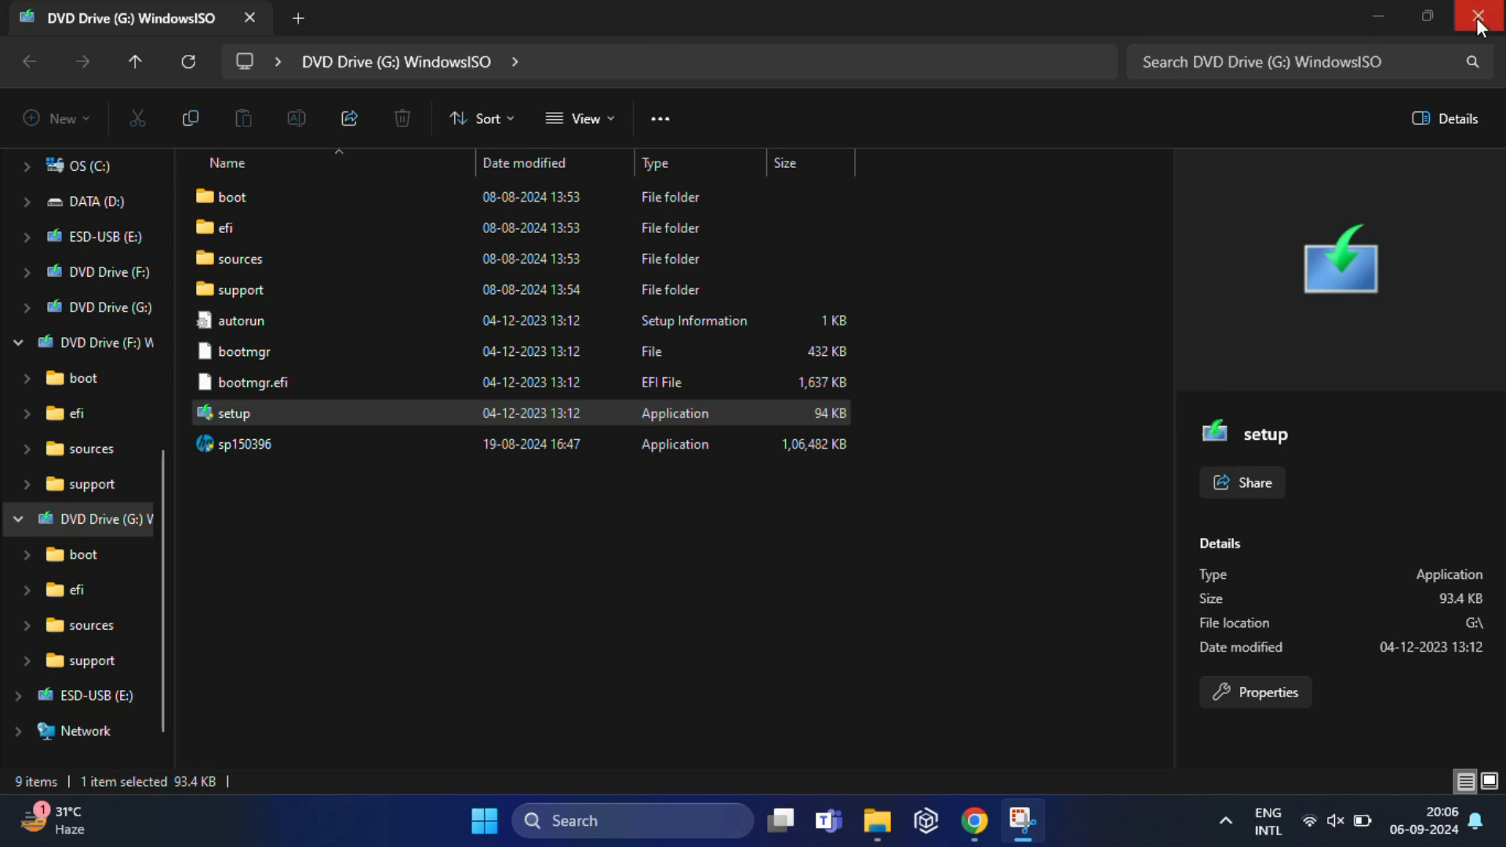
pyautogui.click(1482, 17)
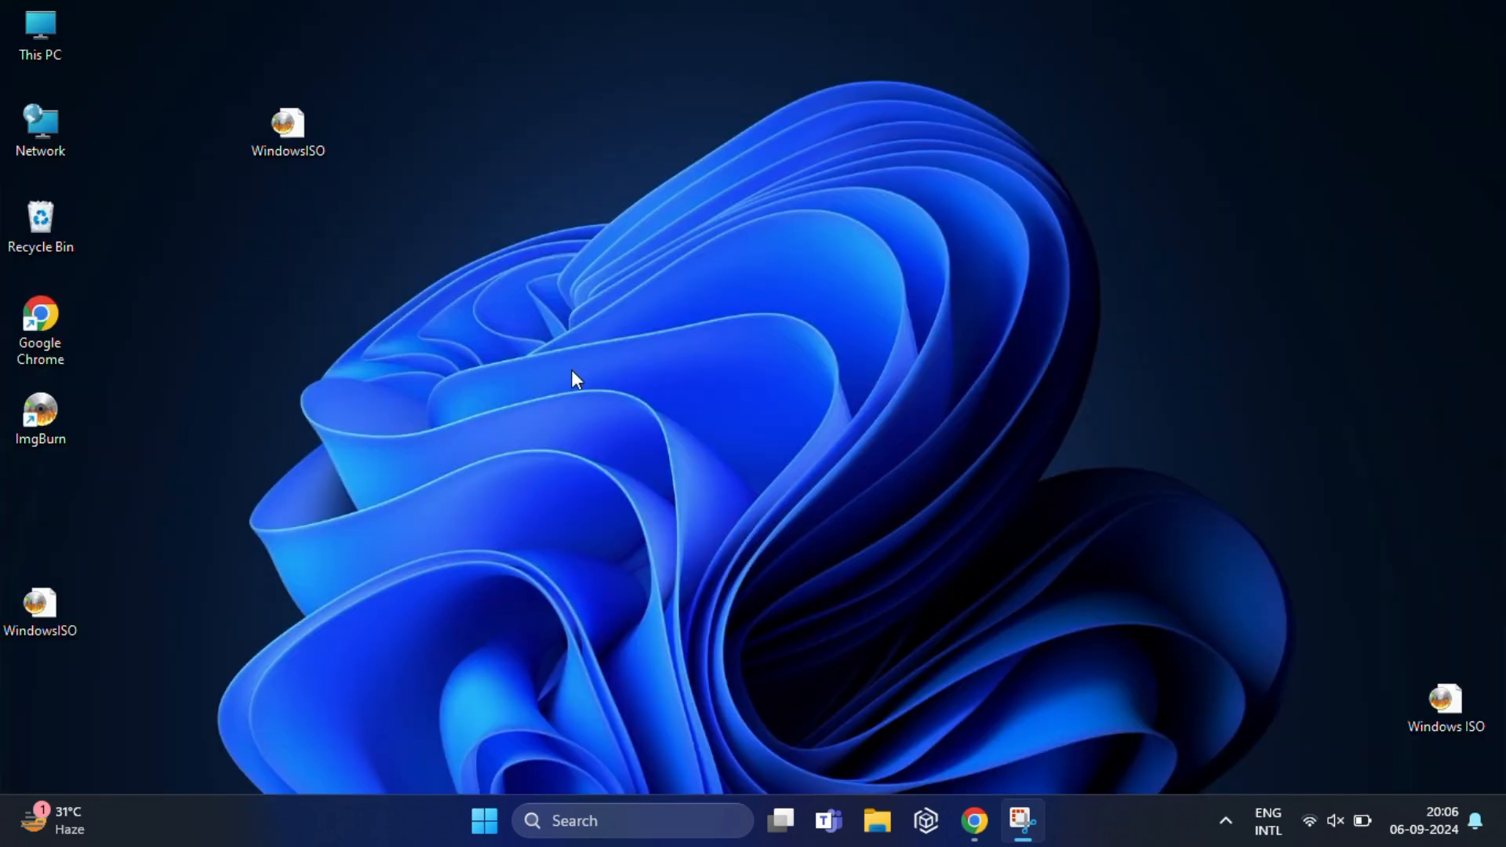
pyautogui.click(287, 127)
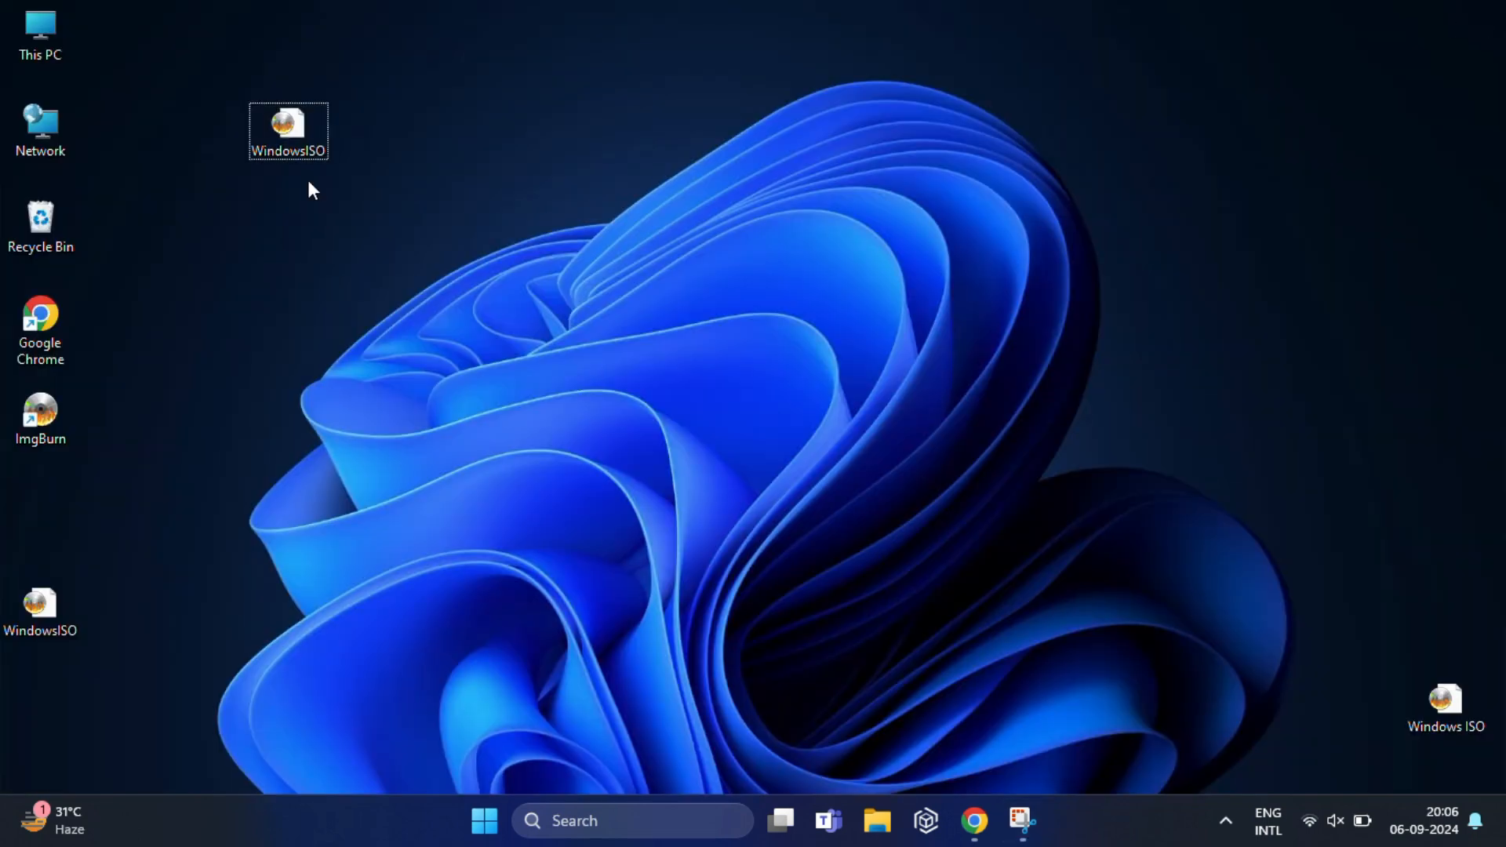
pyautogui.rightClick(287, 130)
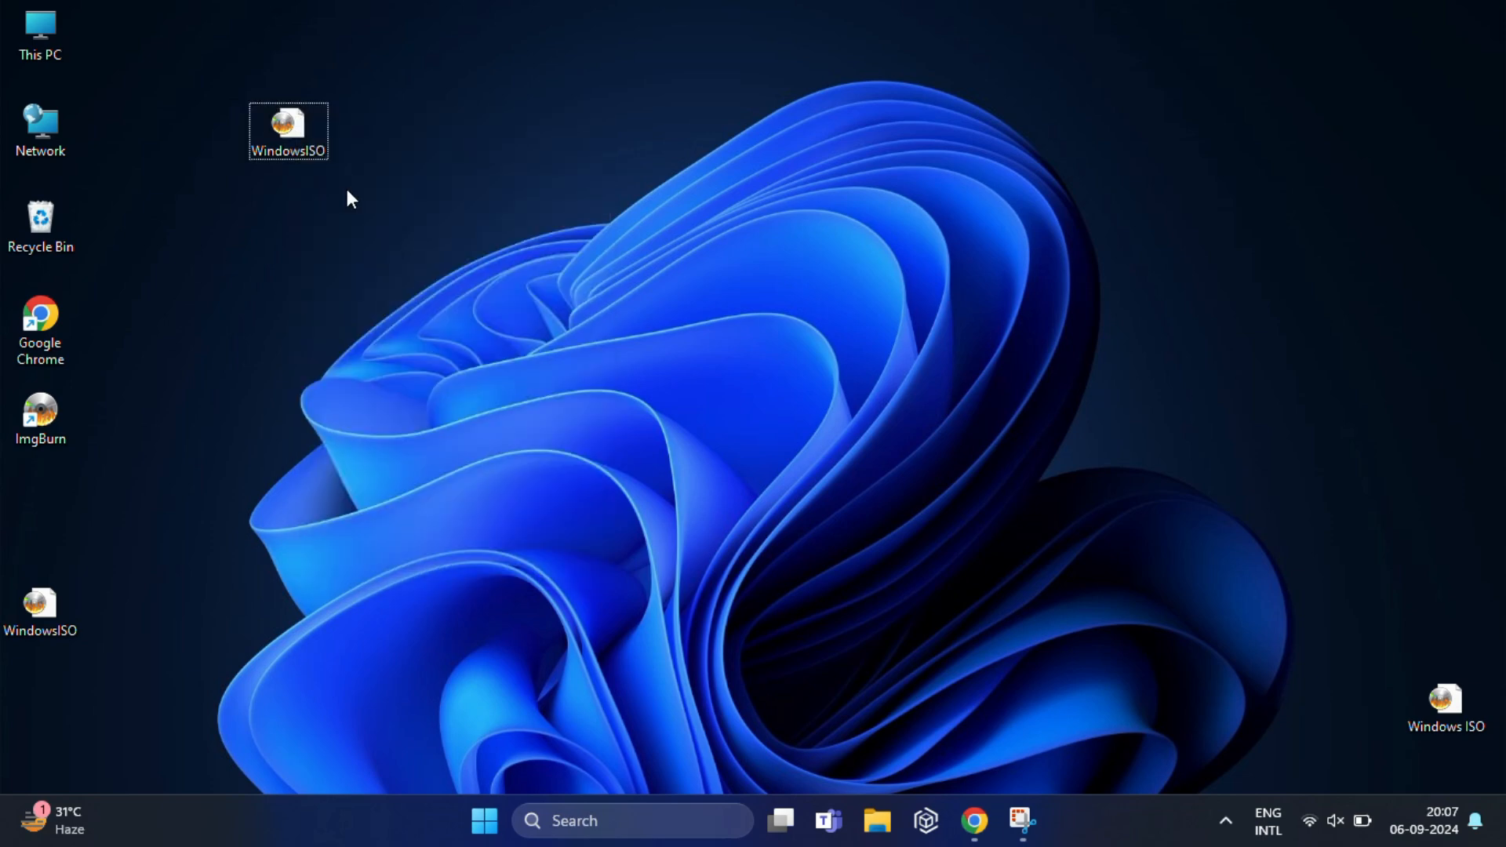
pyautogui.moveTo(439, 269)
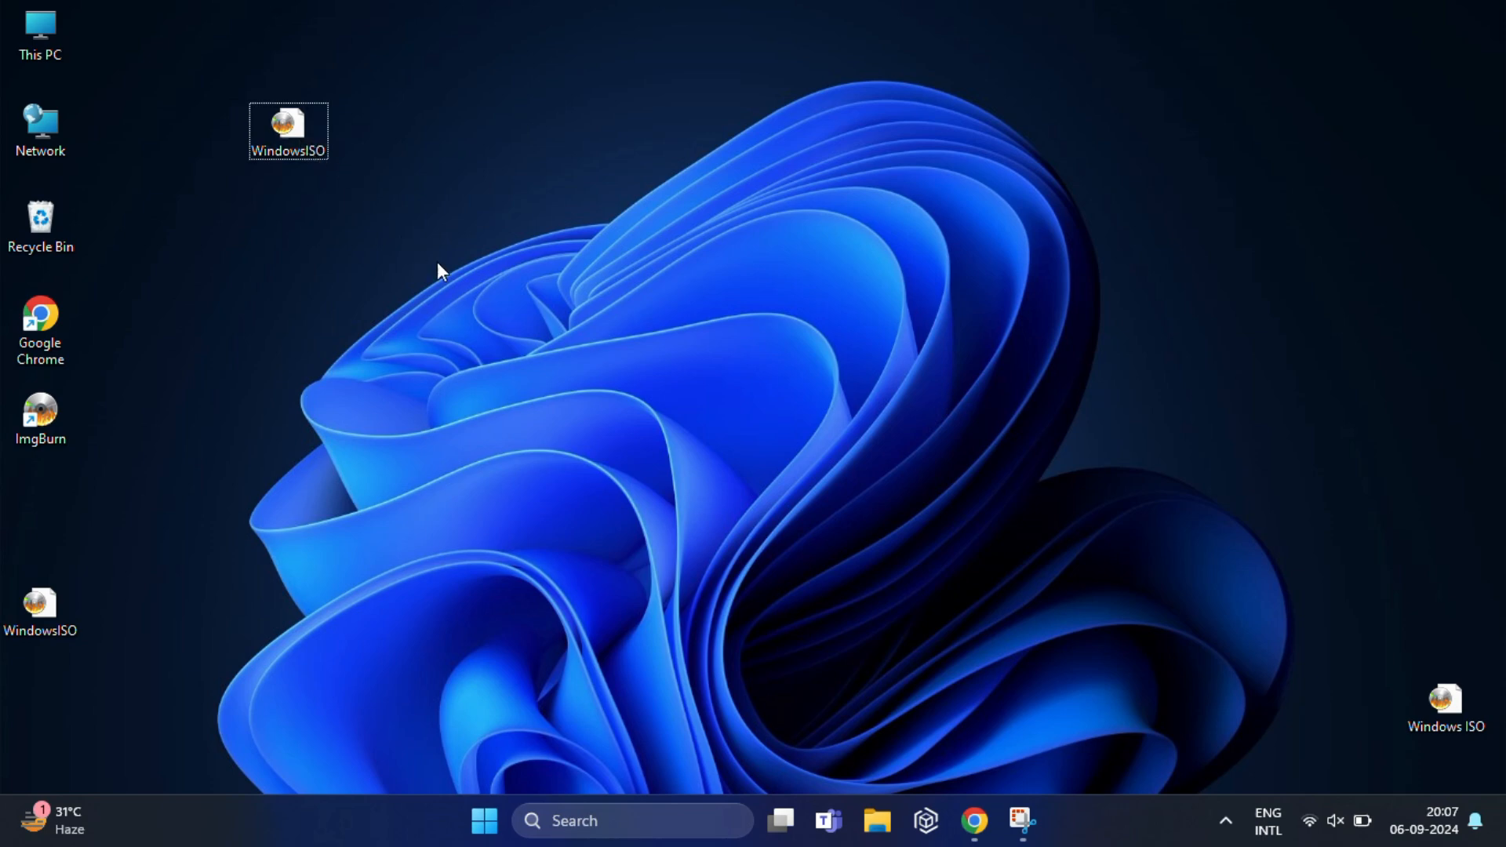